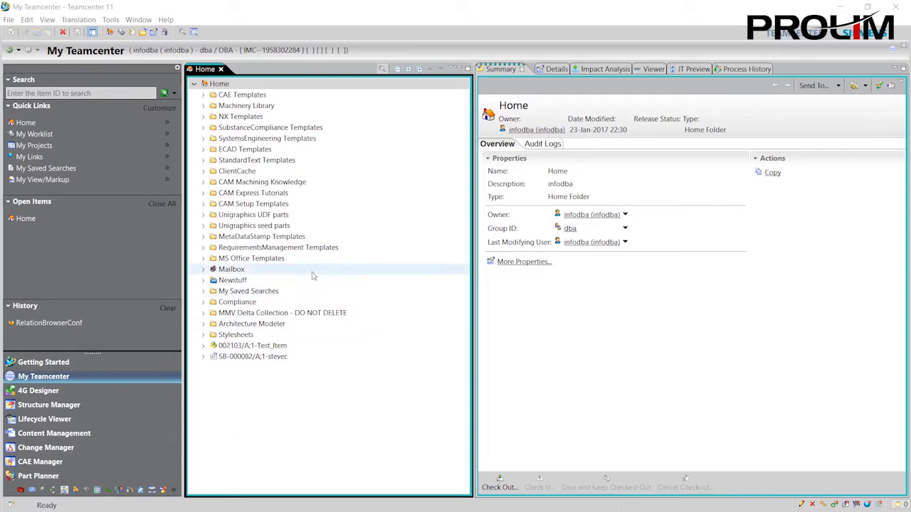
Open Edit > Options and search the preferences for the keyword tcallow
click(25, 20)
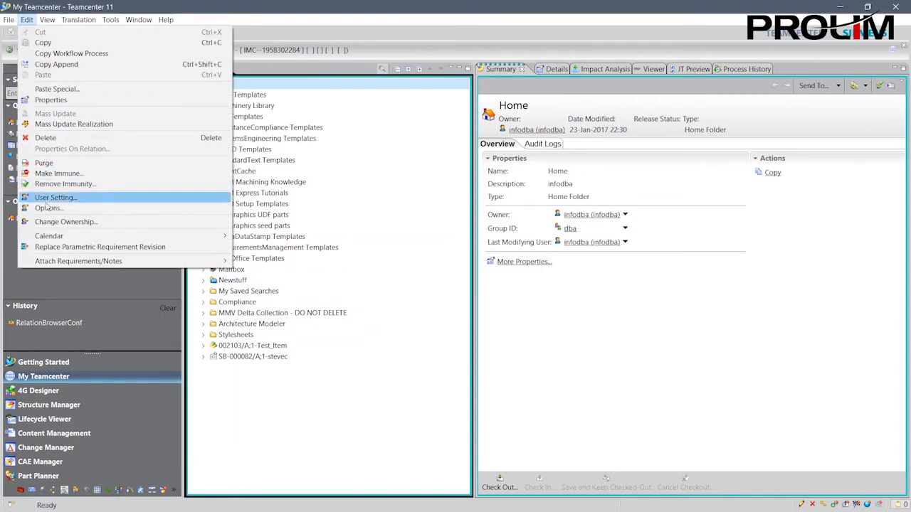
click(48, 208)
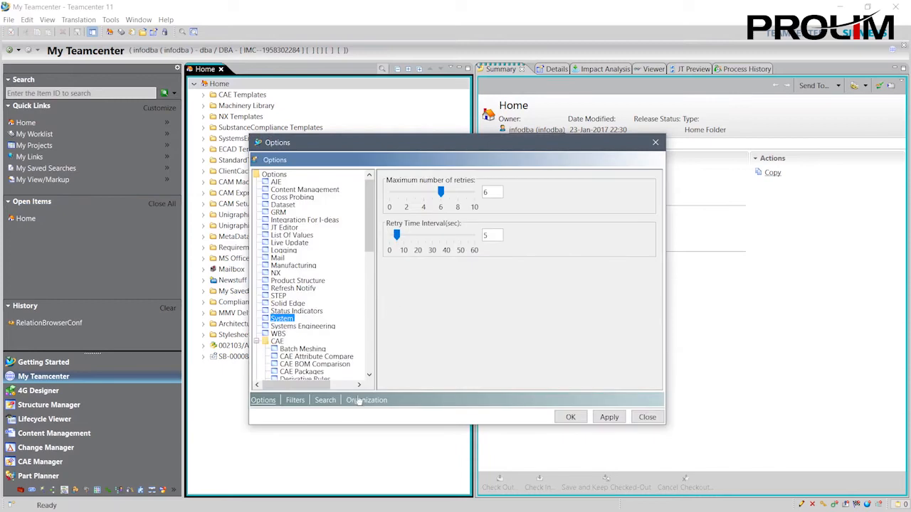
click(324, 399)
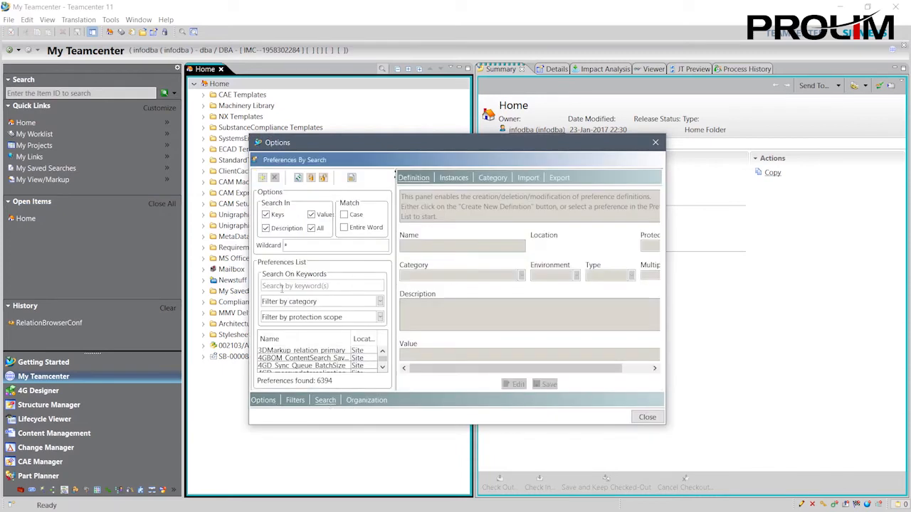
text(tcallow)
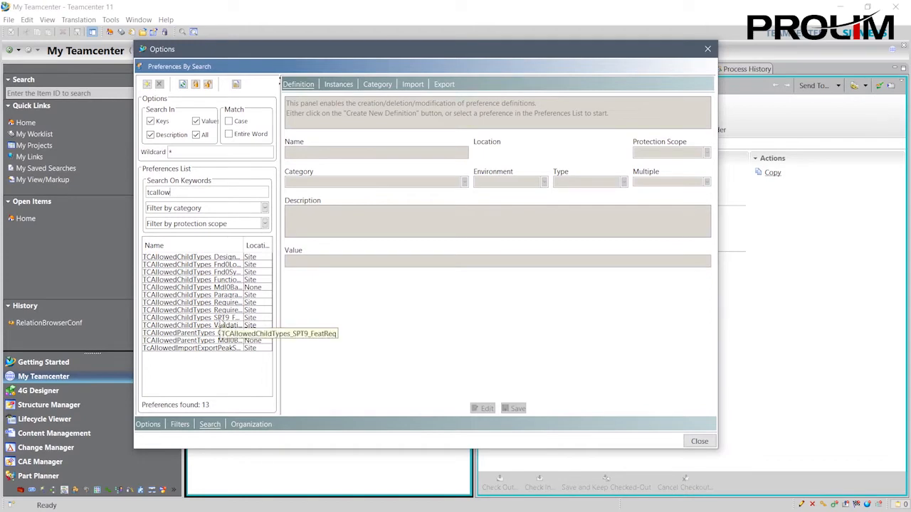
Edit TCAllowedChildTypes_SPT9_FeatReq to keep only SPT9_FunctReq, then close Options
click(192, 317)
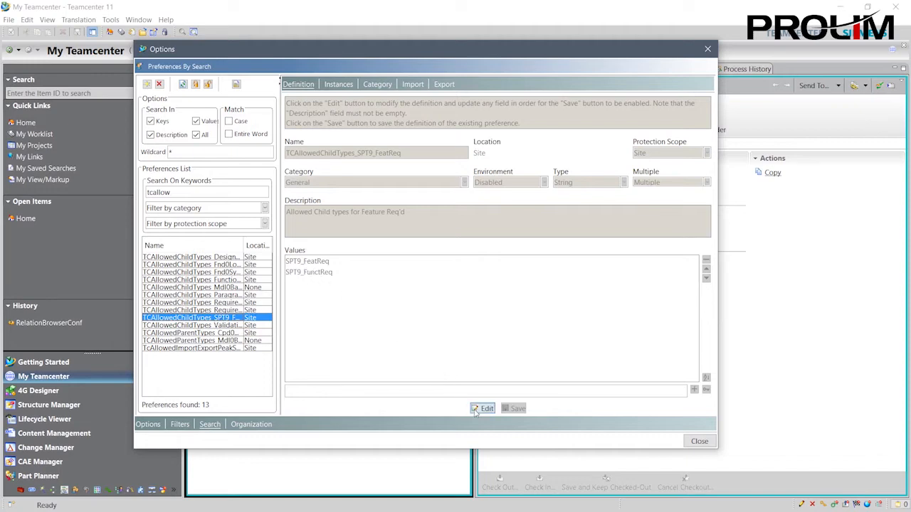
click(484, 407)
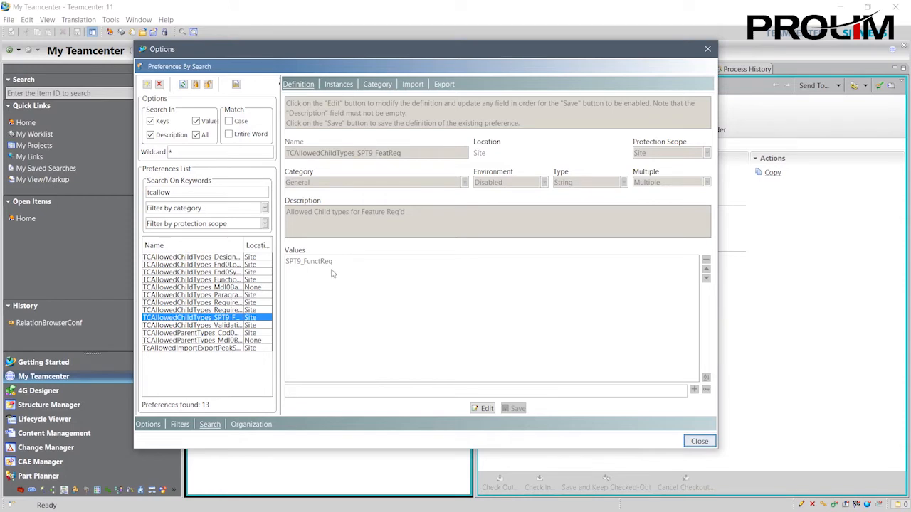
mouse_move(426, 298)
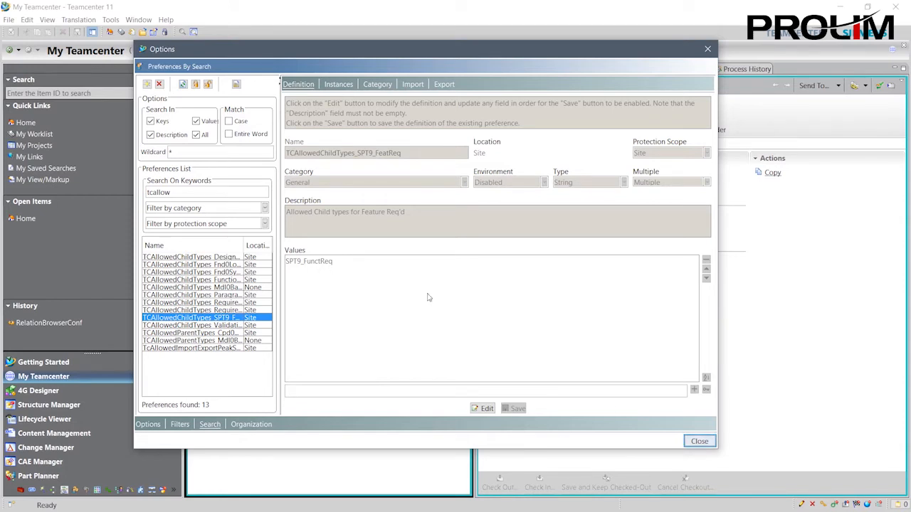
click(699, 441)
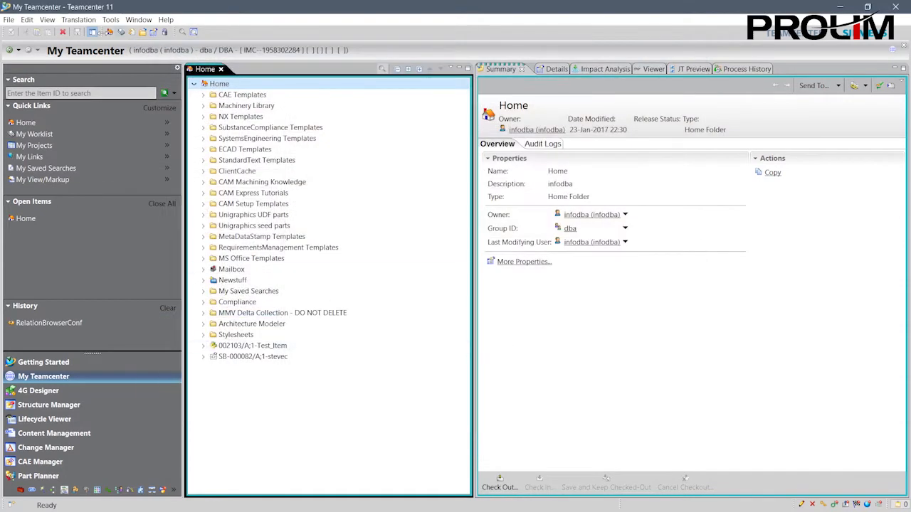
click(9, 20)
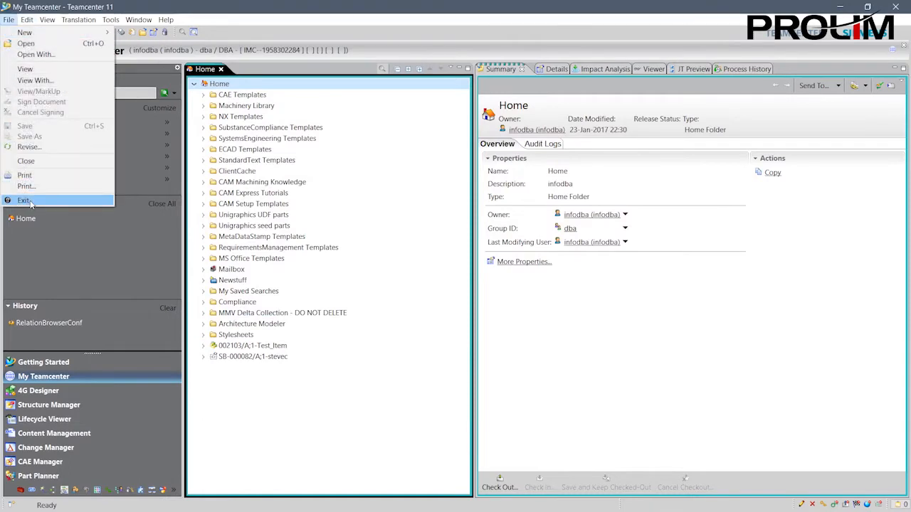
Exit the Teamcenter rich client and confirm quitting
click(24, 200)
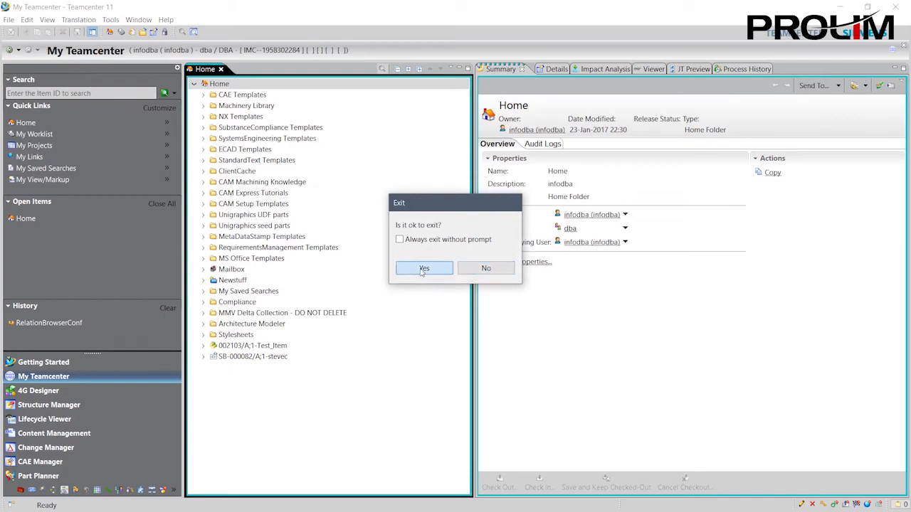
click(424, 267)
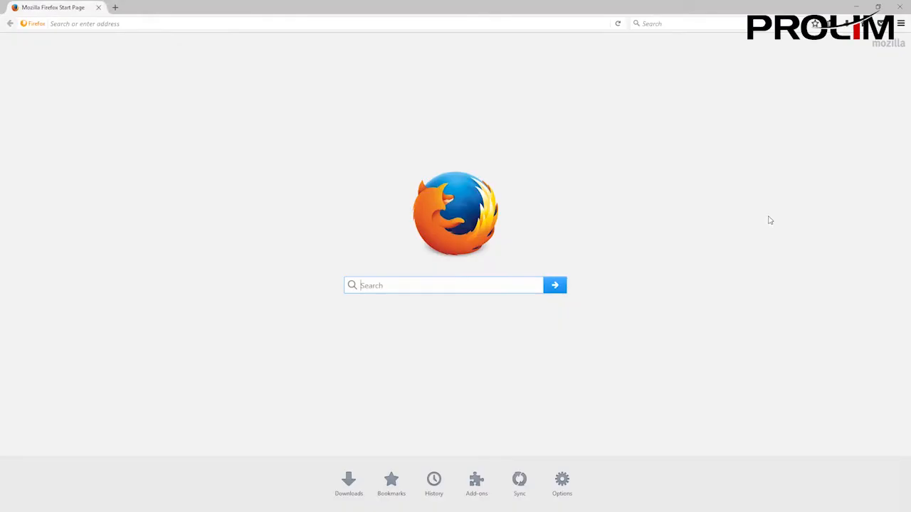
Navigate Firefox to siemensdc:8080/awc to reach the Active Workspace sign-in page
text(s)
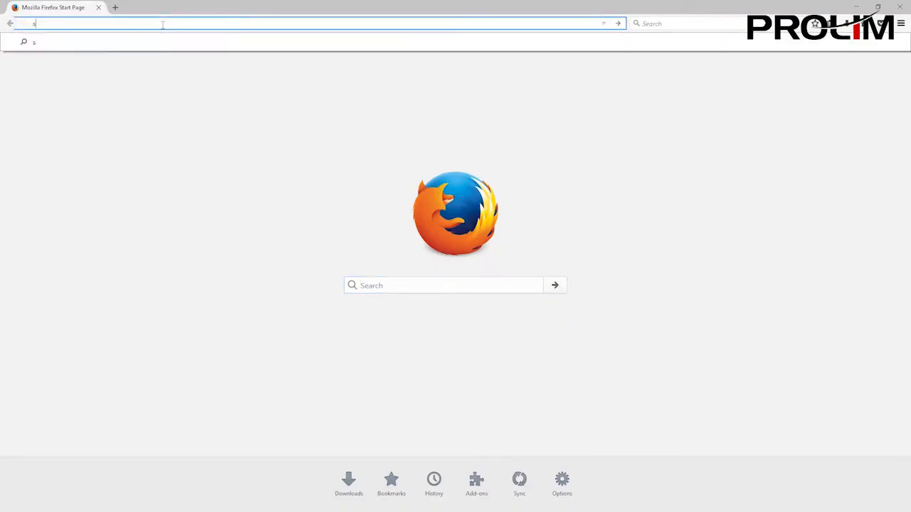
text(iemensdc:8080)
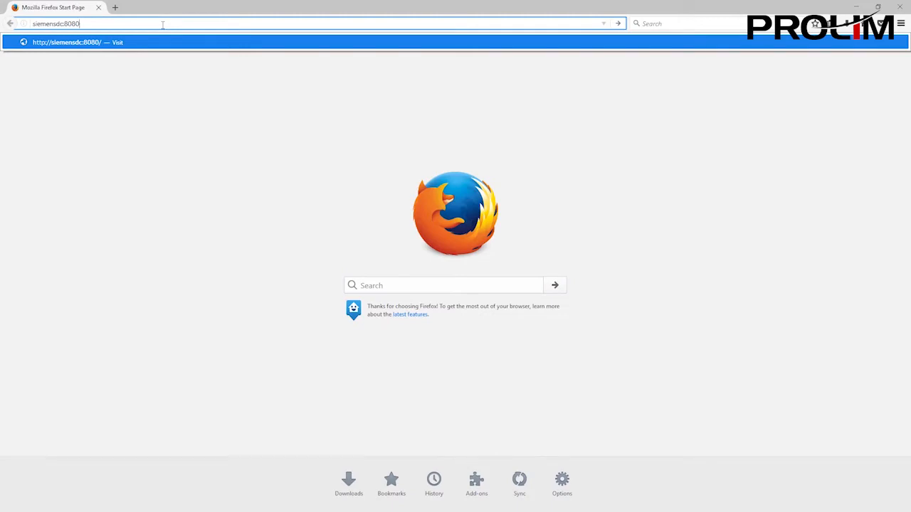
text(/)
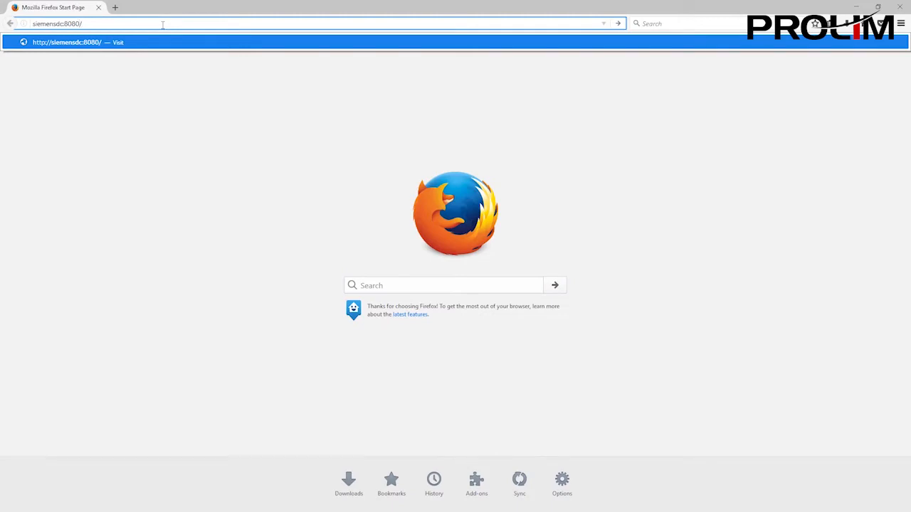
text(awc/)
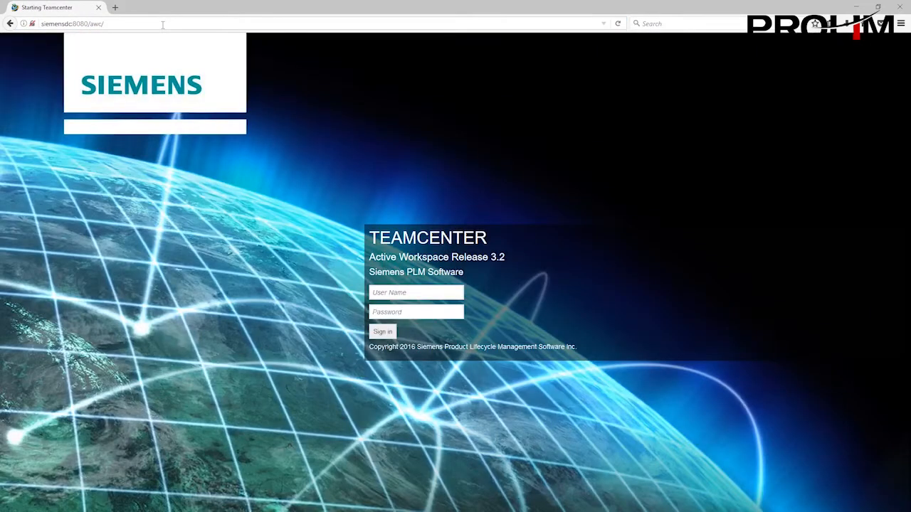
Sign in to Active Workspace as sedemo, dismissing the insecure connection warning
click(416, 293)
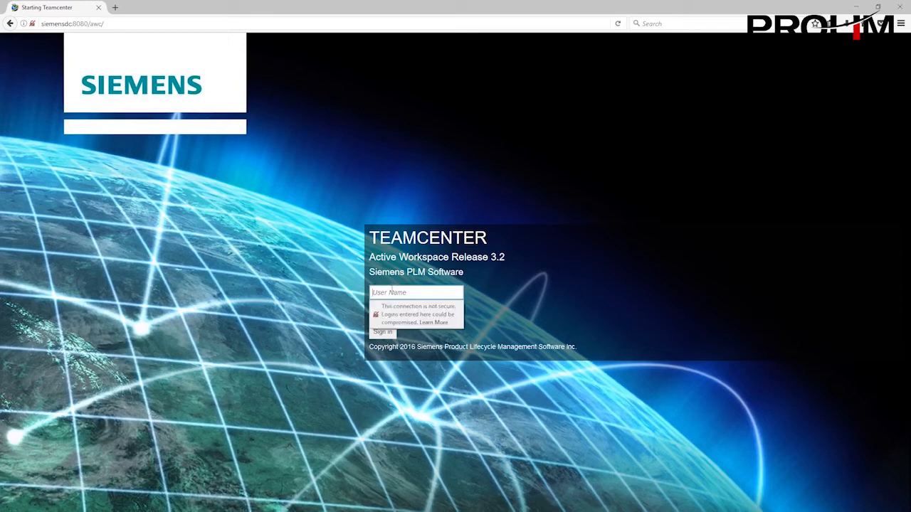
text(sedemo)
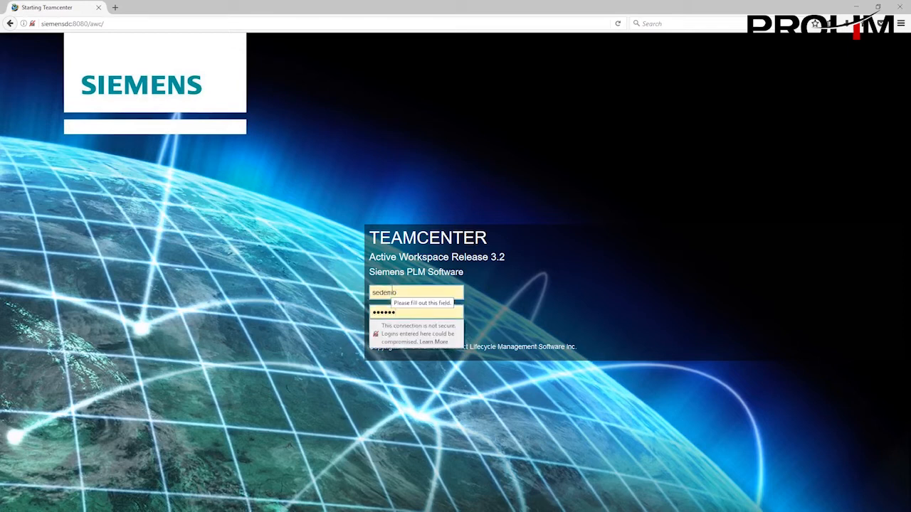
click(381, 331)
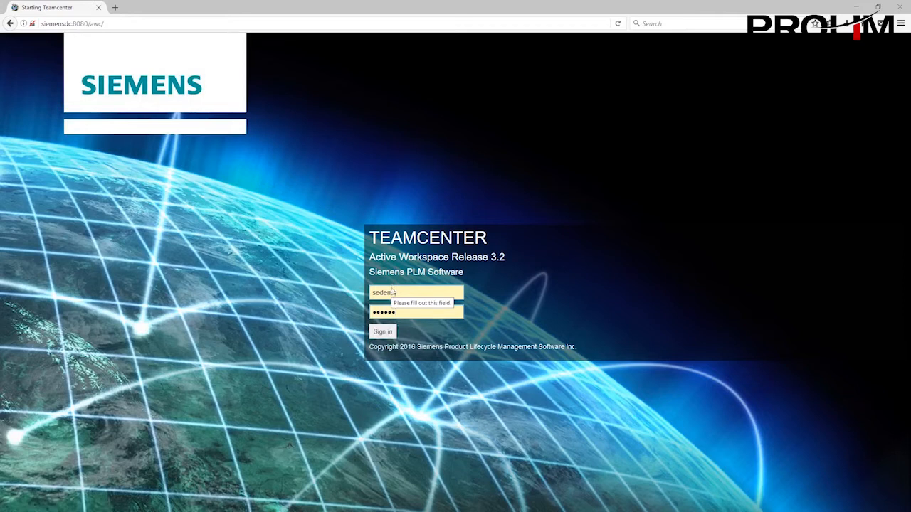
click(381, 330)
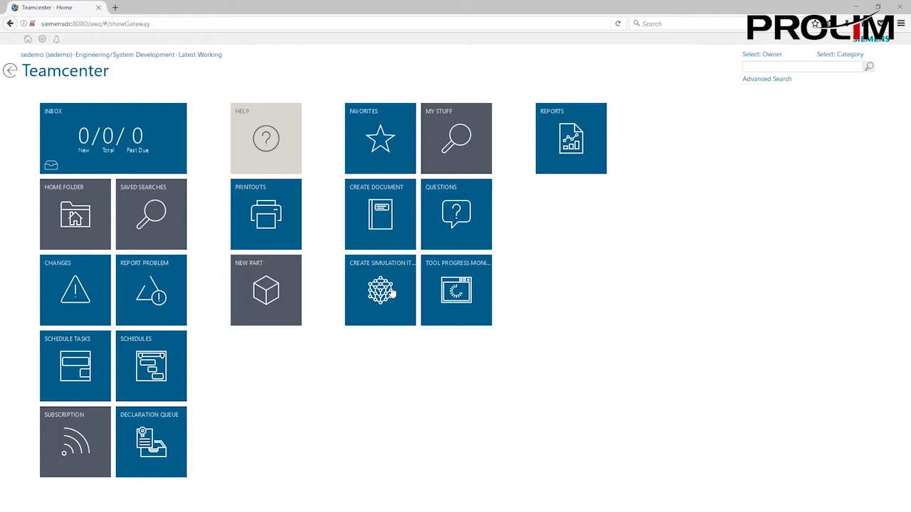
Search Active Workspace for vehicle from the home gateway search box
click(802, 67)
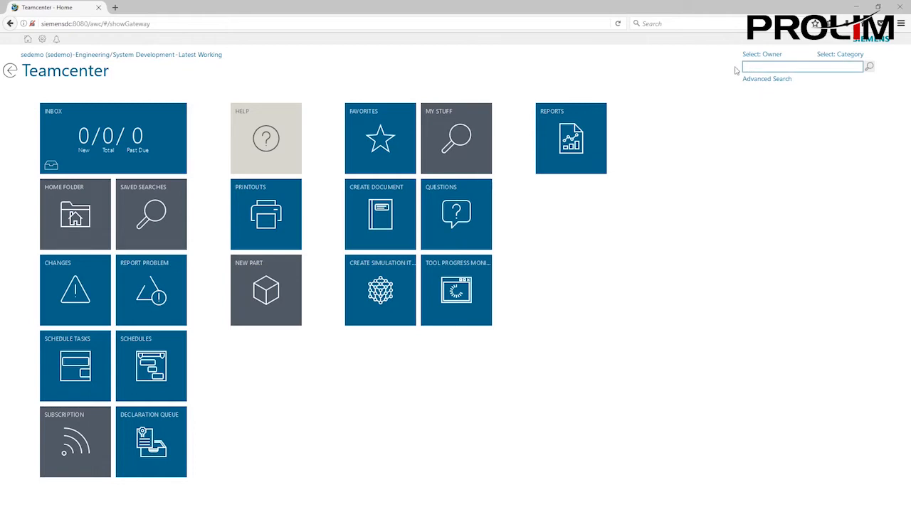
click(803, 67)
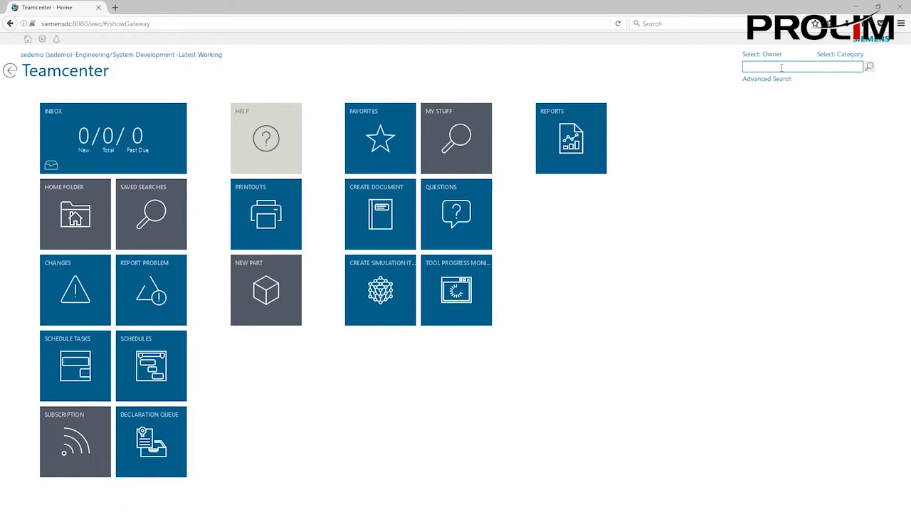
text(we)
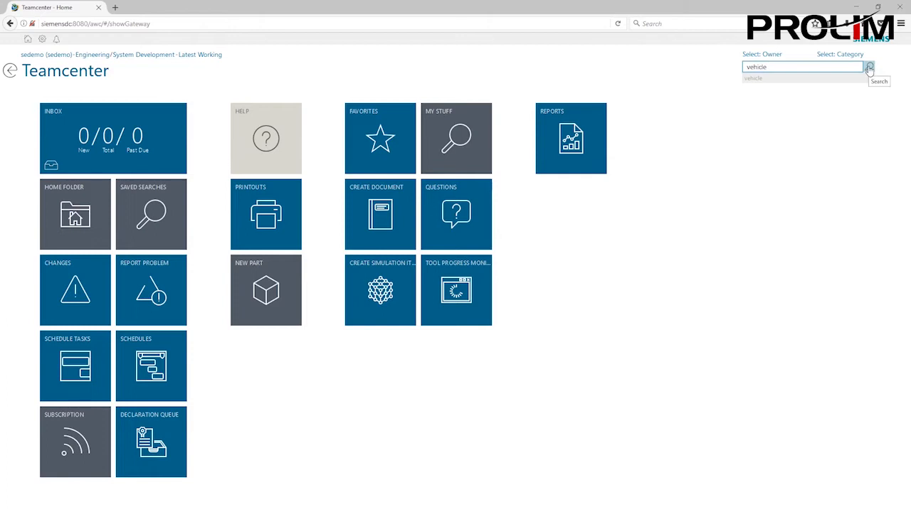
click(868, 67)
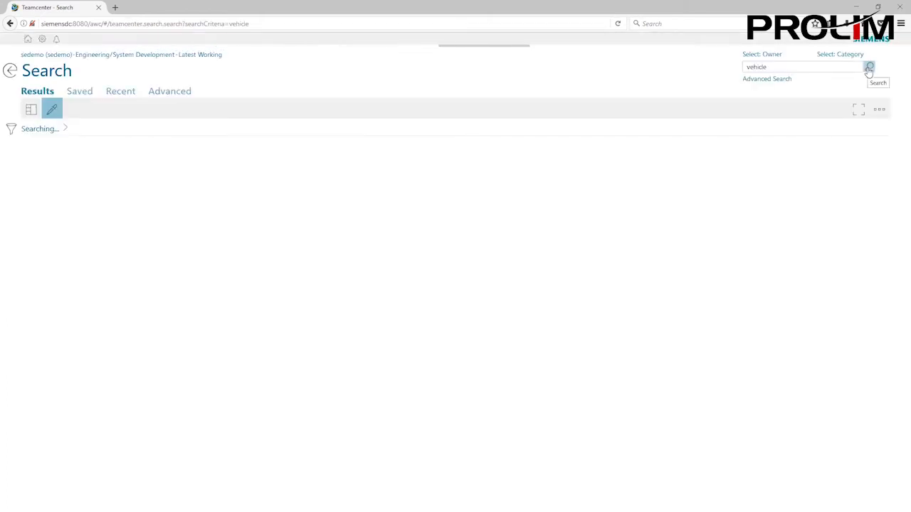
Load the 260 vehicle results with the type chart and select Leading Vehicle Speed
click(868, 67)
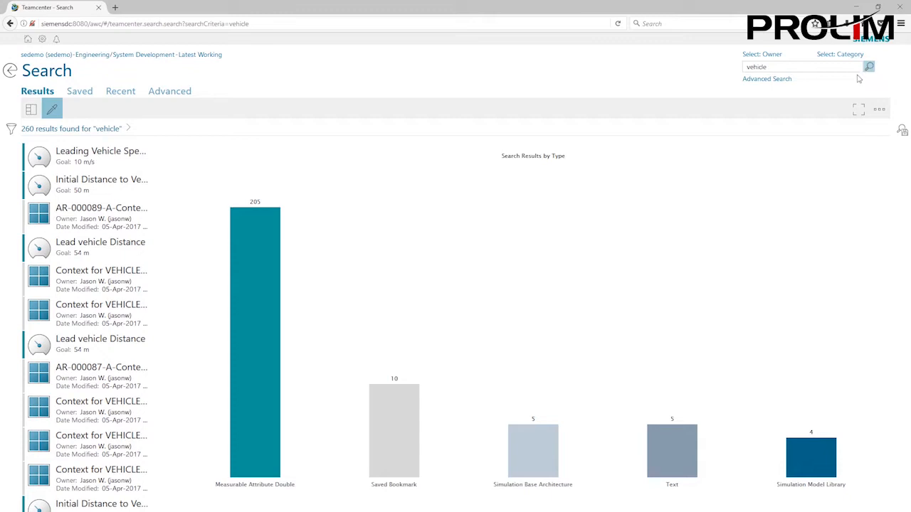
click(100, 476)
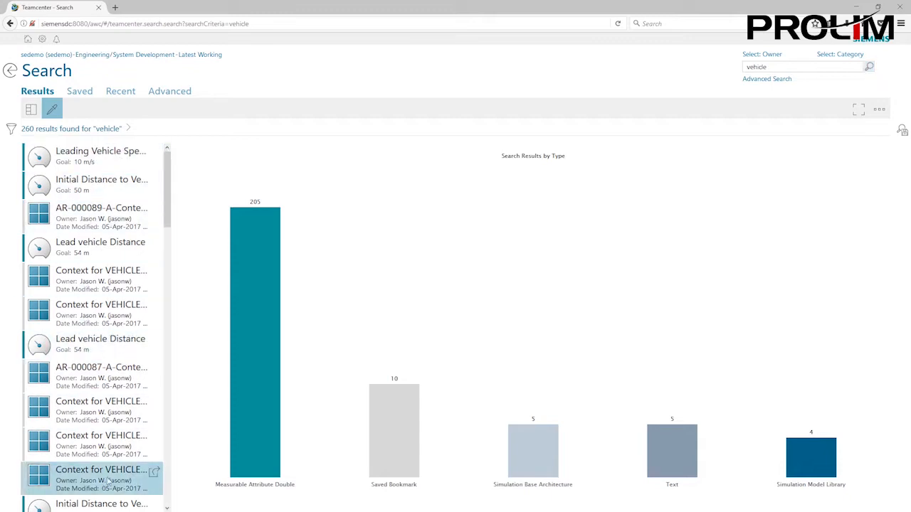
scroll(down, 3)
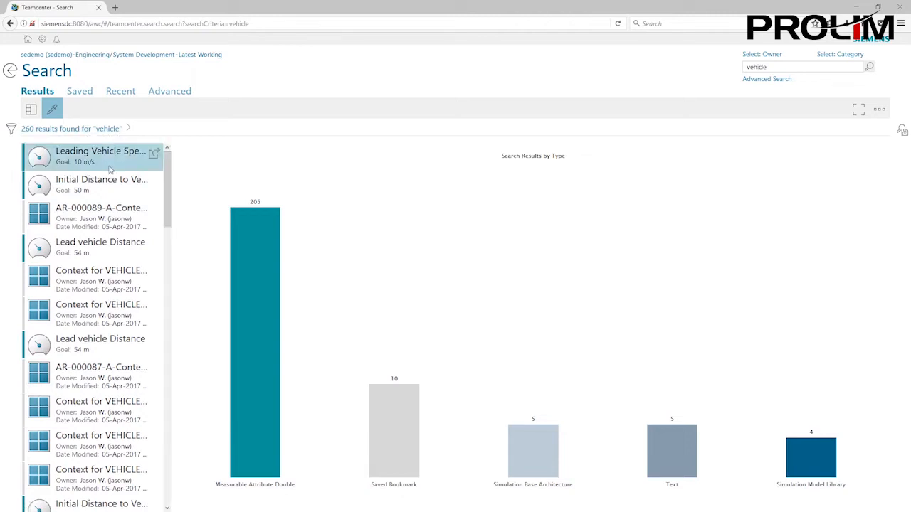
mouse_move(11, 128)
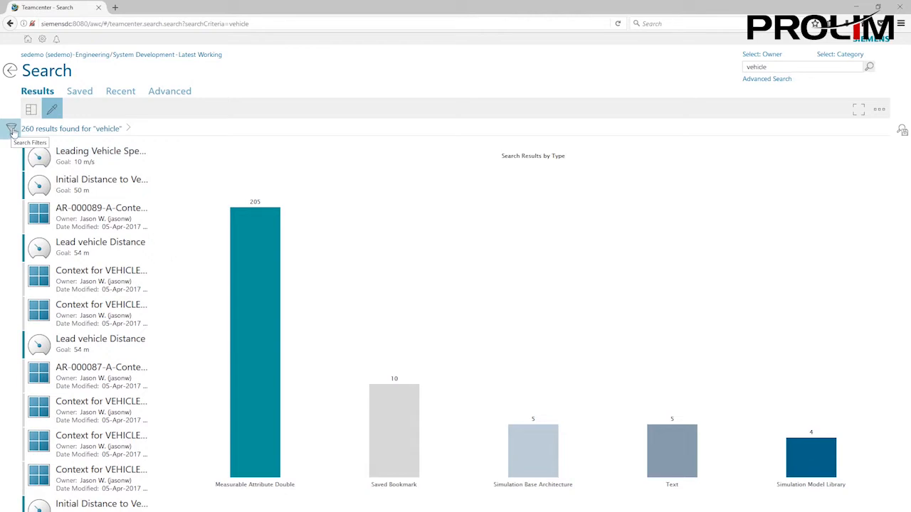
Filter the vehicle results by type to Function Placeholder Revision only
click(12, 128)
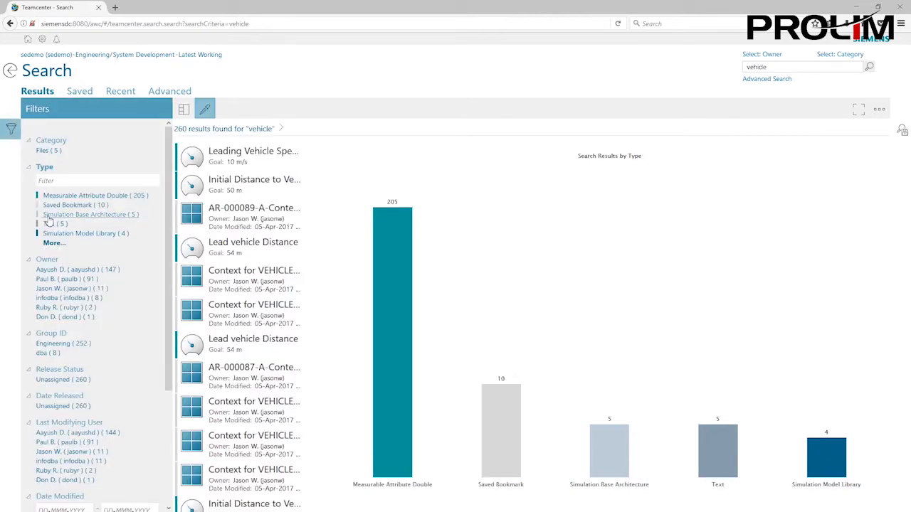
click(54, 241)
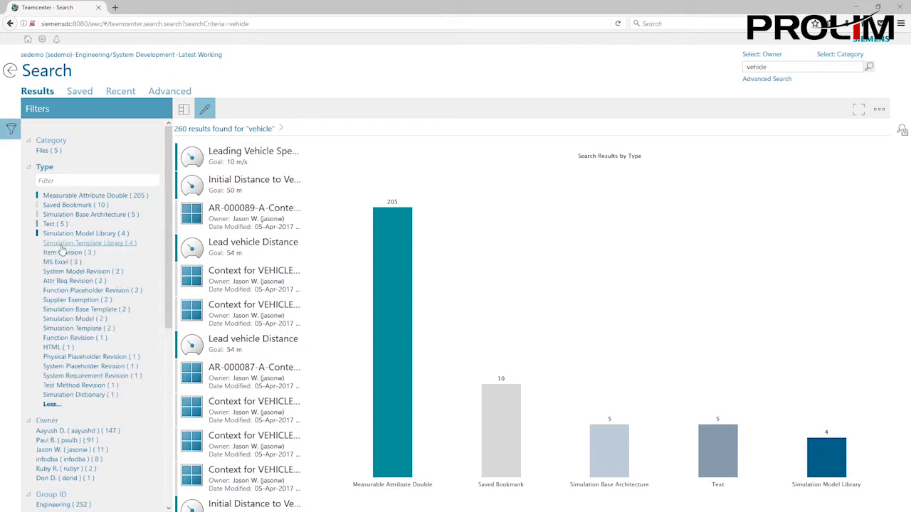
click(91, 291)
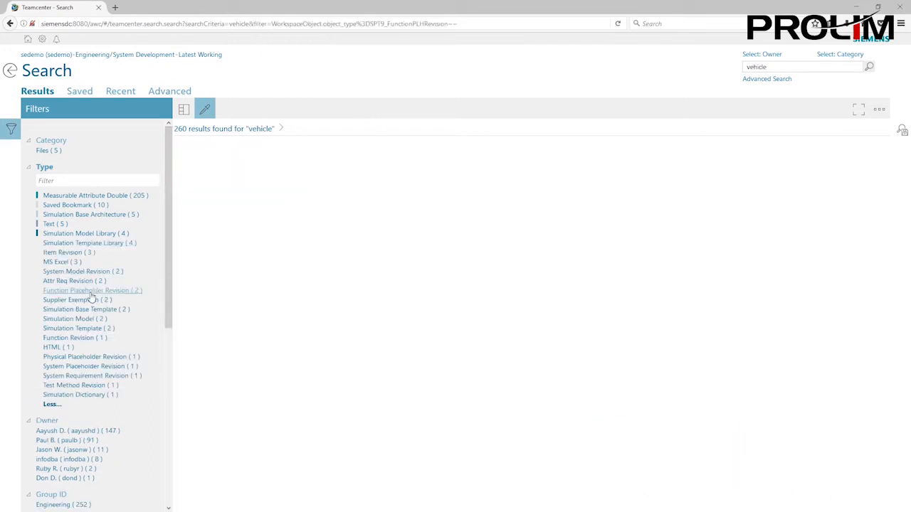
click(88, 290)
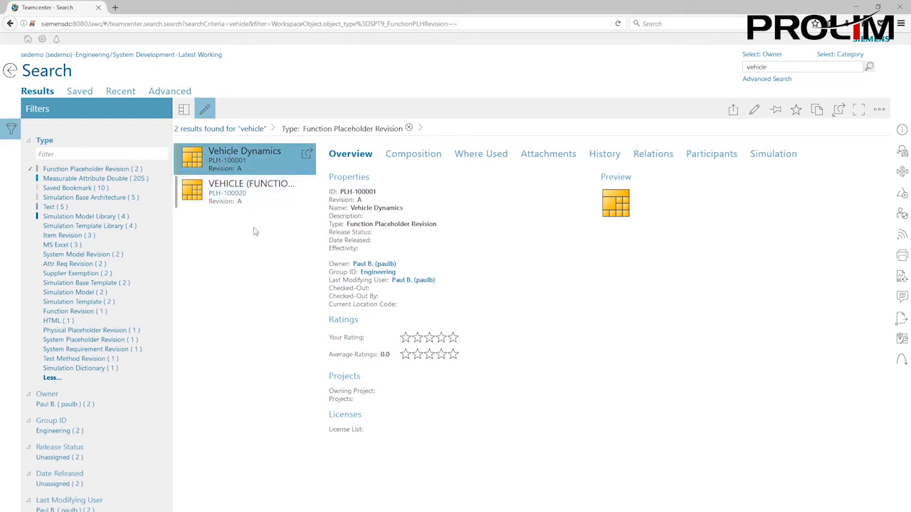
Select the VEHICLE (FUNCTIONAL AREAS) PLH-100020 result to show its overview
click(249, 192)
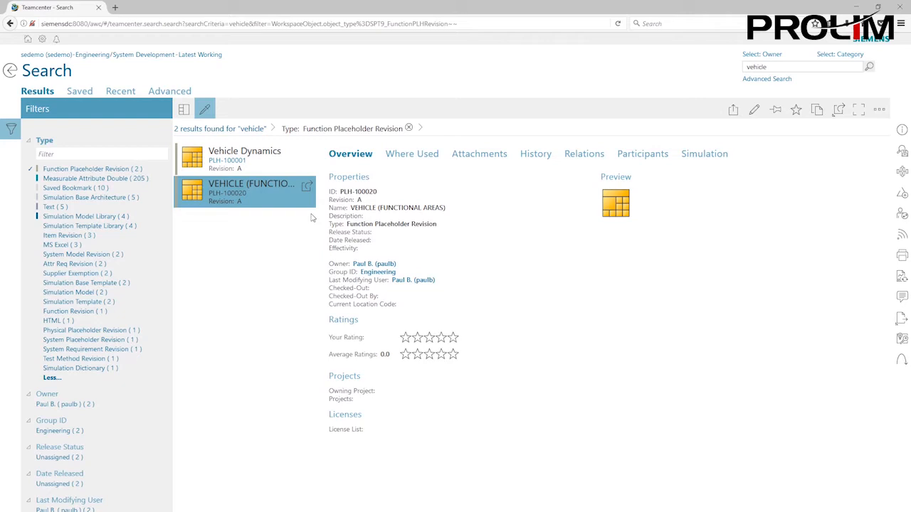
mouse_move(743, 166)
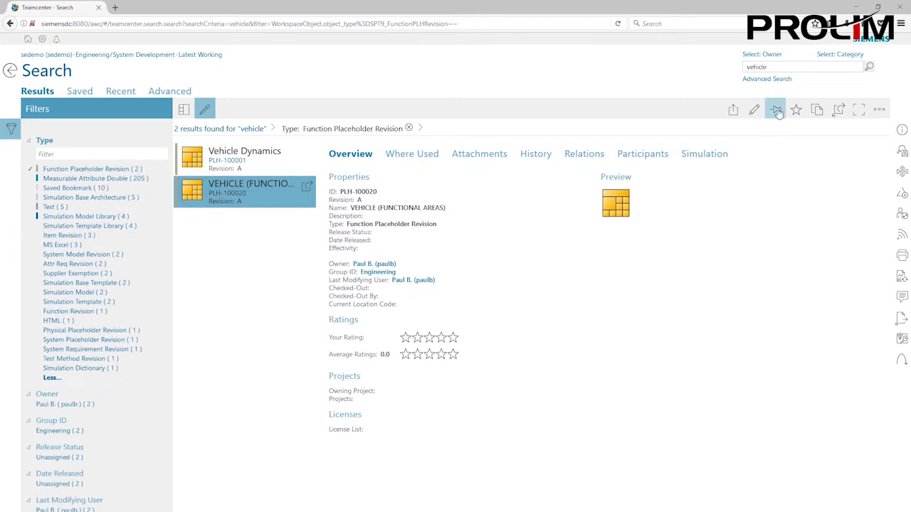
mouse_move(774, 113)
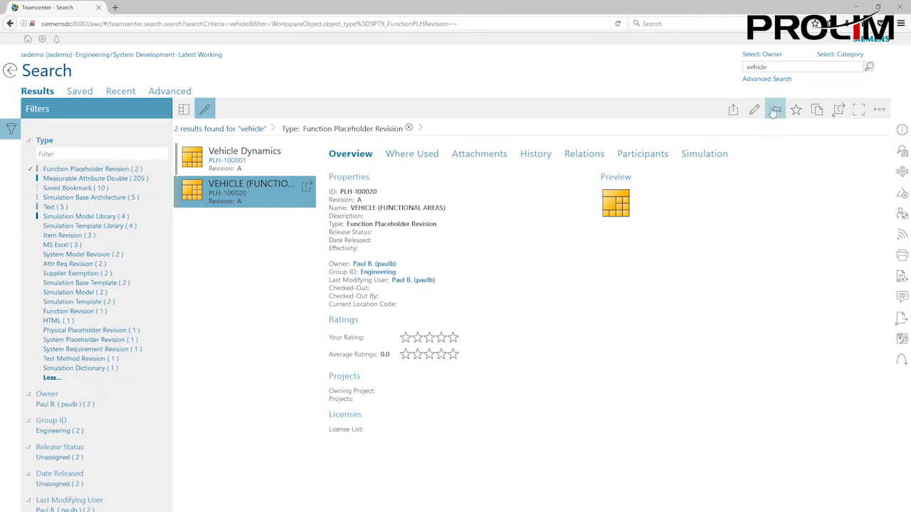
mouse_move(774, 109)
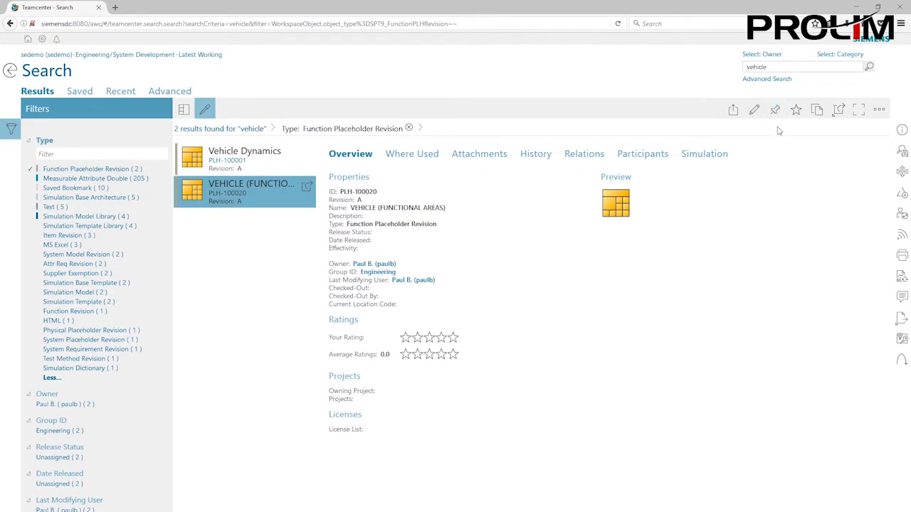
mouse_move(788, 152)
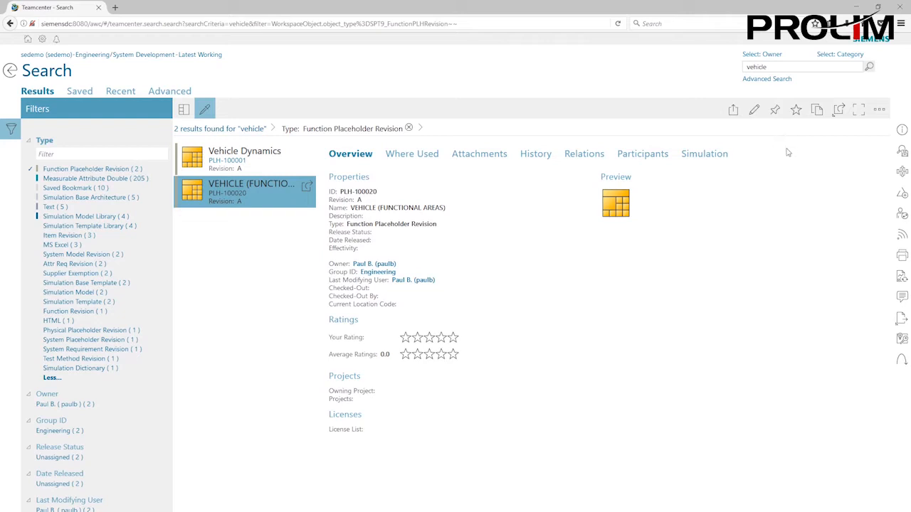
mouse_move(50, 85)
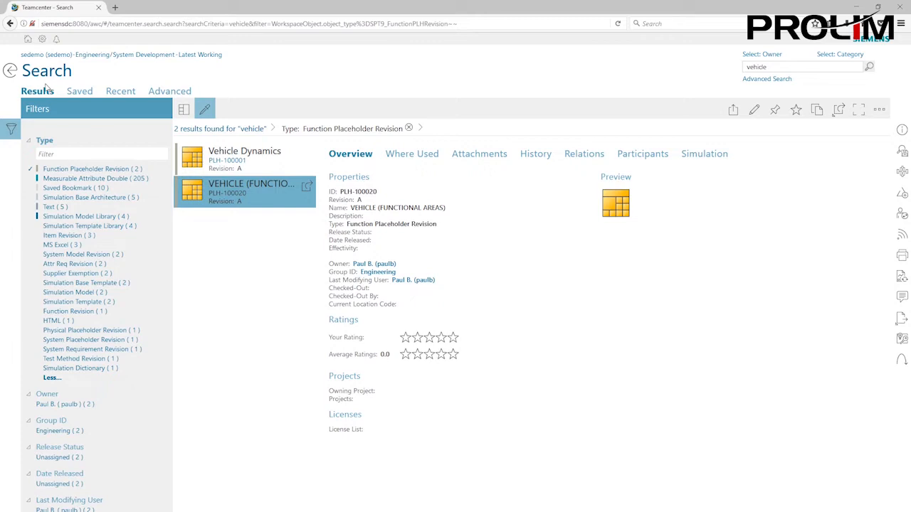
Go back to the home gateway showing the pinned VEHICLE (FUNCTIONAL AREAS) tile
click(28, 40)
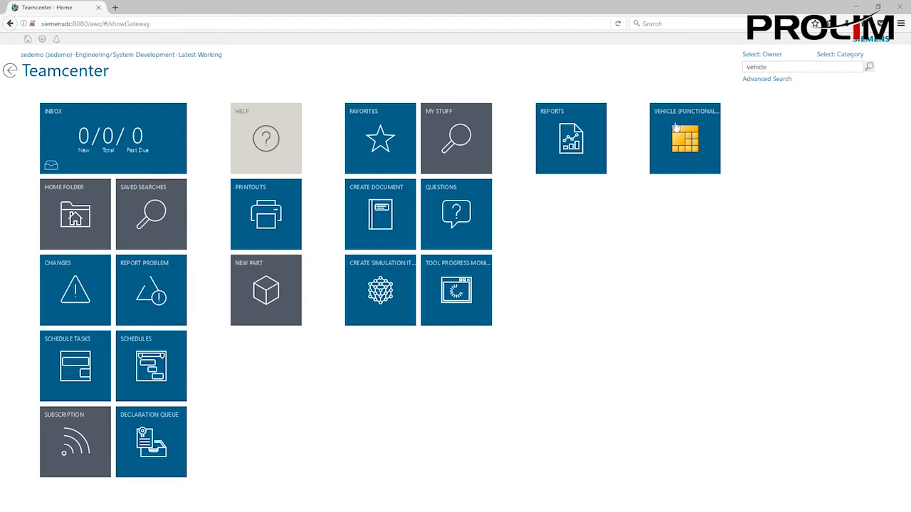
mouse_move(682, 145)
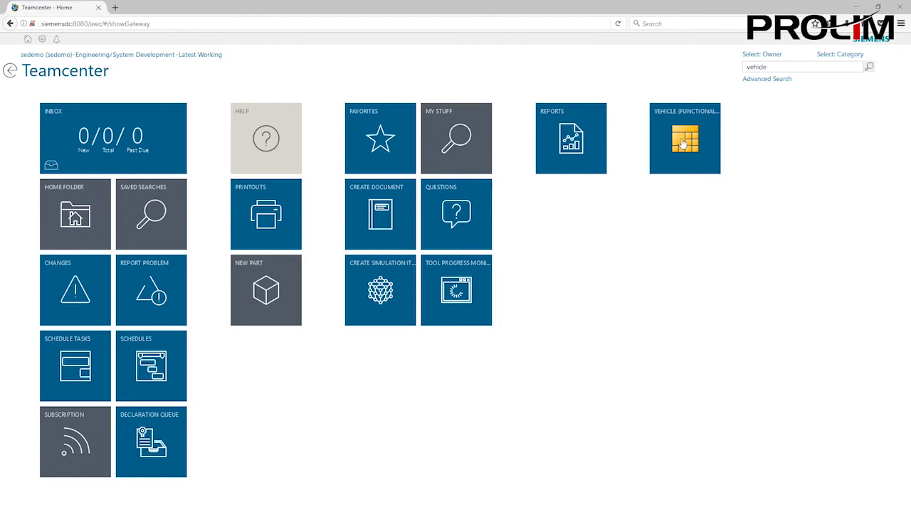
Open the pinned VEHICLE item and browse its Reliability, Environment and Fuel Economy areas
click(683, 138)
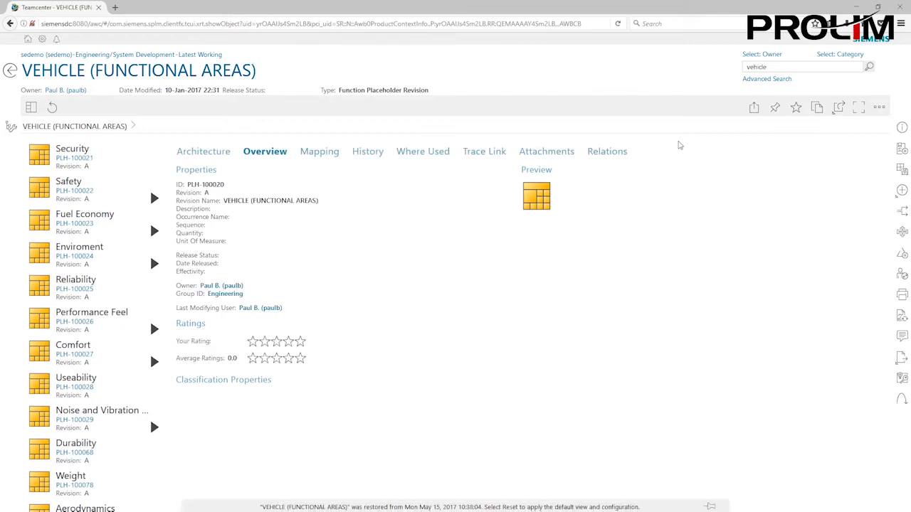
click(75, 285)
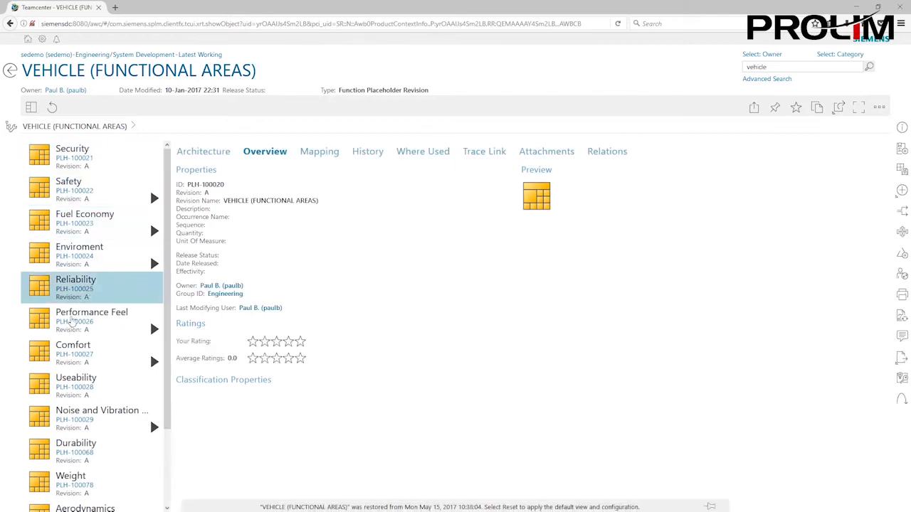
click(80, 246)
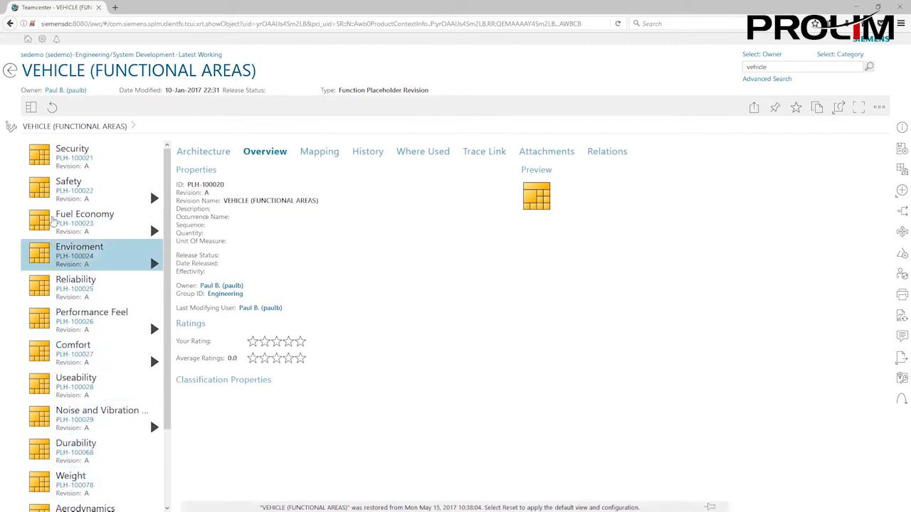
click(86, 219)
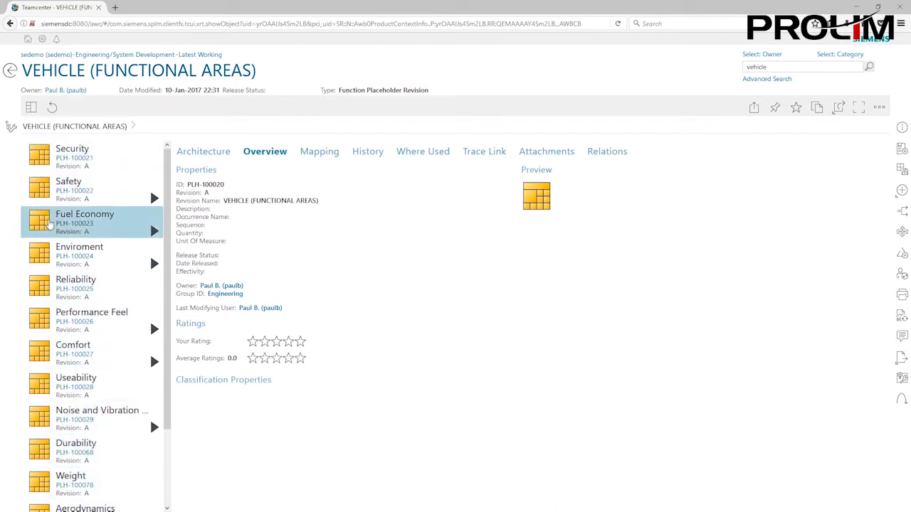
click(71, 155)
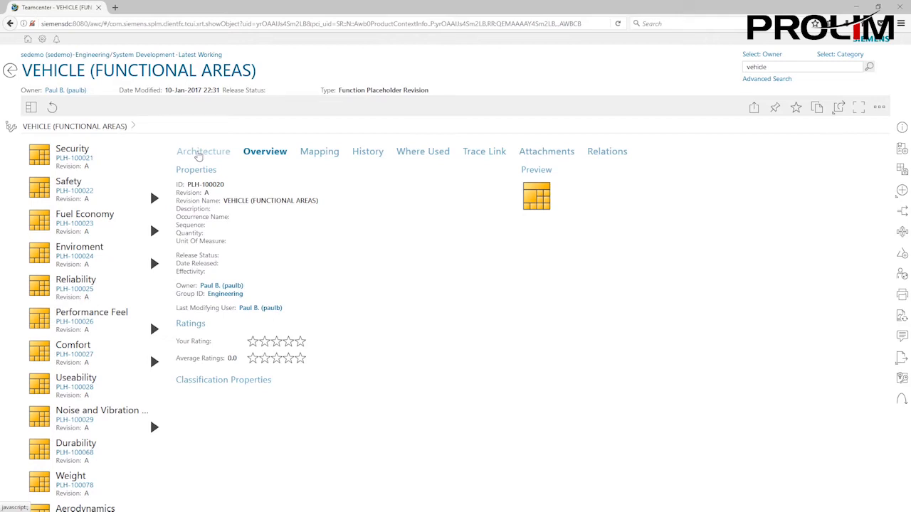
Switch the VEHICLE (FUNCTIONAL AREAS) item to its Architecture view
click(202, 150)
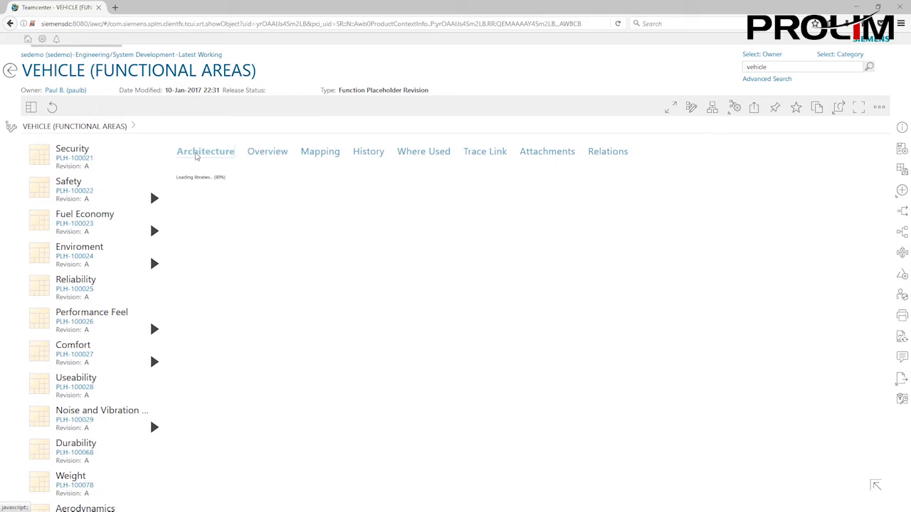
click(205, 151)
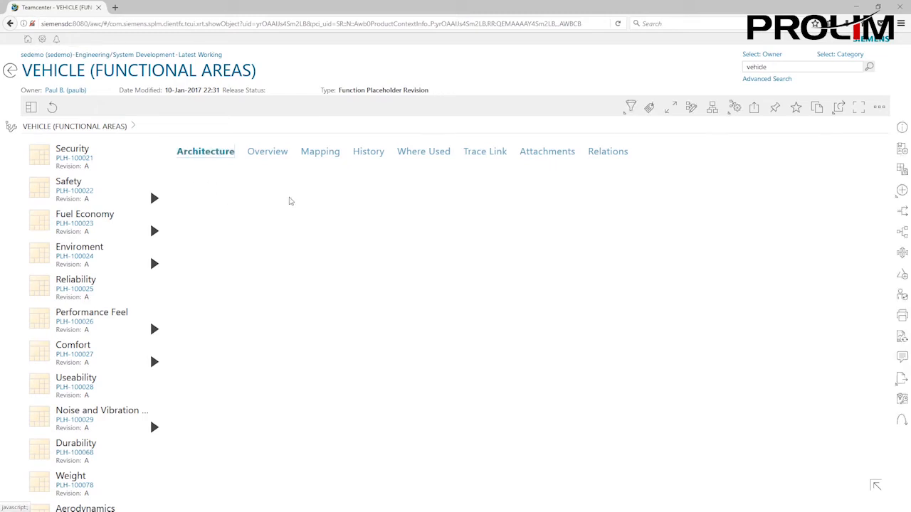
mouse_move(576, 210)
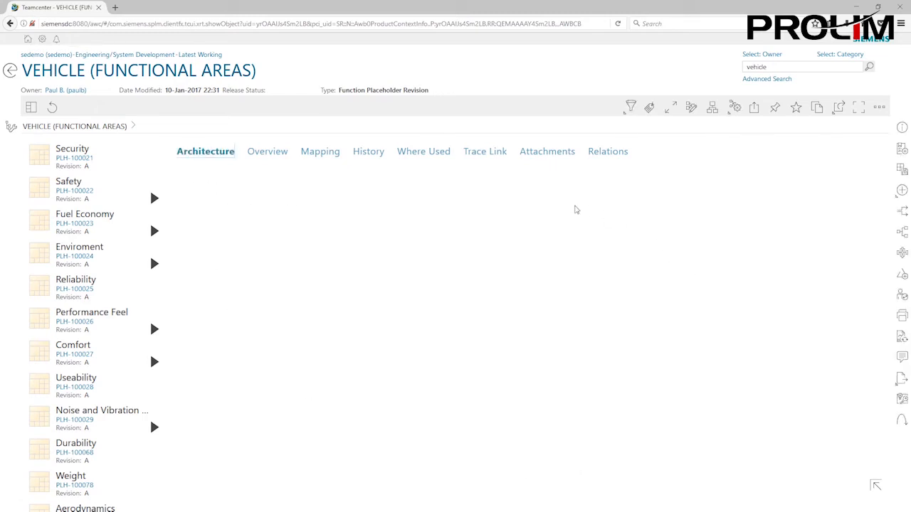
mouse_move(558, 306)
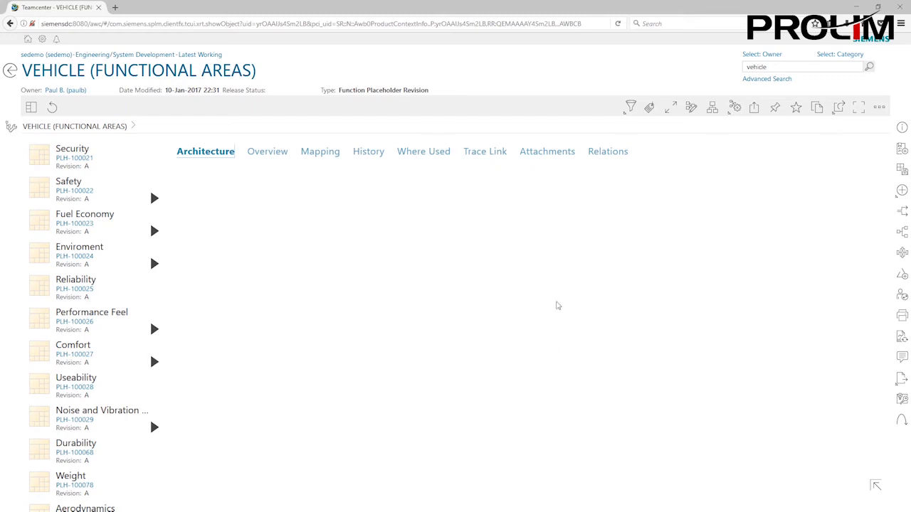
mouse_move(228, 256)
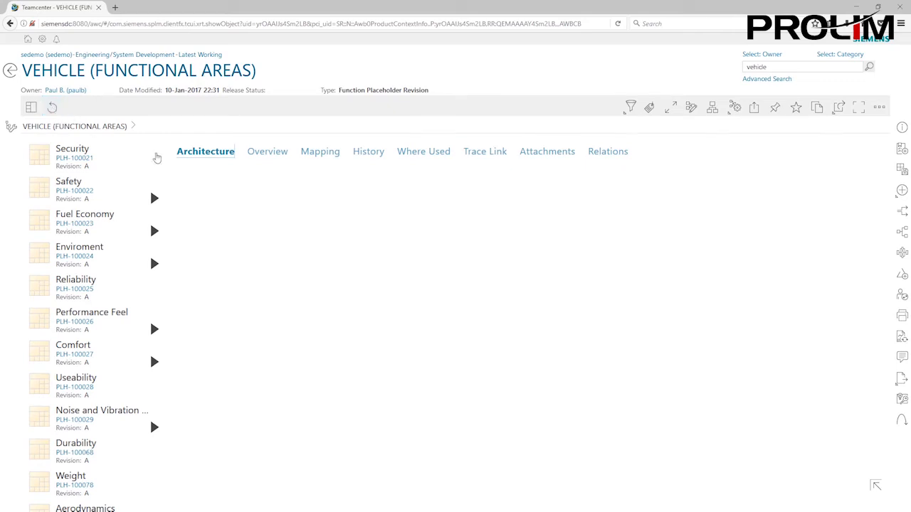
Show Safety in the architecture diagram and expand it to reveal Active Safety and Passive Safety
click(71, 190)
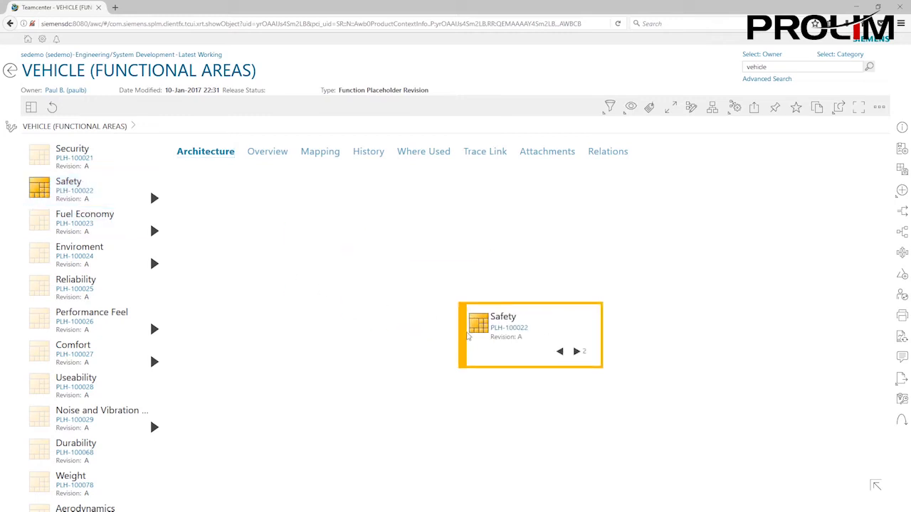
mouse_move(523, 273)
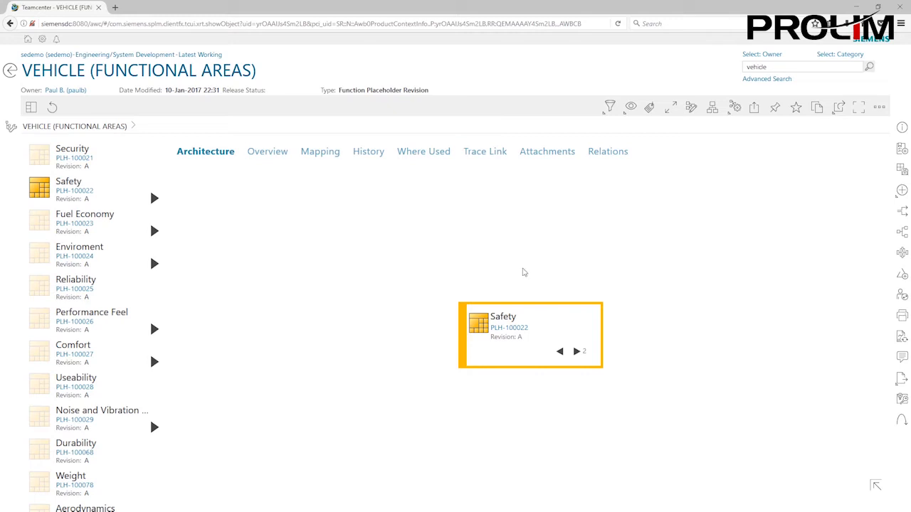
mouse_move(636, 350)
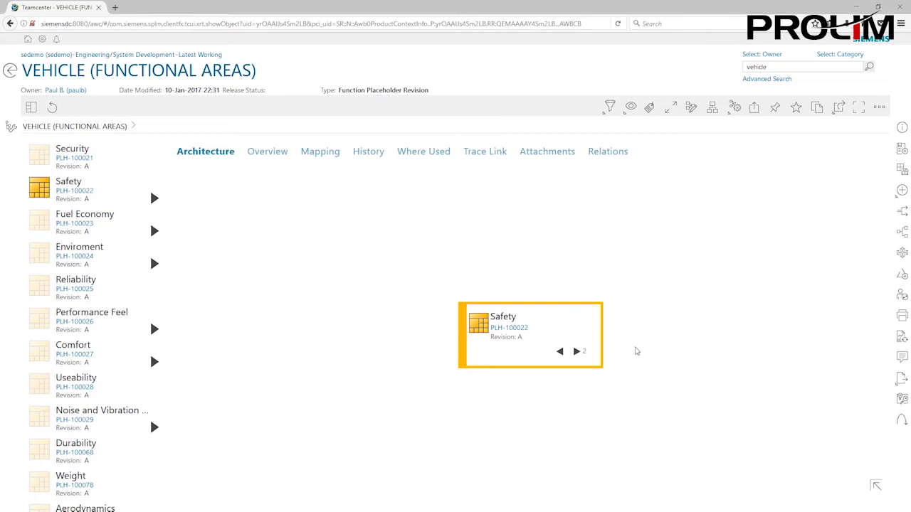
mouse_move(631, 342)
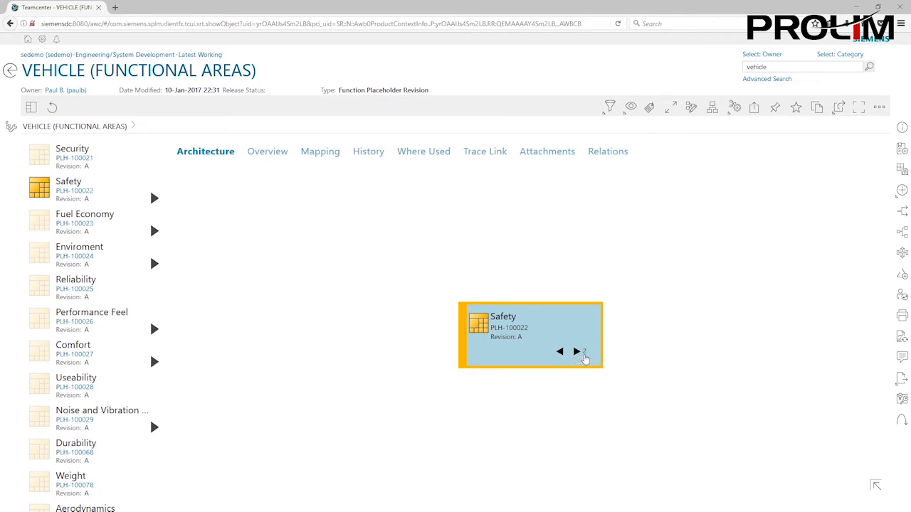
mouse_move(578, 351)
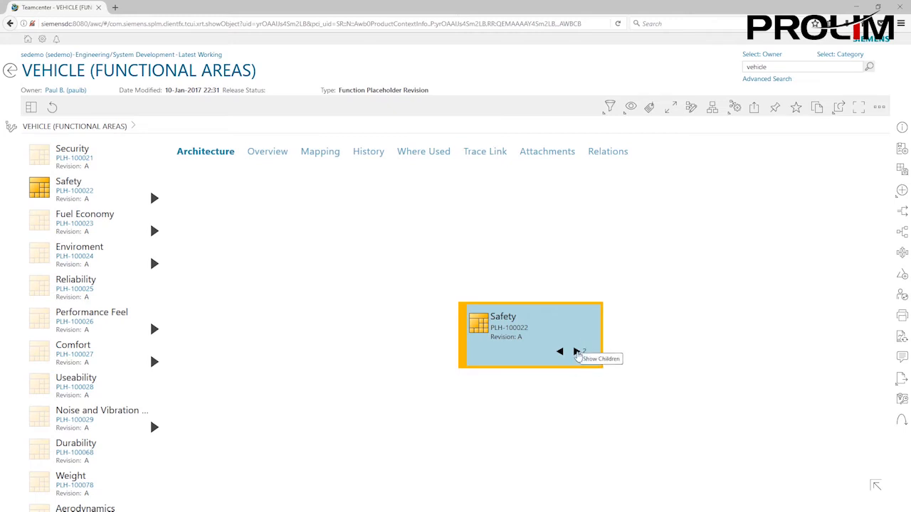
click(576, 351)
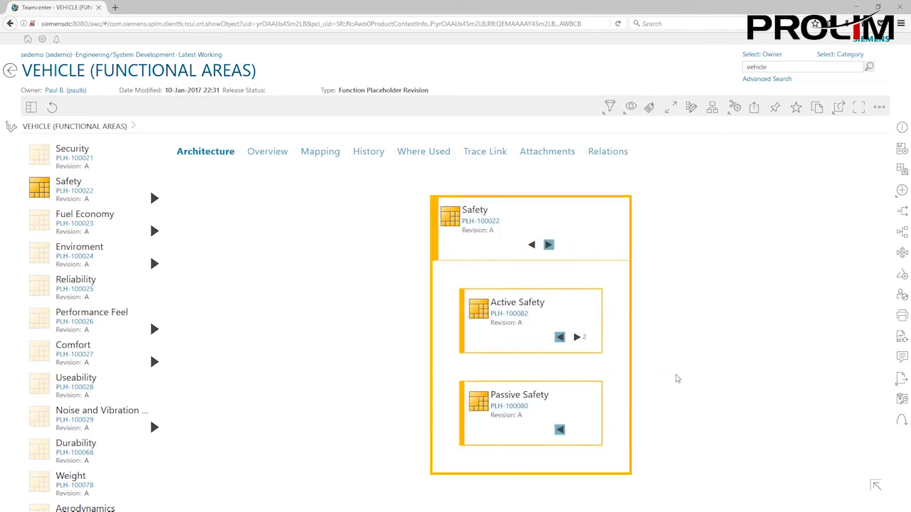
mouse_move(615, 355)
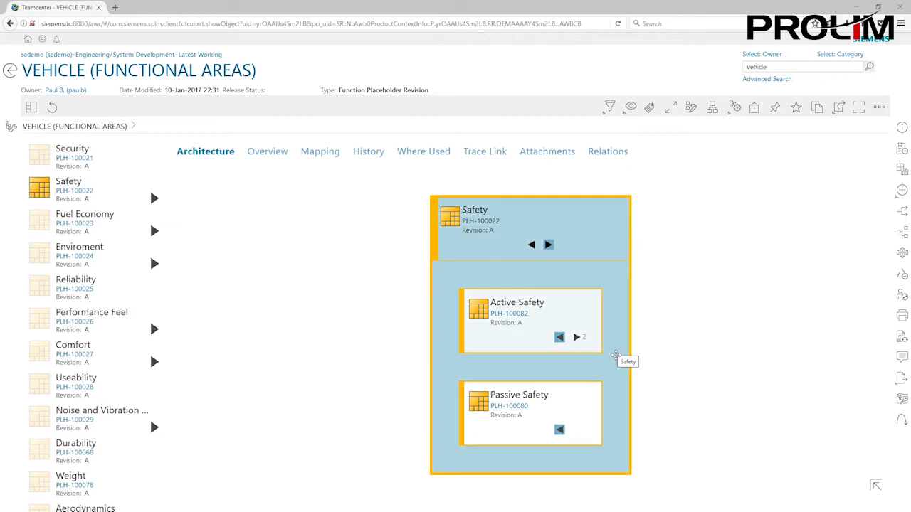
mouse_move(660, 270)
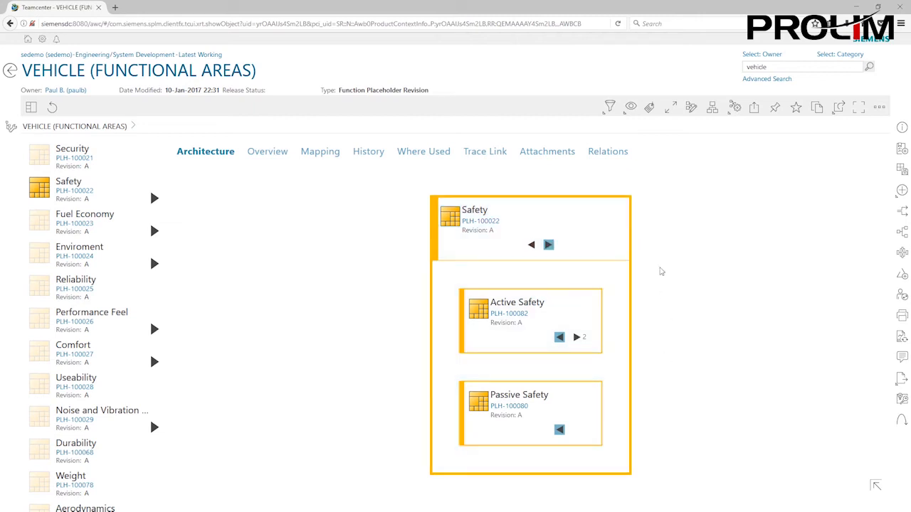
mouse_move(432, 379)
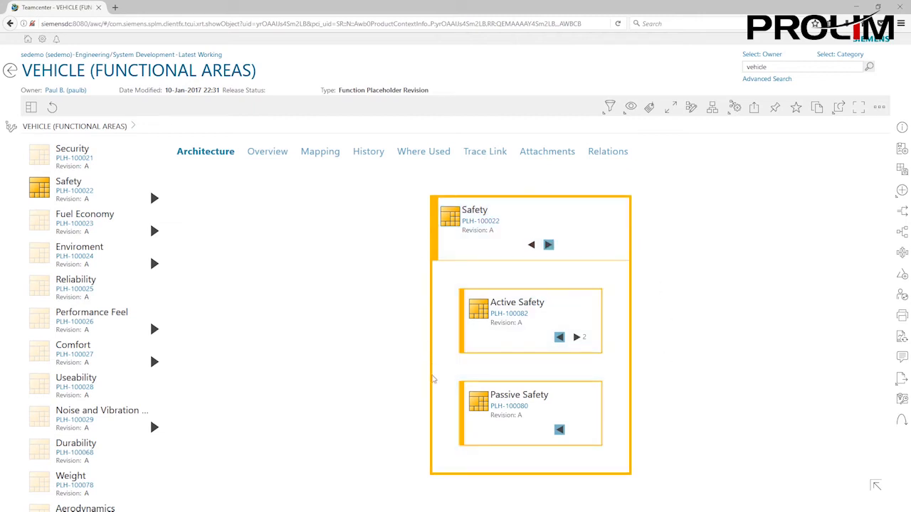
mouse_move(648, 482)
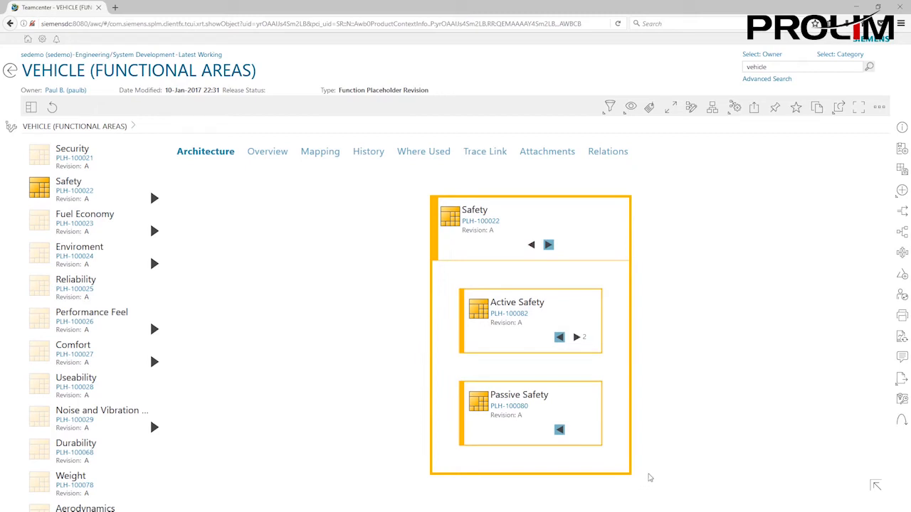
mouse_move(663, 424)
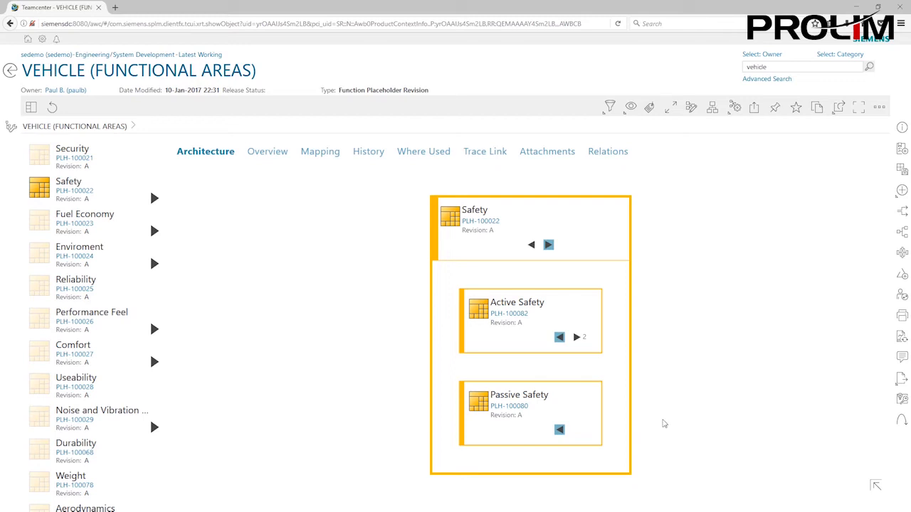
mouse_move(461, 299)
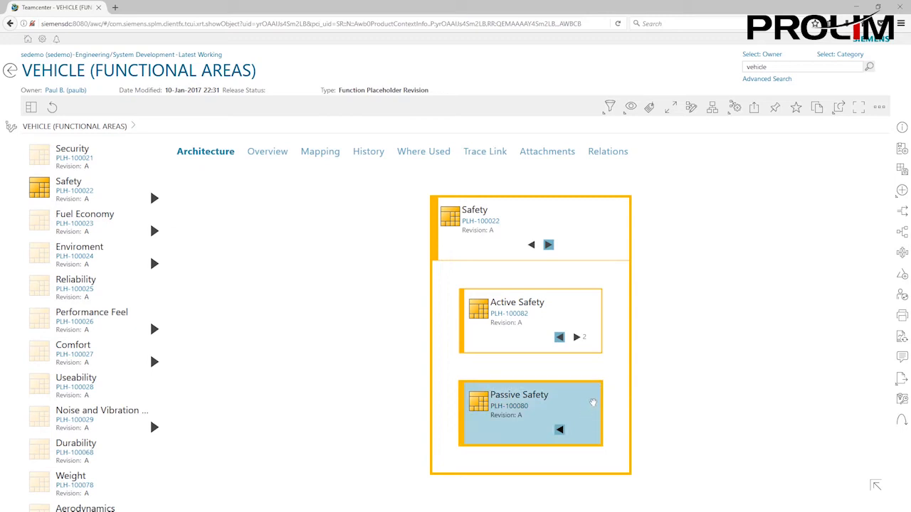
mouse_move(592, 398)
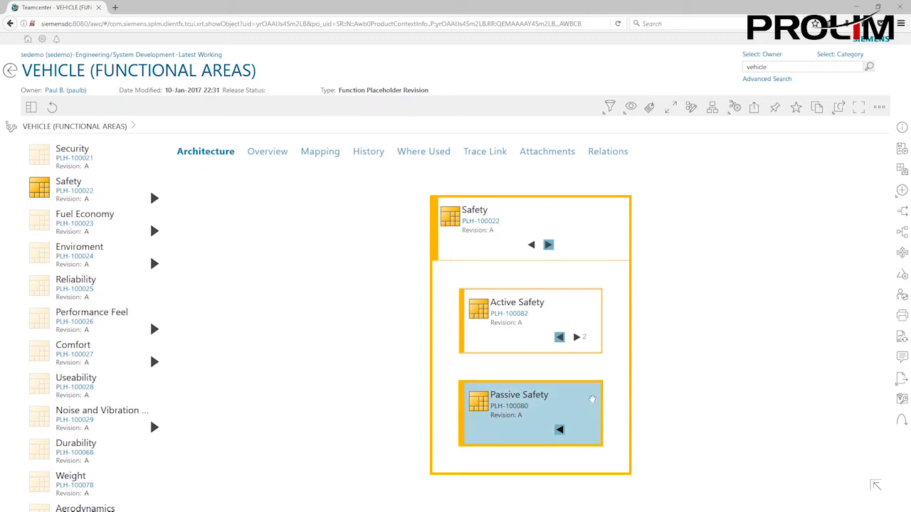
mouse_move(591, 399)
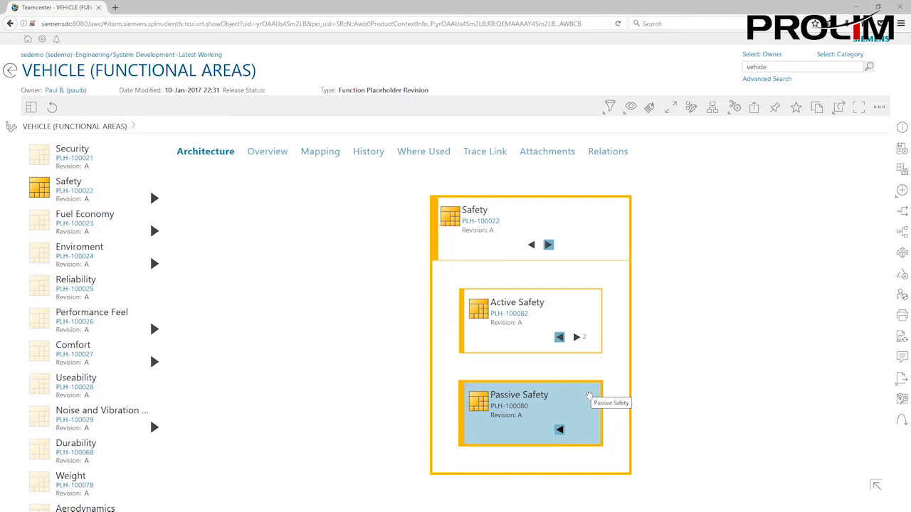
mouse_move(590, 395)
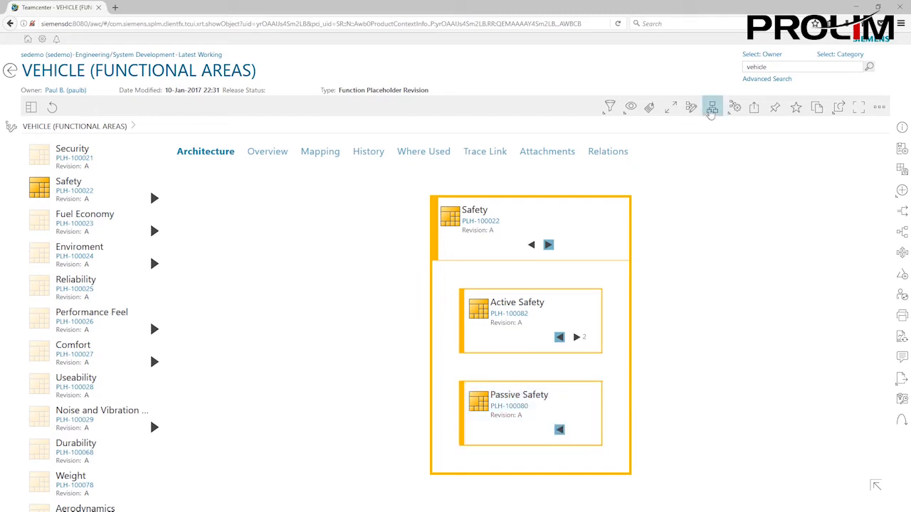
mouse_move(711, 106)
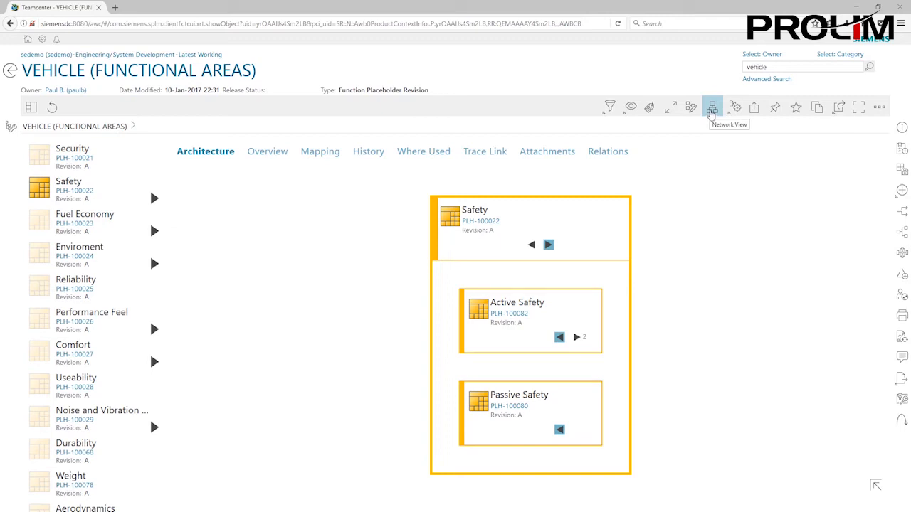
Change the Safety architecture diagram to the Network View layout, confirming the change
click(711, 107)
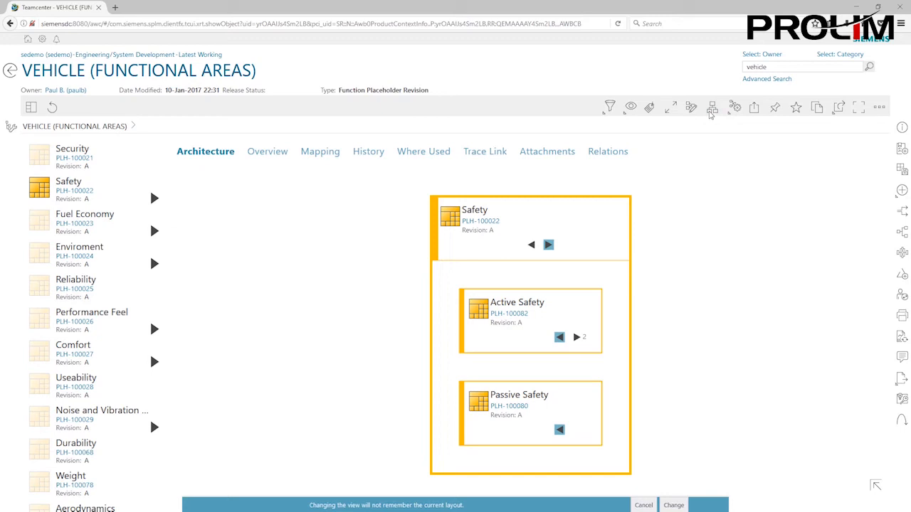
mouse_move(710, 115)
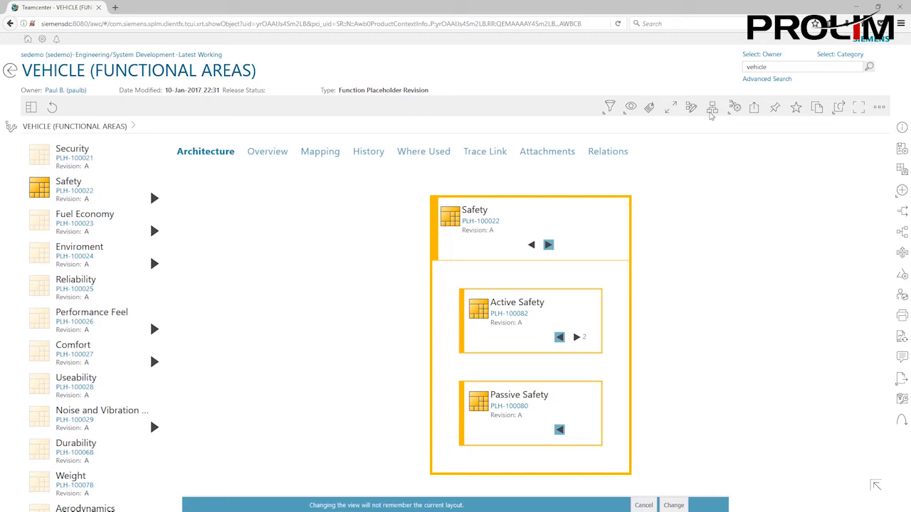
mouse_move(725, 410)
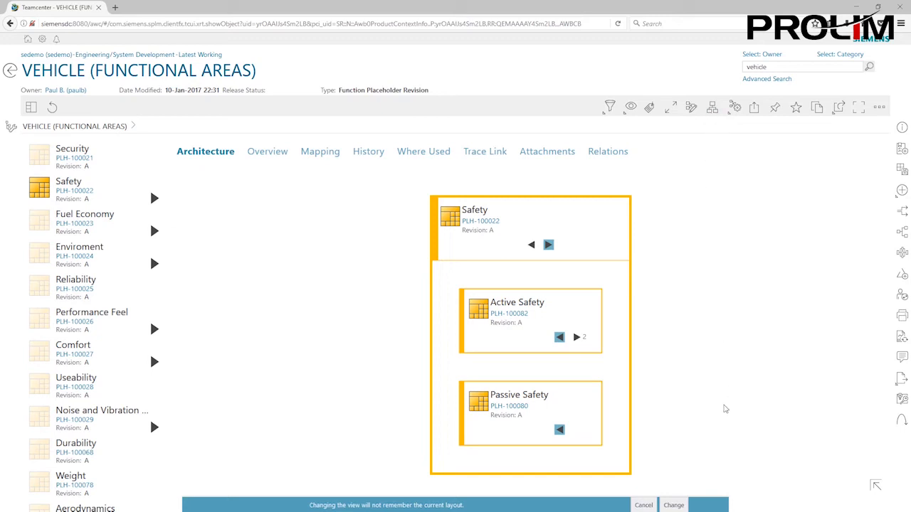
click(672, 505)
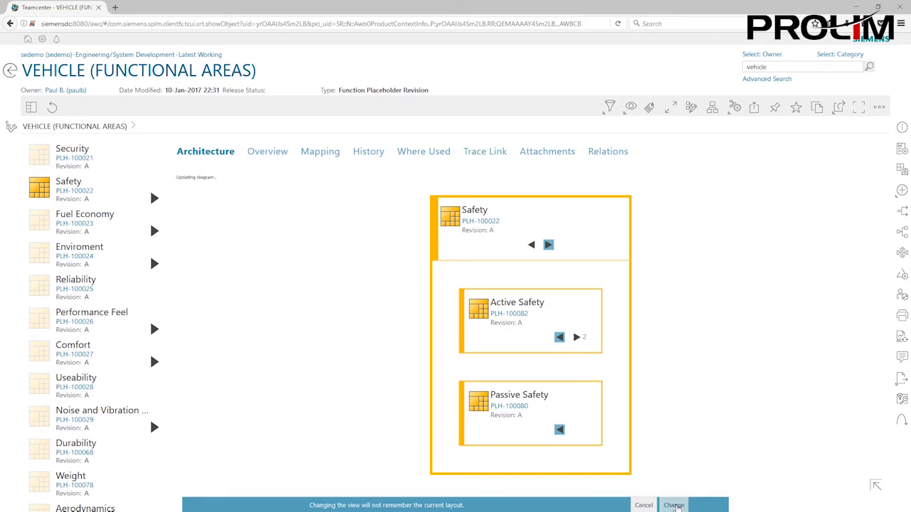
click(673, 505)
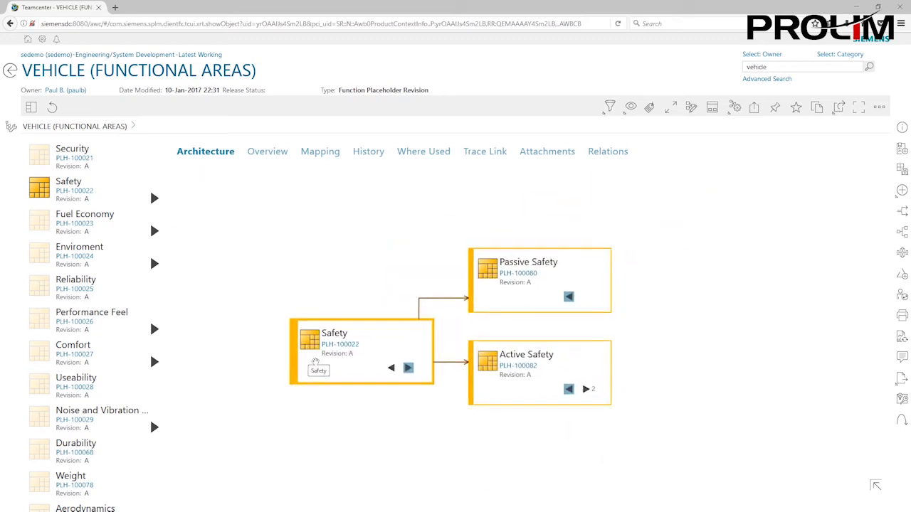
mouse_move(387, 385)
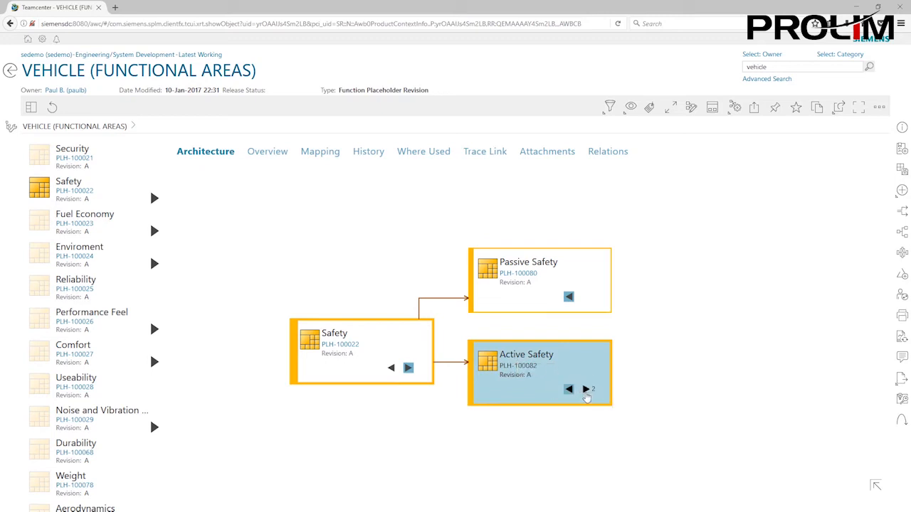
Expand Active Safety to show Adaptive Cruise Control (ACC) and Collision Avoidance, and select ACC
click(587, 390)
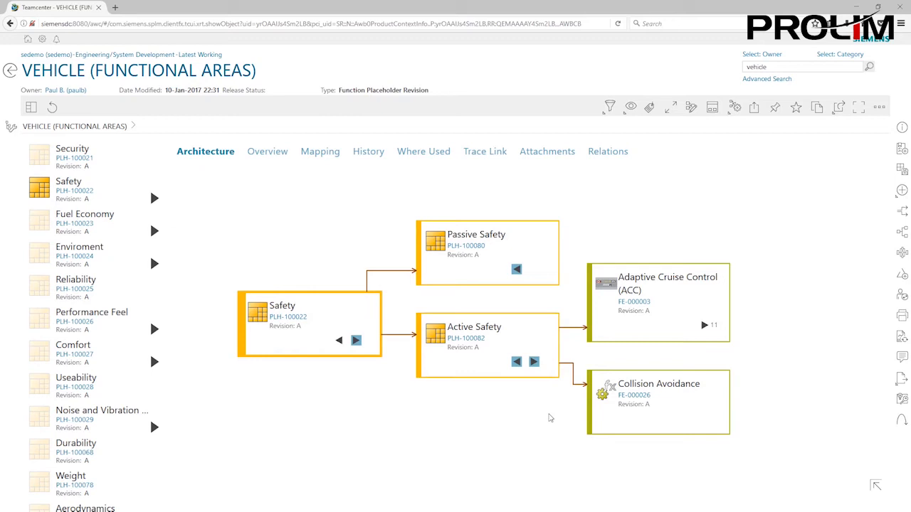
mouse_move(356, 340)
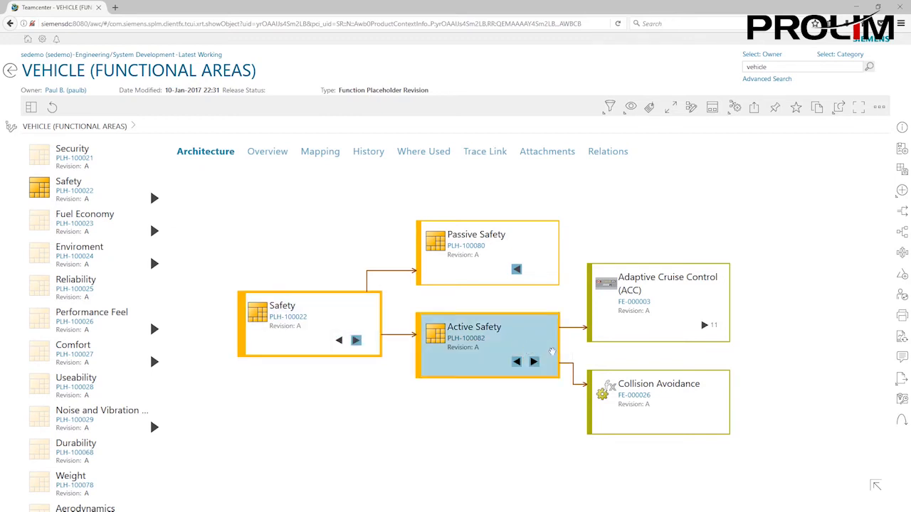
click(657, 301)
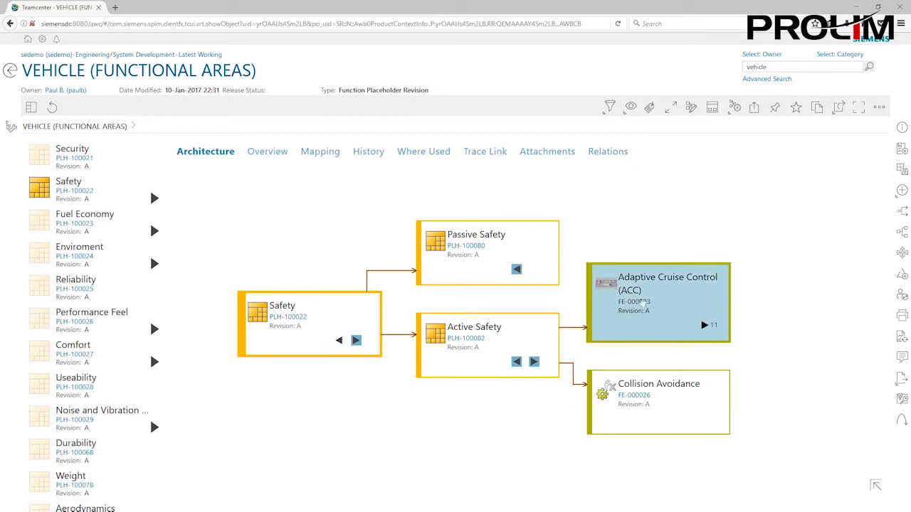
mouse_move(694, 300)
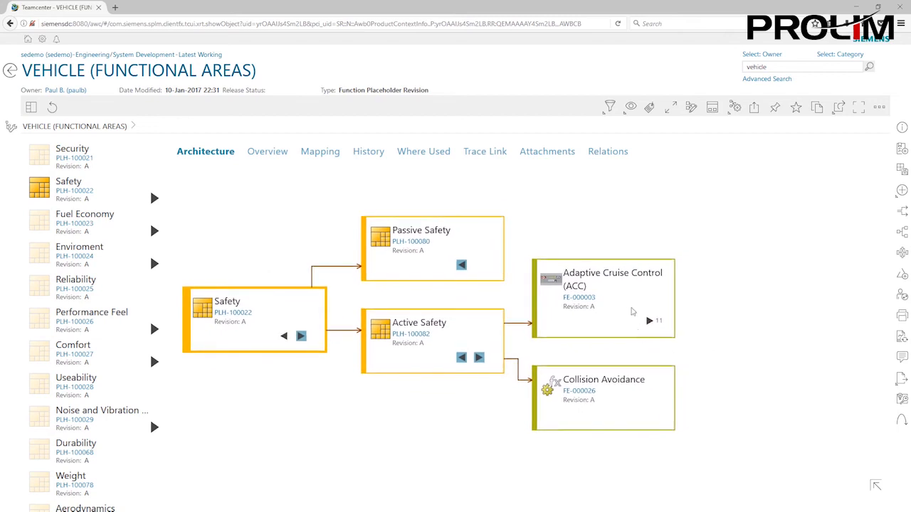
mouse_move(626, 311)
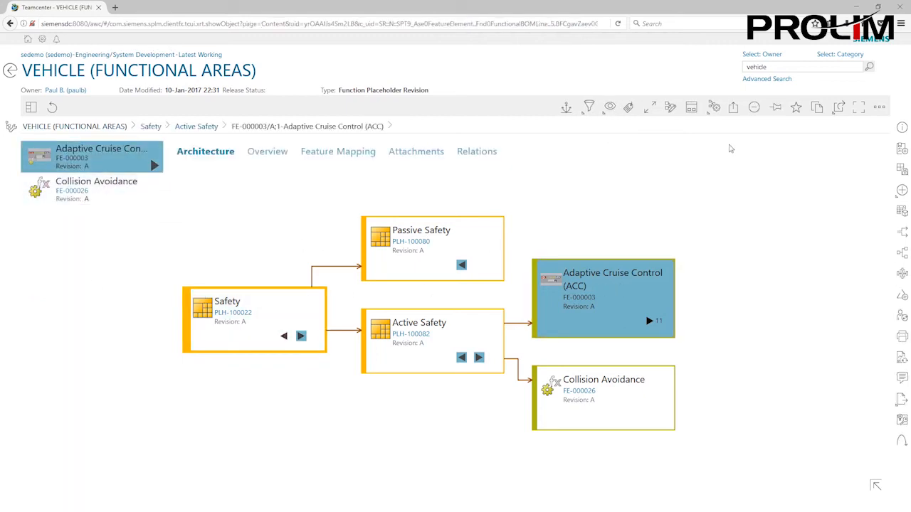
mouse_move(774, 107)
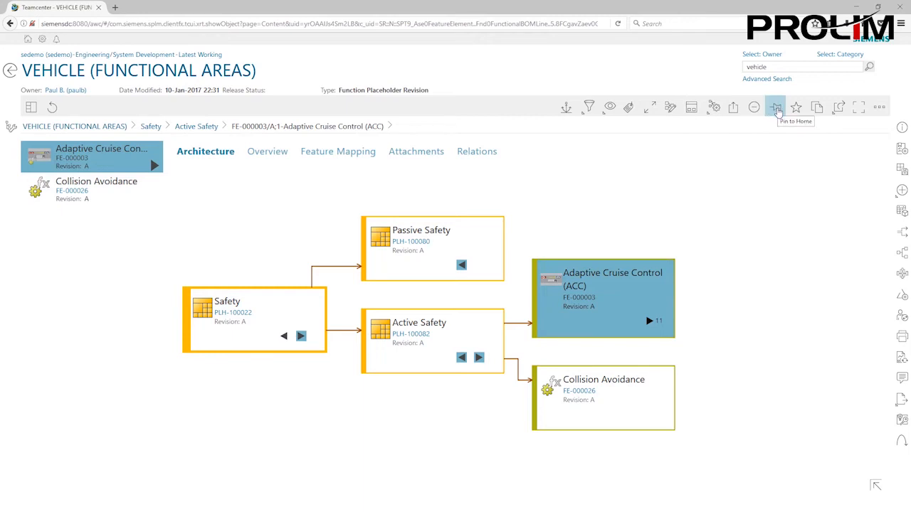
mouse_move(765, 190)
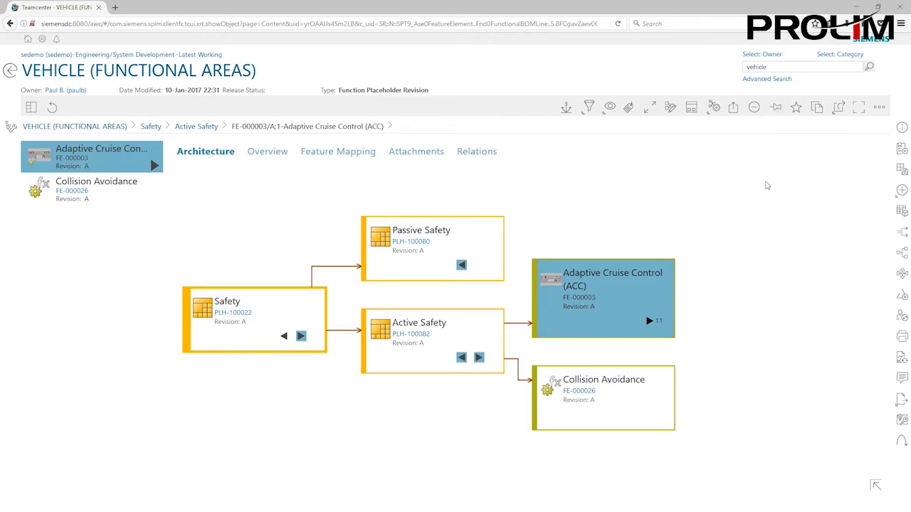
mouse_move(720, 250)
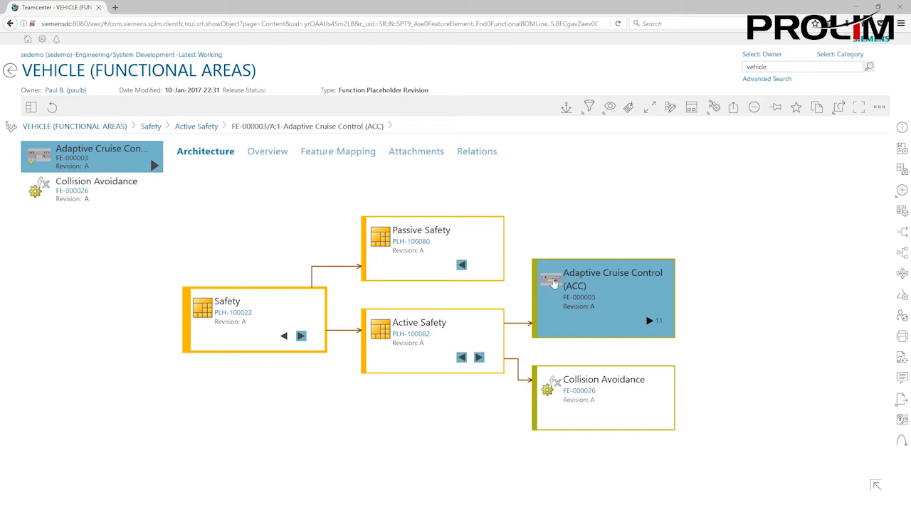
mouse_move(793, 178)
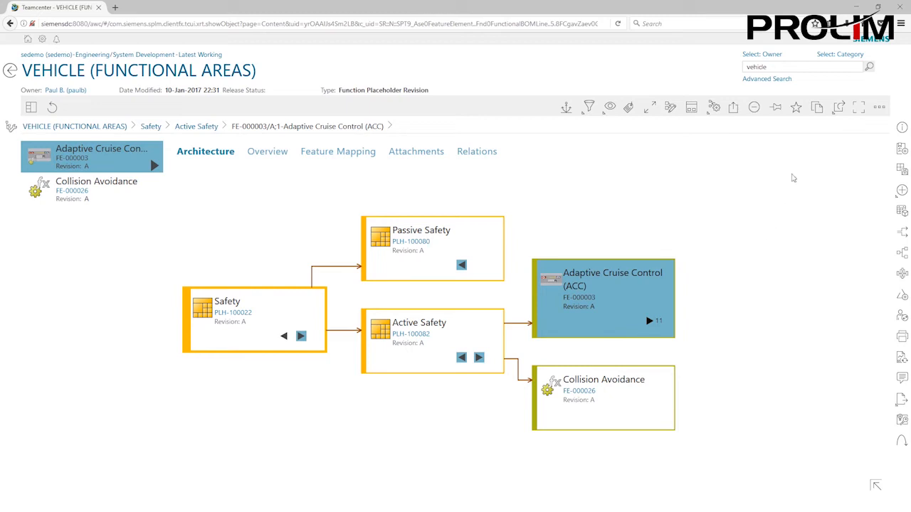
Open the Adaptive Cruise Control (ACC) FE-000003 feature revision on its own page
click(837, 106)
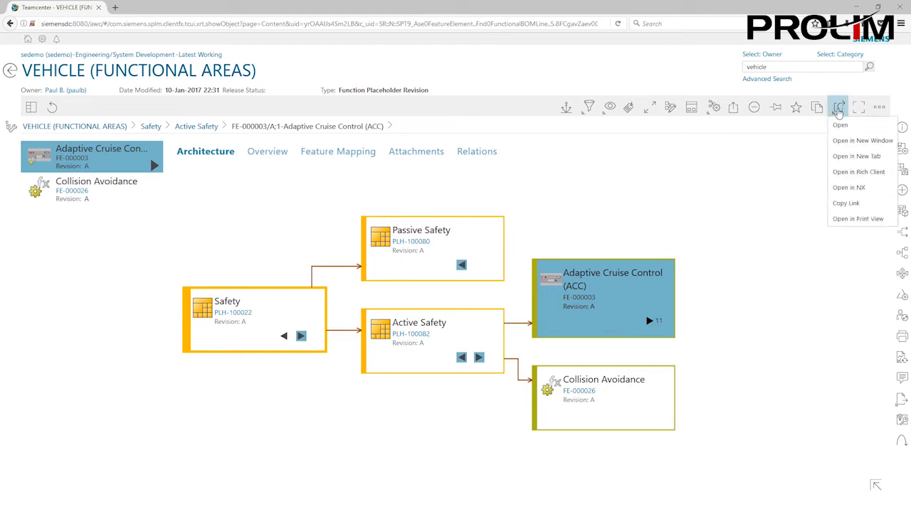
mouse_move(839, 125)
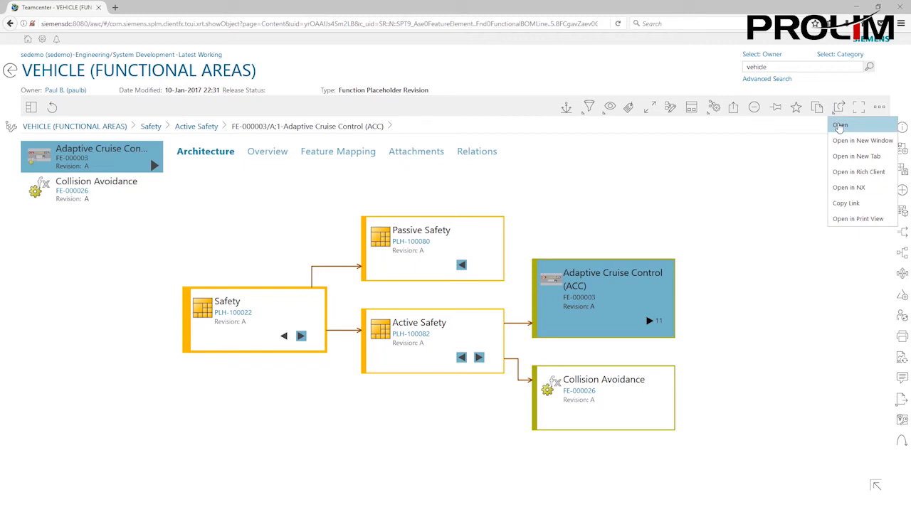
click(839, 126)
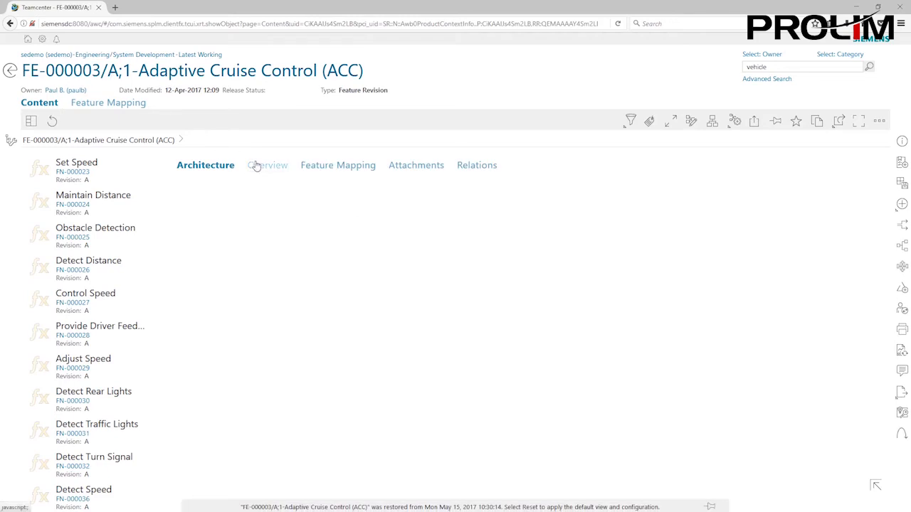
View the ACC Overview with its properties and preview image, browsing its functions list
click(265, 165)
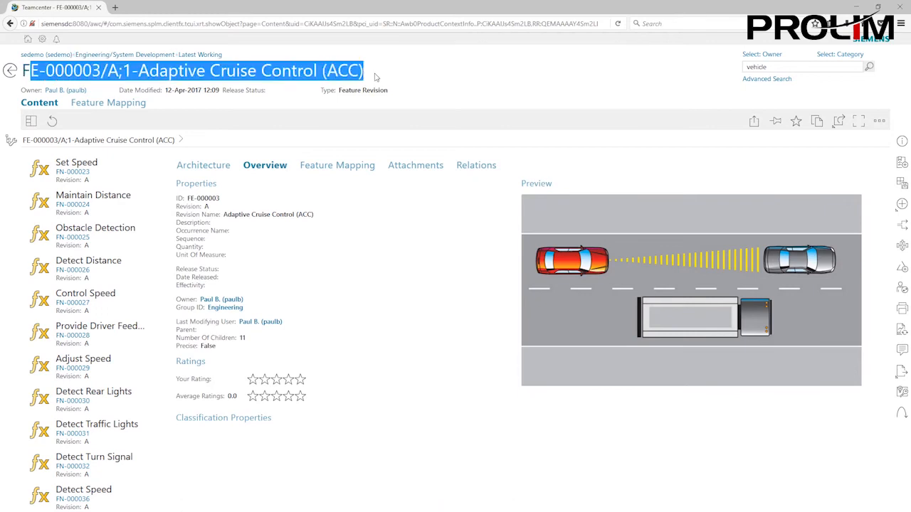
mouse_move(355, 122)
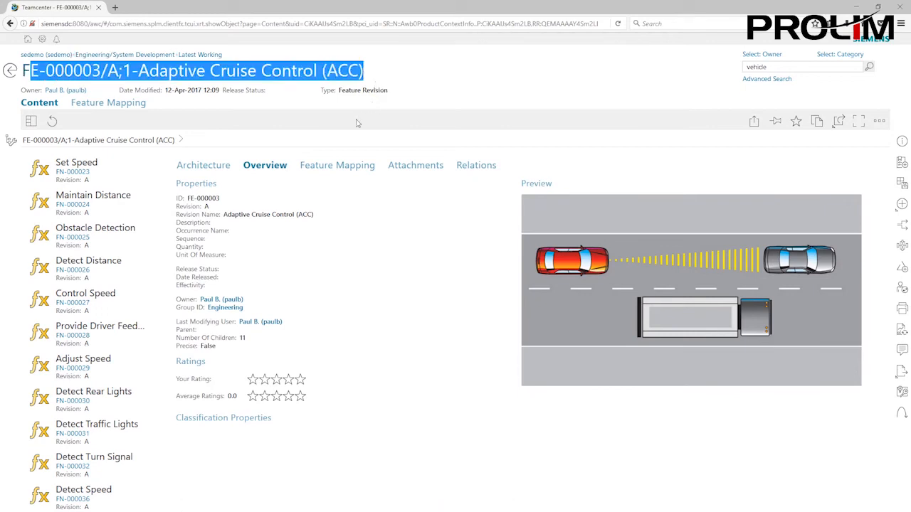
click(77, 168)
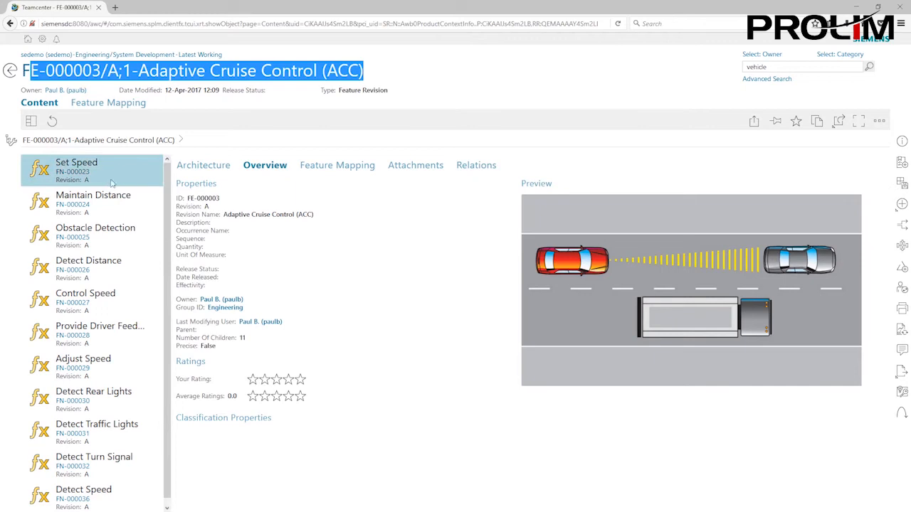
click(93, 202)
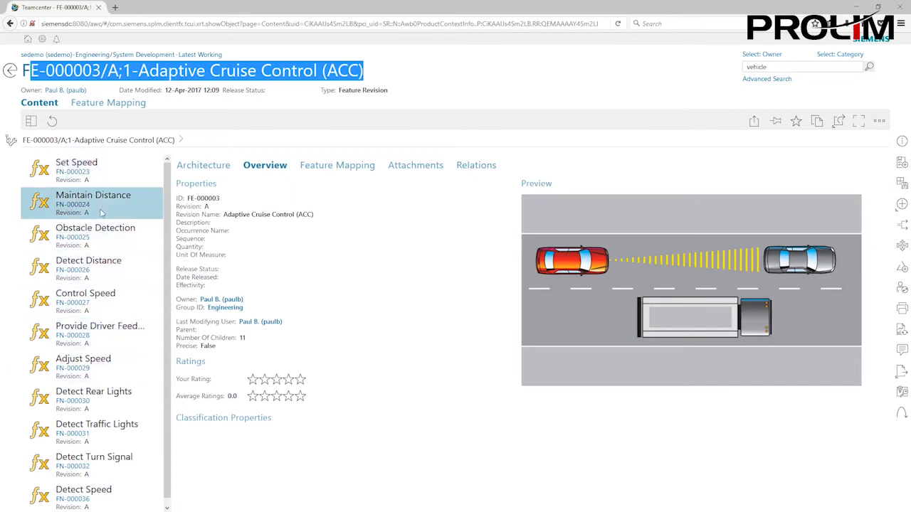
click(82, 363)
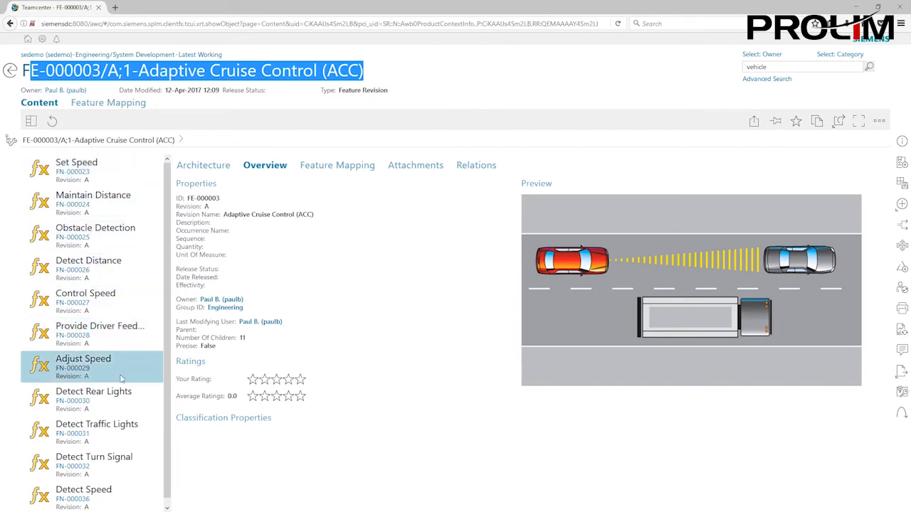
mouse_move(120, 363)
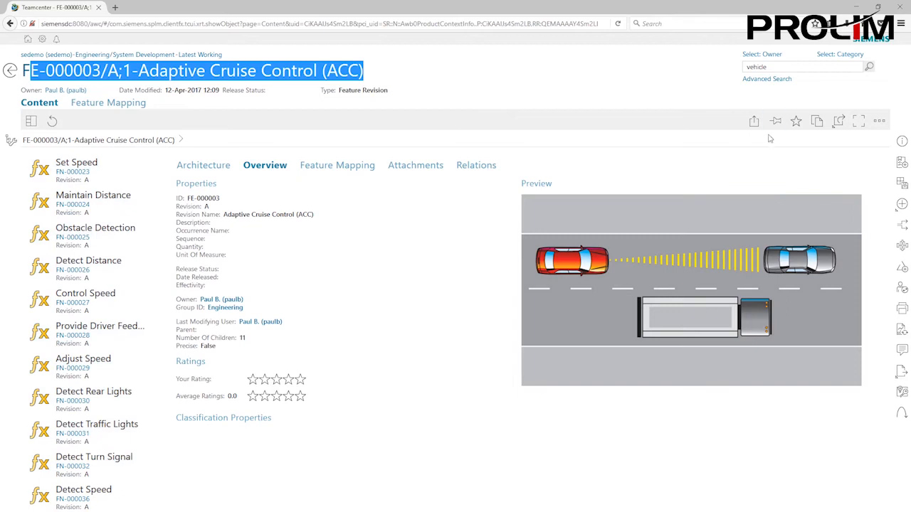
mouse_move(774, 120)
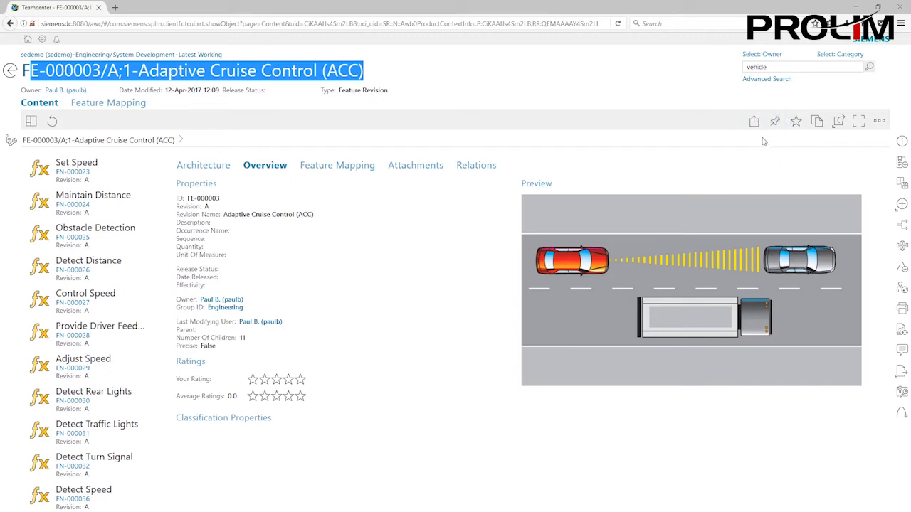
mouse_move(763, 145)
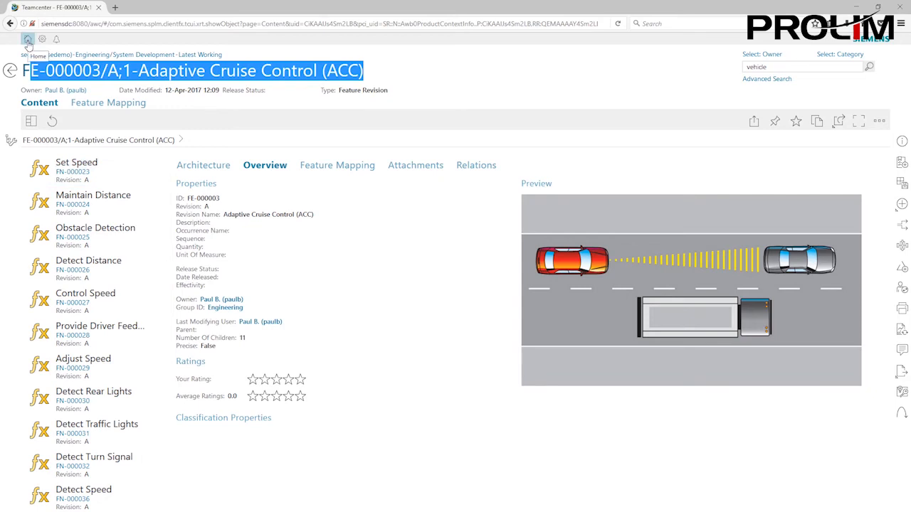
Return to the home gateway, now showing the Adaptive Cruise Control tile
click(27, 40)
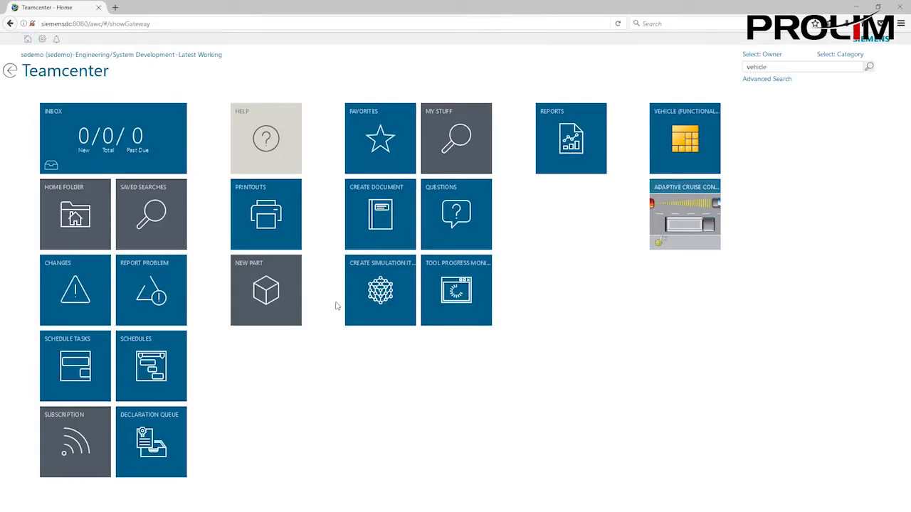
mouse_move(719, 131)
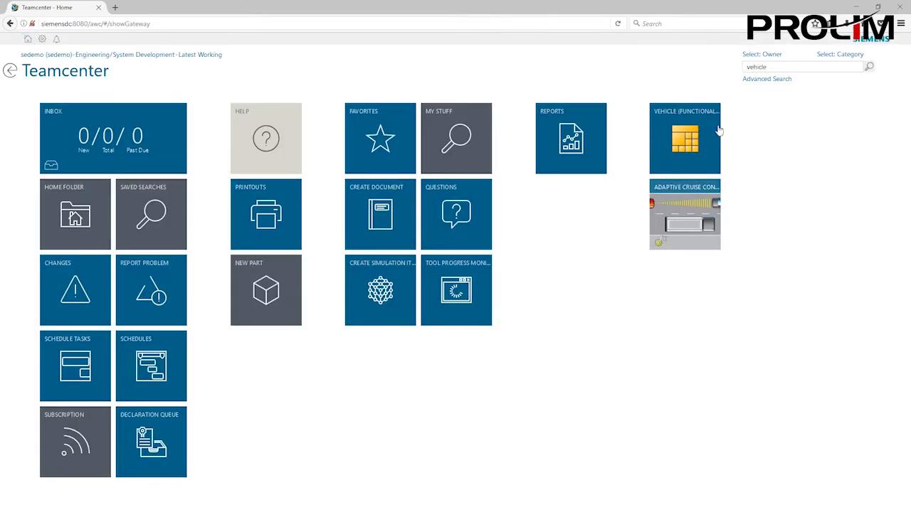
mouse_move(683, 168)
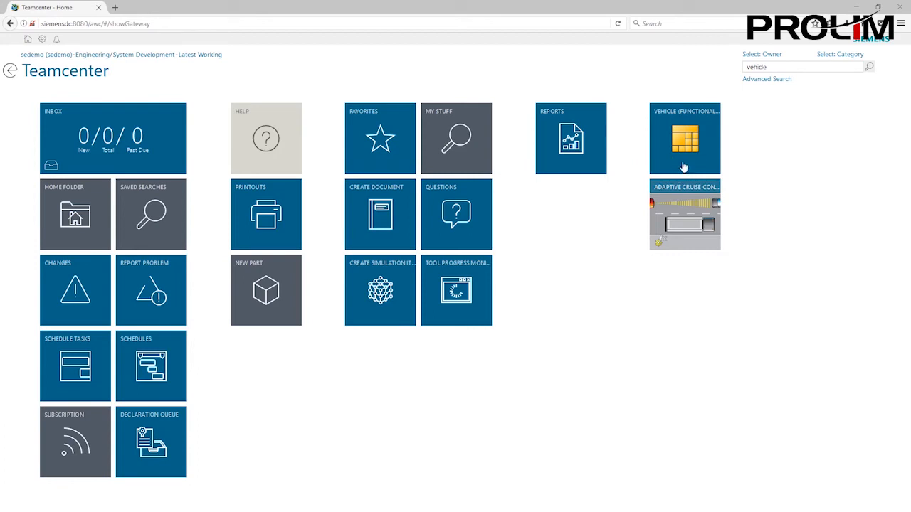
mouse_move(683, 192)
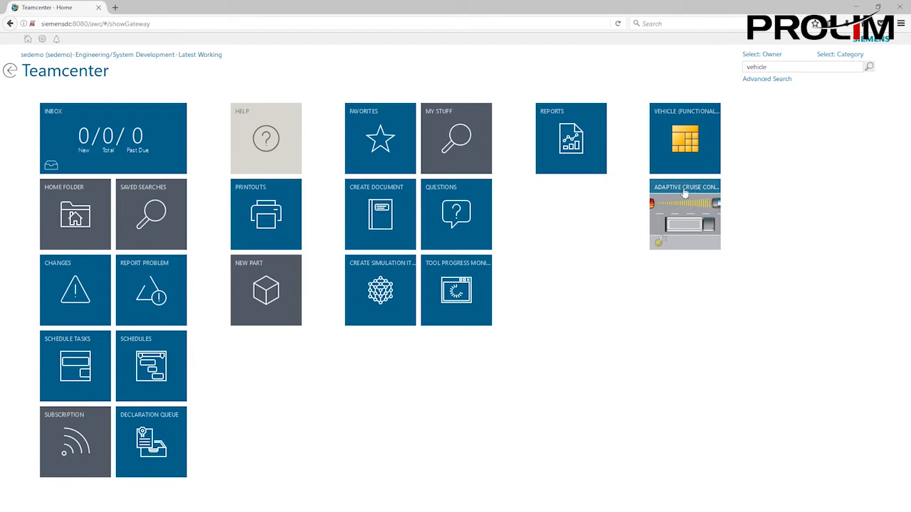
mouse_move(672, 226)
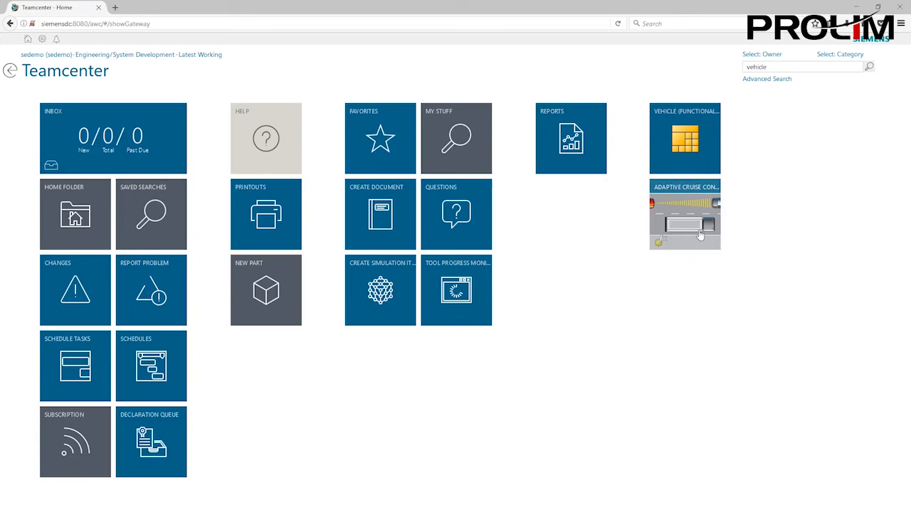
mouse_move(683, 228)
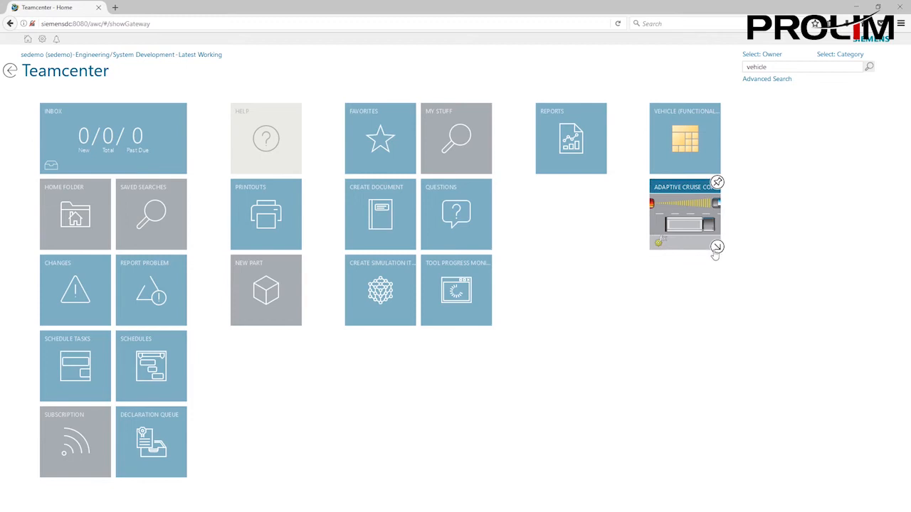
mouse_move(717, 253)
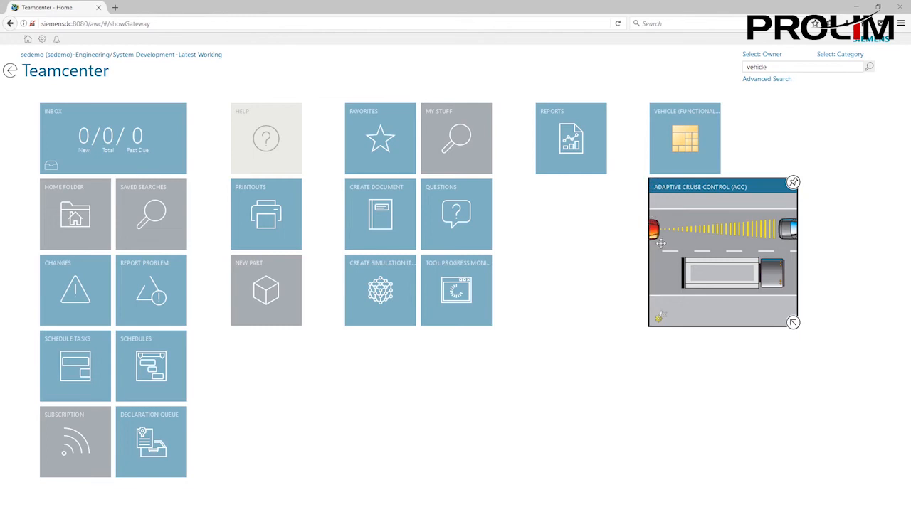
mouse_move(774, 294)
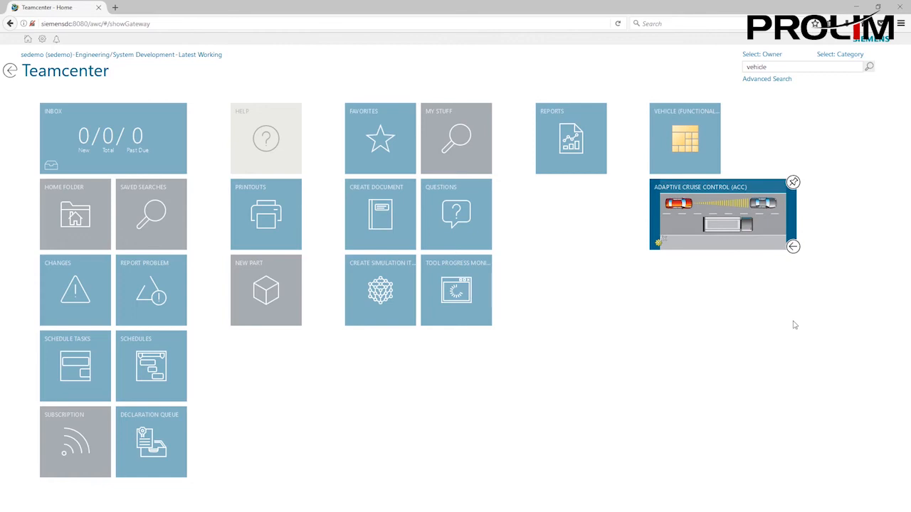
mouse_move(660, 176)
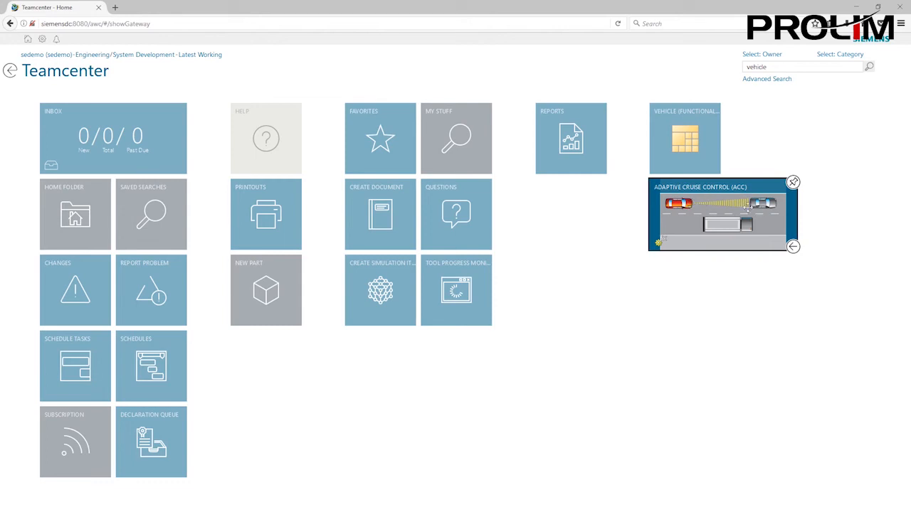
mouse_move(780, 208)
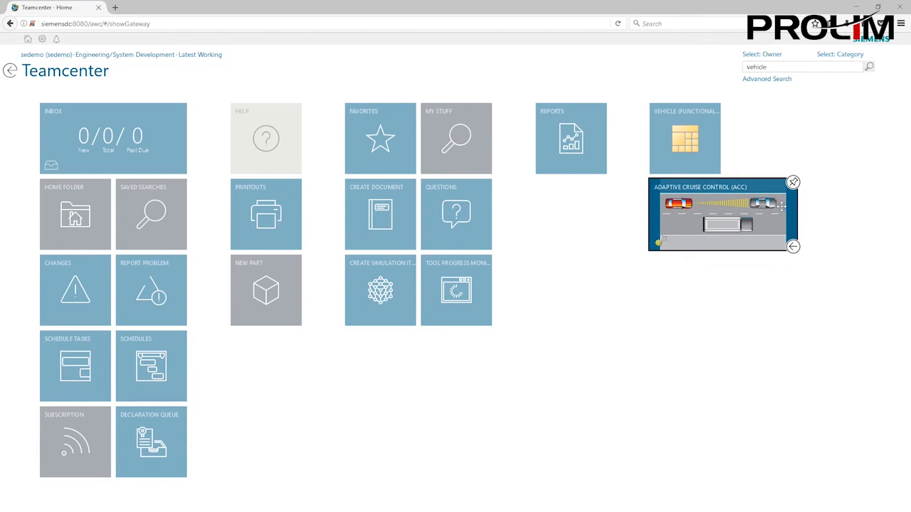
mouse_move(785, 217)
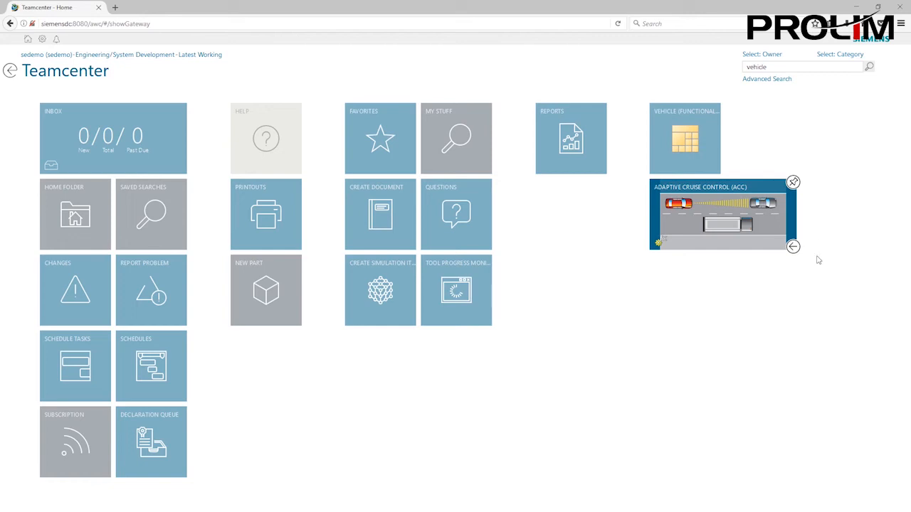
mouse_move(829, 222)
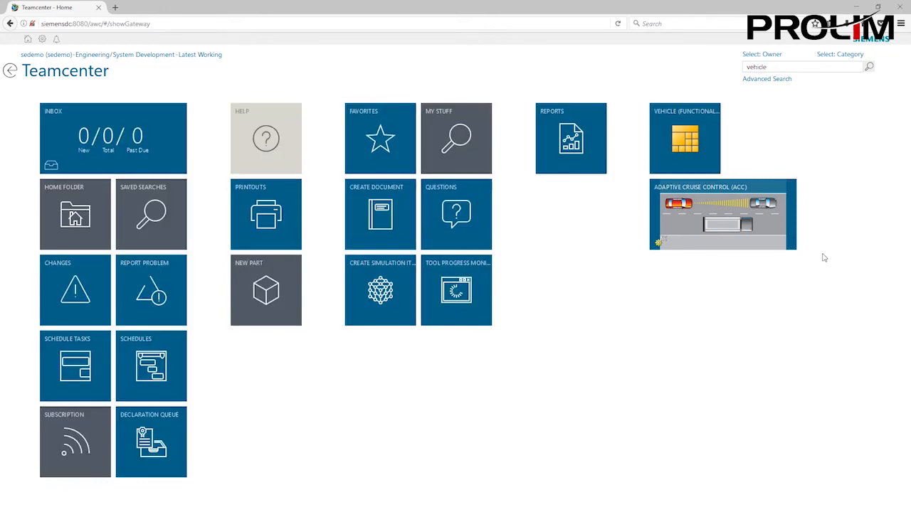
mouse_move(791, 255)
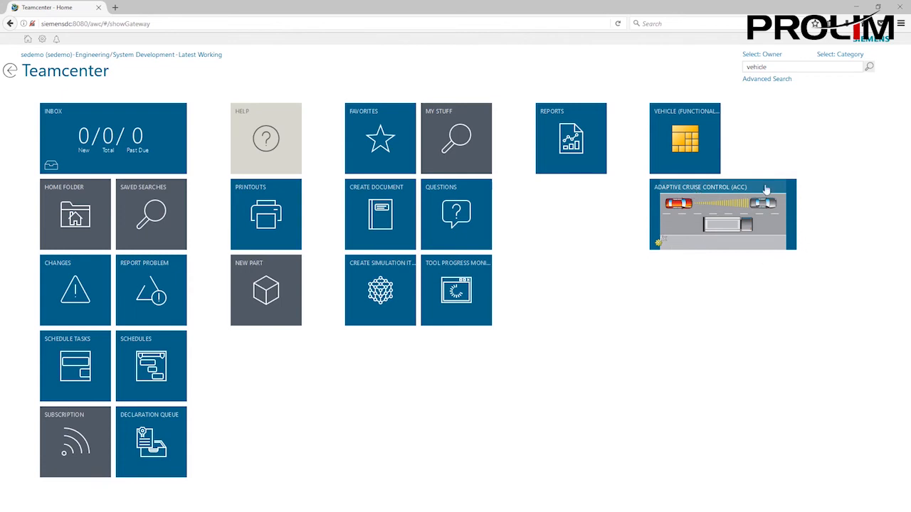
mouse_move(763, 236)
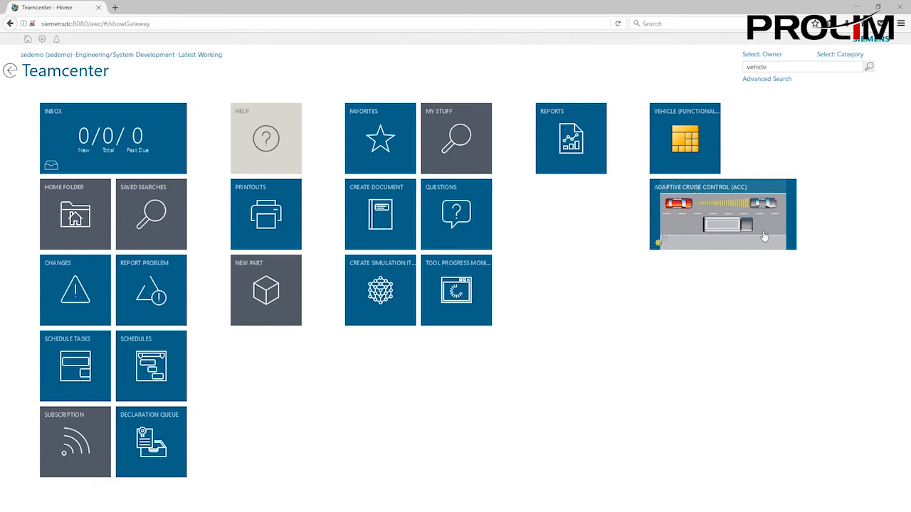
mouse_move(760, 222)
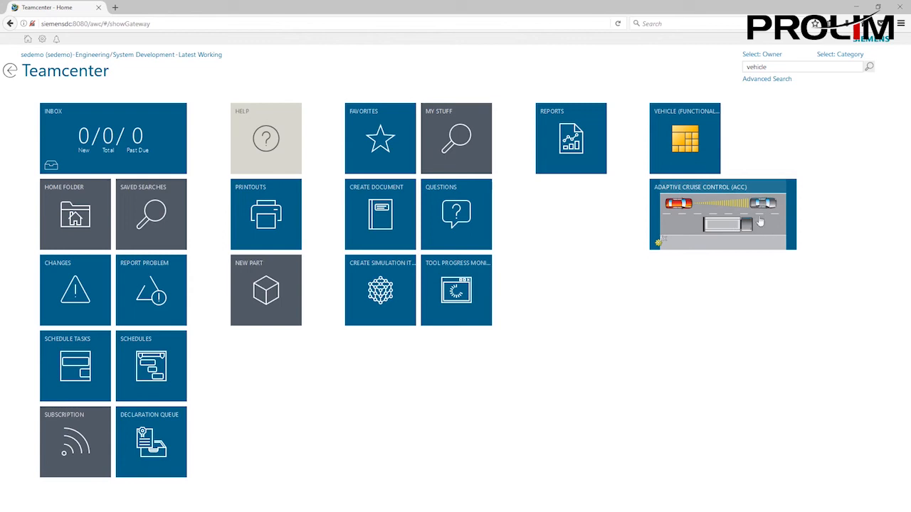
mouse_move(725, 199)
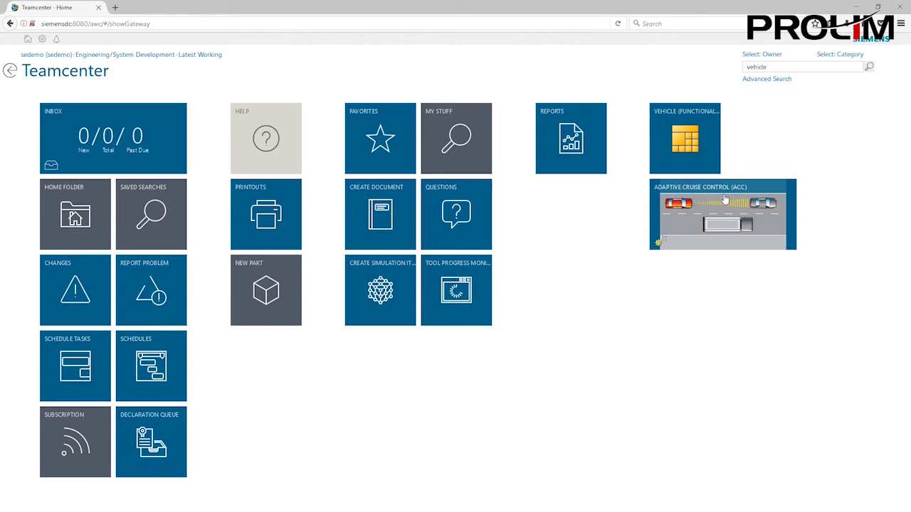
mouse_move(714, 154)
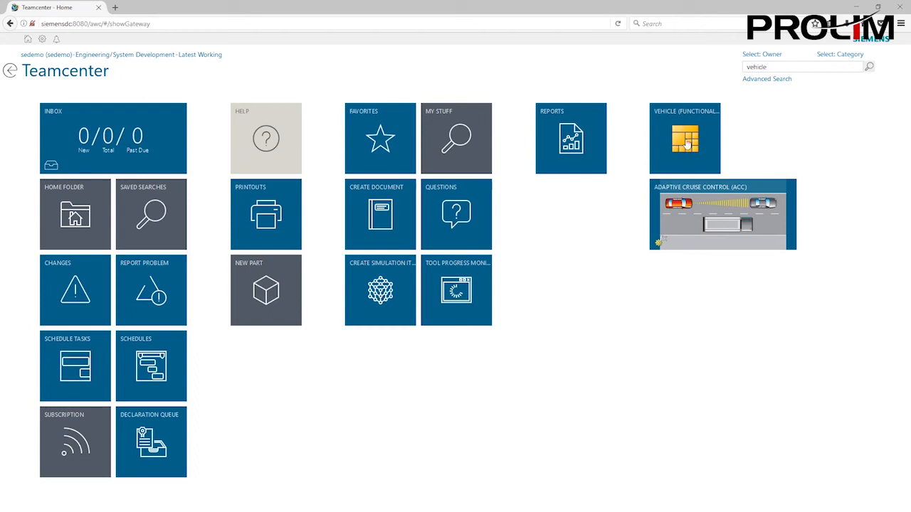
mouse_move(683, 142)
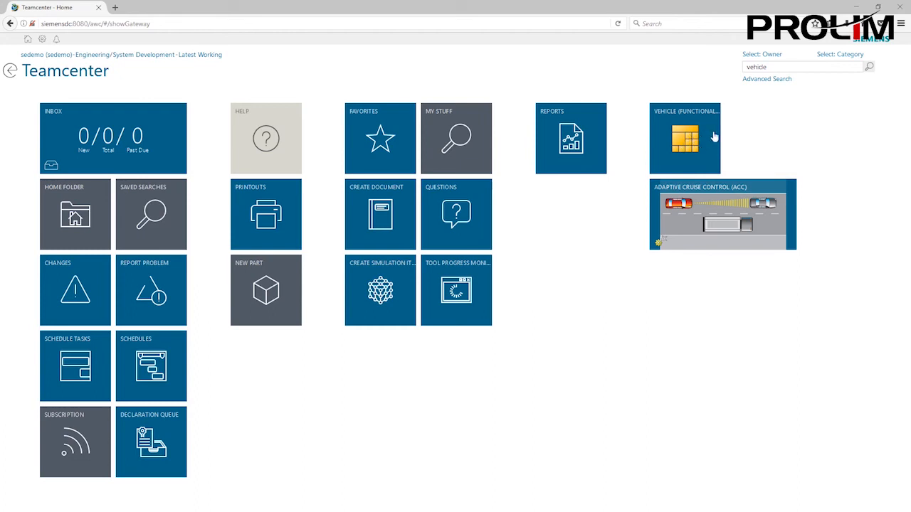
mouse_move(717, 119)
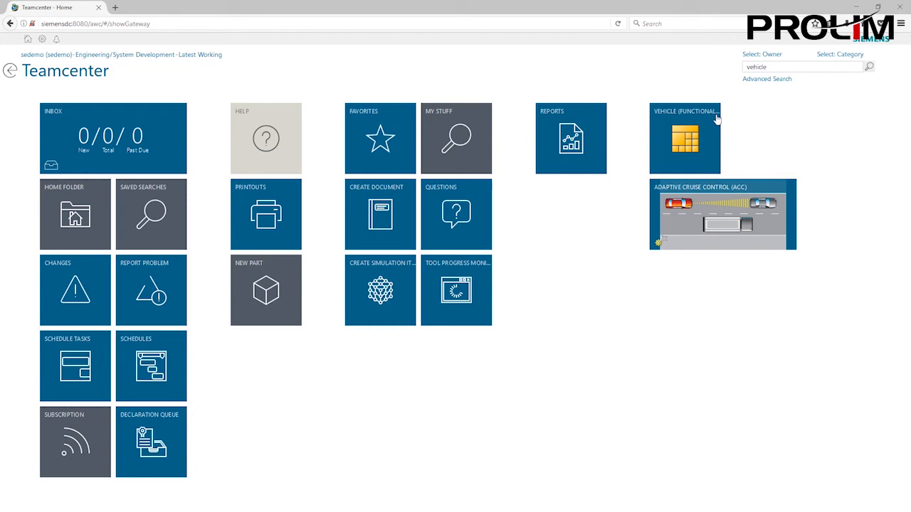
Leave tile edit mode and focus the search box for a new term
click(799, 67)
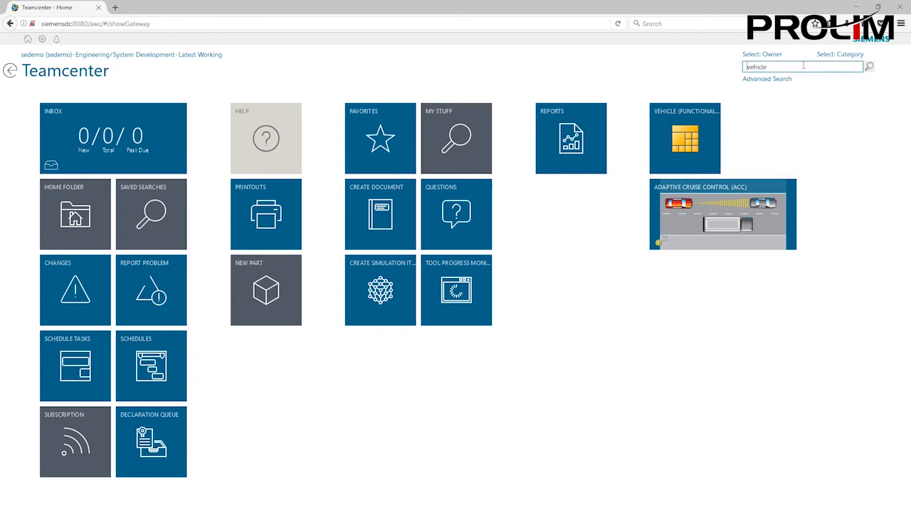
Replace the search term 'vehicle' with 'product' and run the search for 34 results
double_click(756, 66)
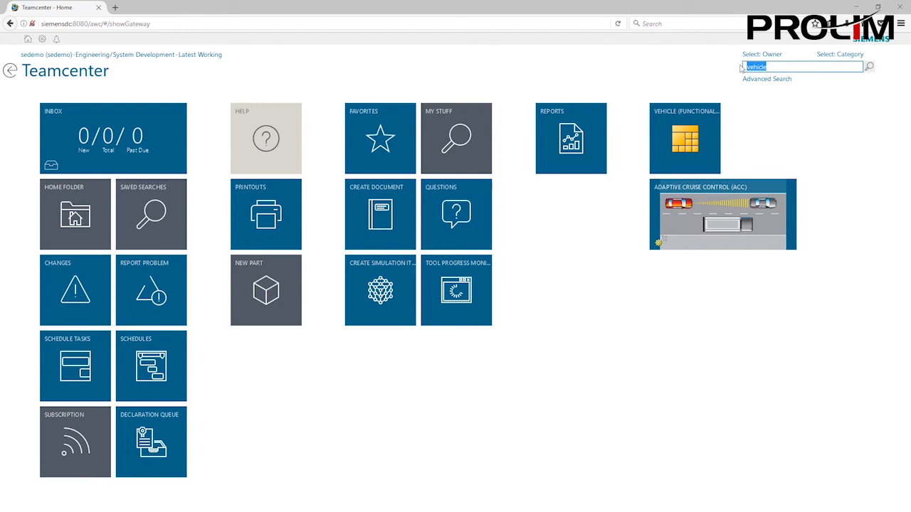
text(product)
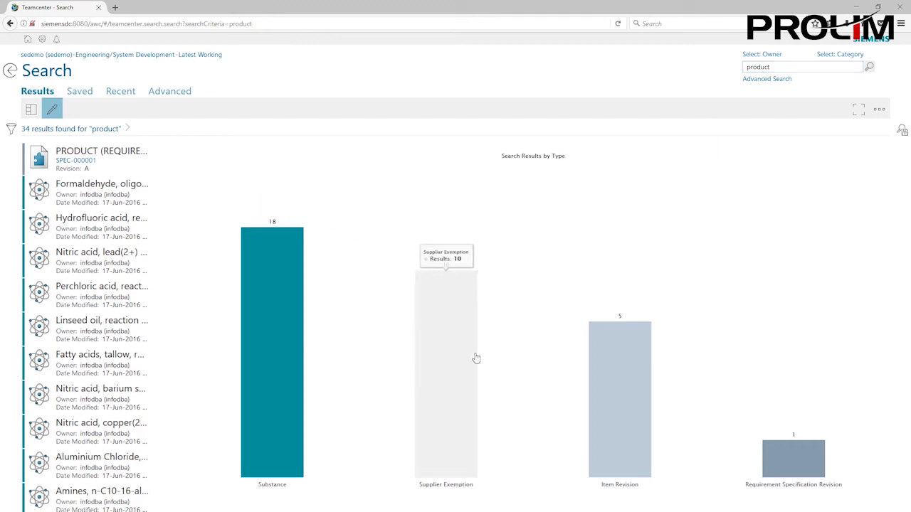
mouse_move(464, 409)
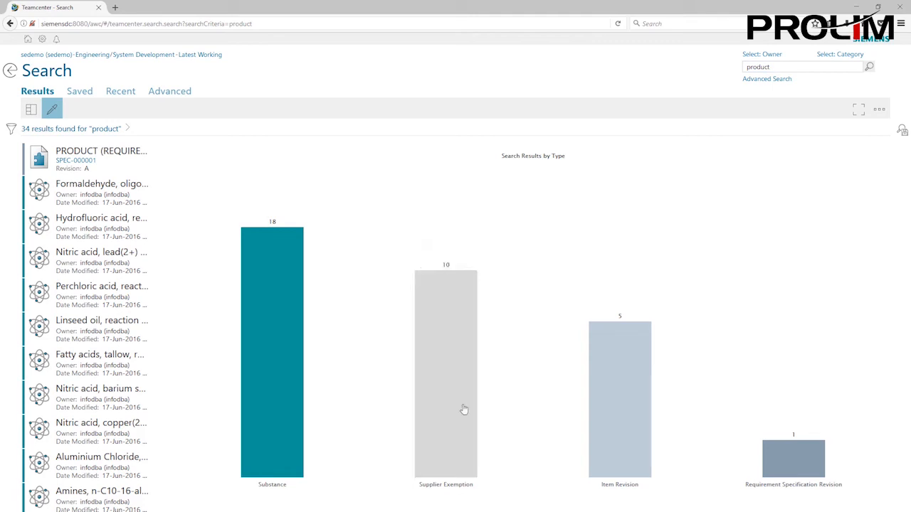
mouse_move(793, 461)
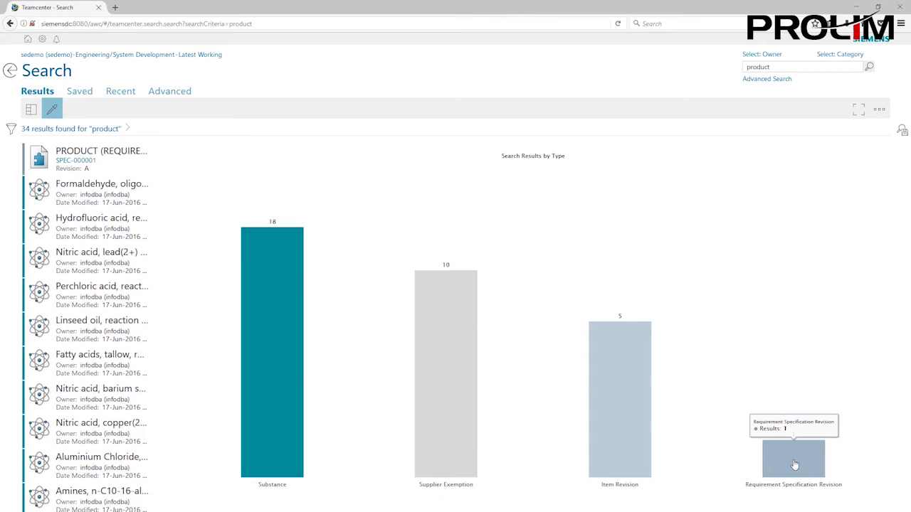
mouse_move(792, 466)
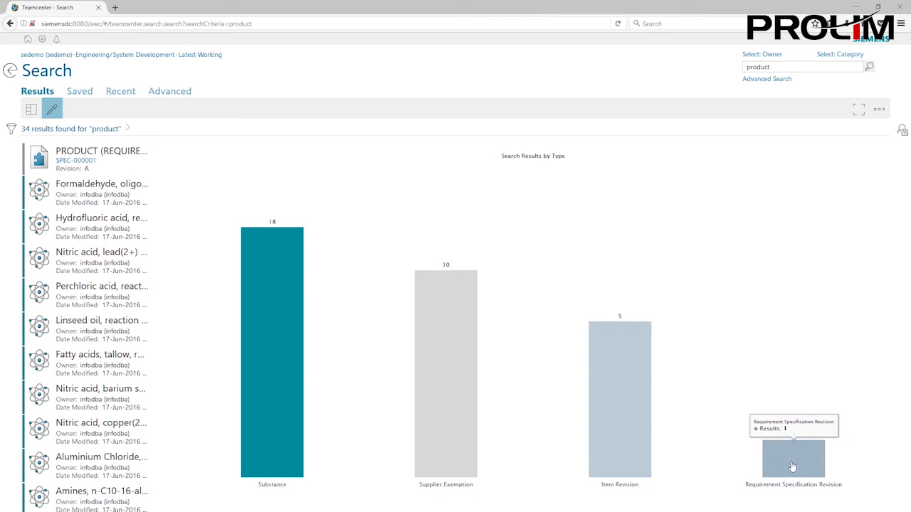
mouse_move(635, 368)
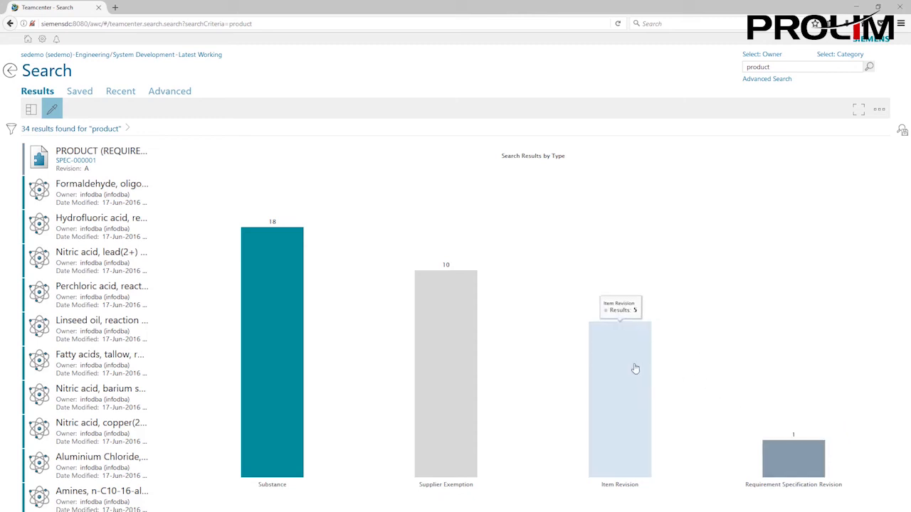
mouse_move(299, 295)
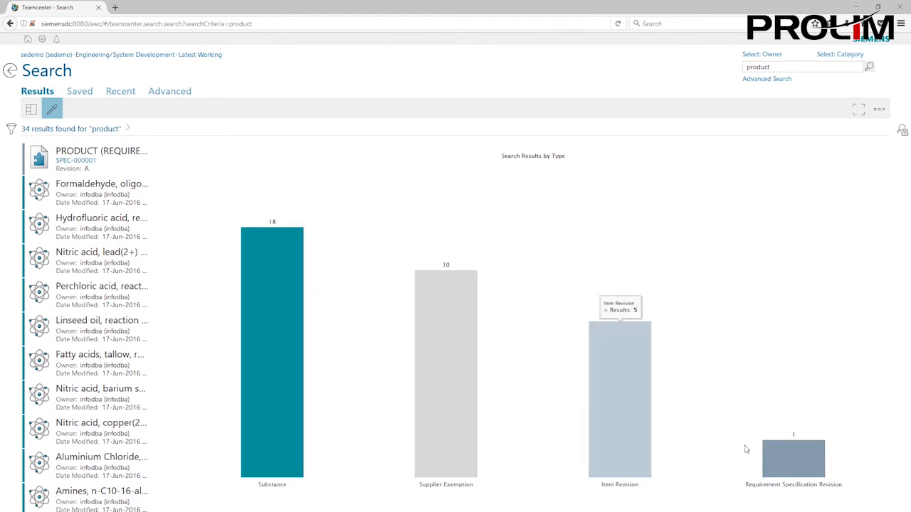
mouse_move(785, 458)
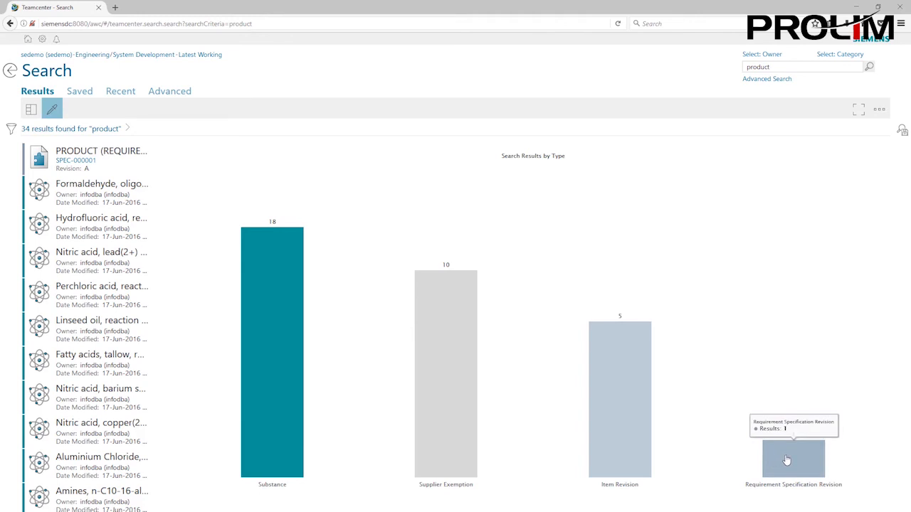
click(792, 459)
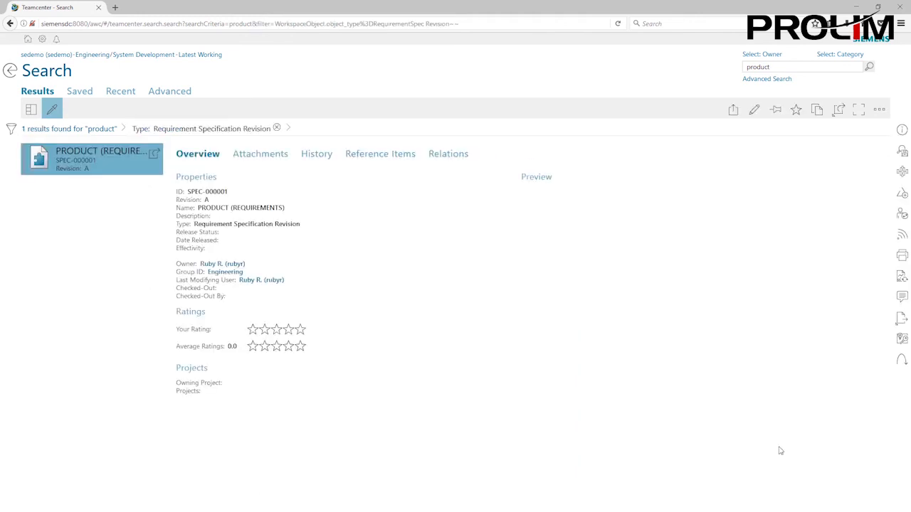
click(287, 329)
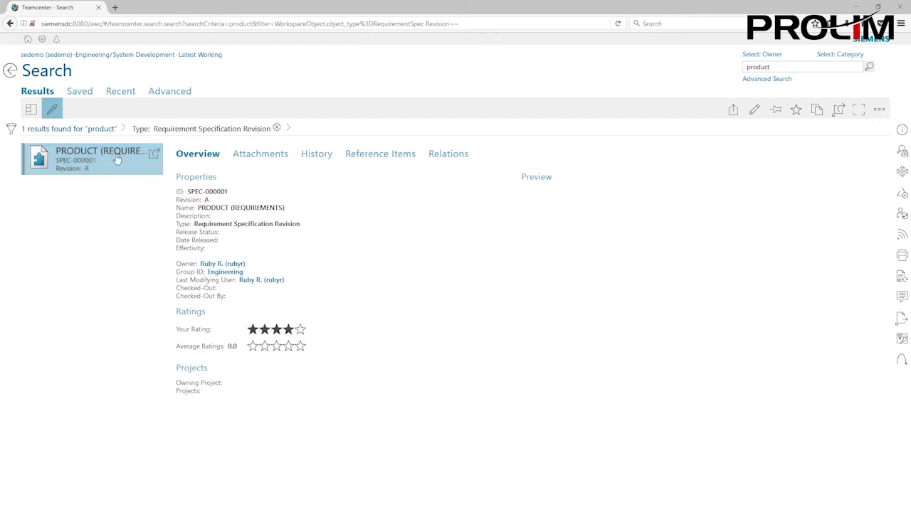
mouse_move(117, 158)
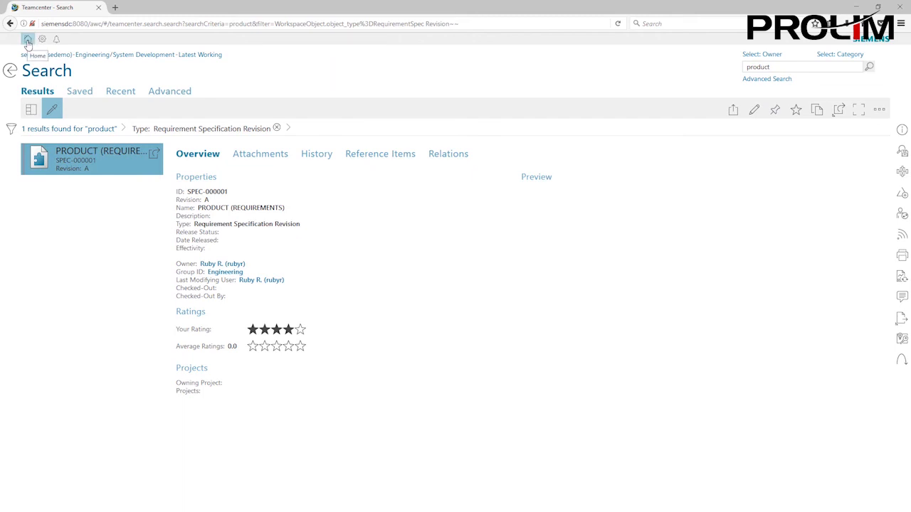
click(28, 40)
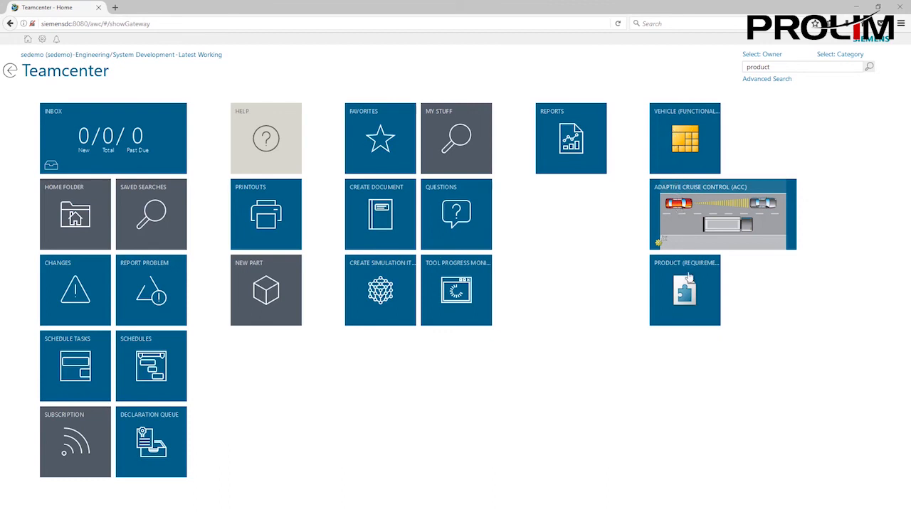
mouse_move(682, 302)
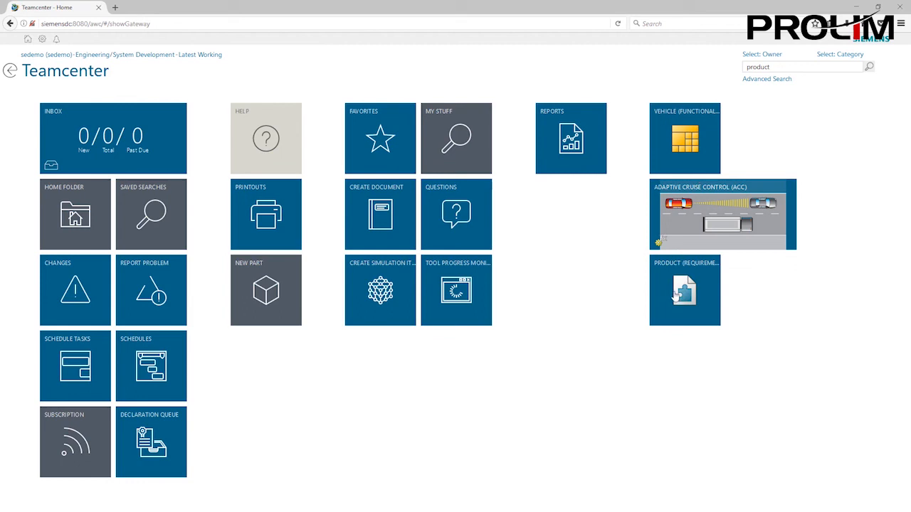
mouse_move(672, 294)
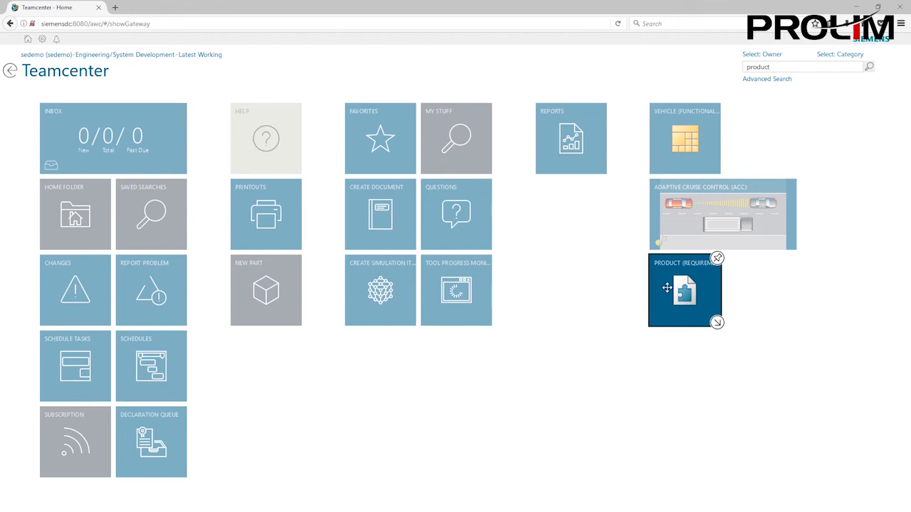
mouse_move(703, 242)
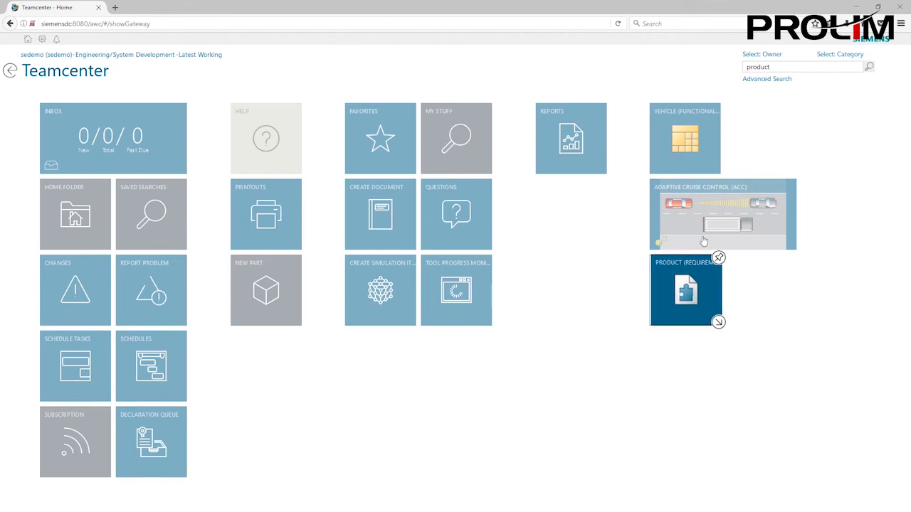
Drag the PRODUCT (REQUIREMENTS) tile into the slot right of the VEHICLE (FUNCTIONAL AREAS) tile
drag(686, 290, 725, 185)
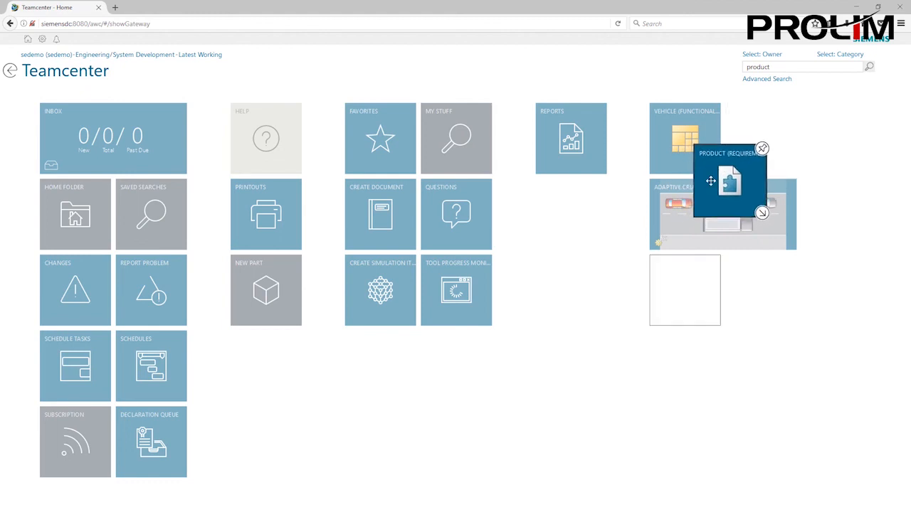
drag(731, 182, 737, 202)
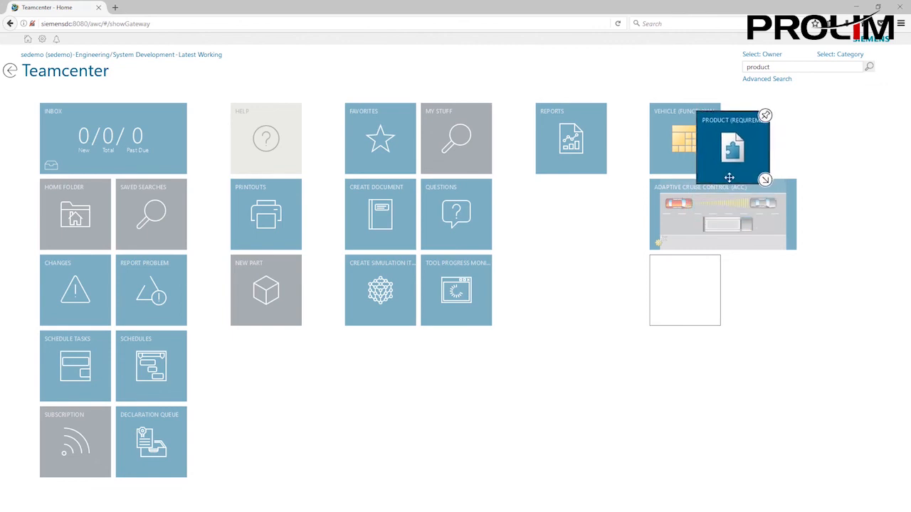
drag(733, 149, 765, 178)
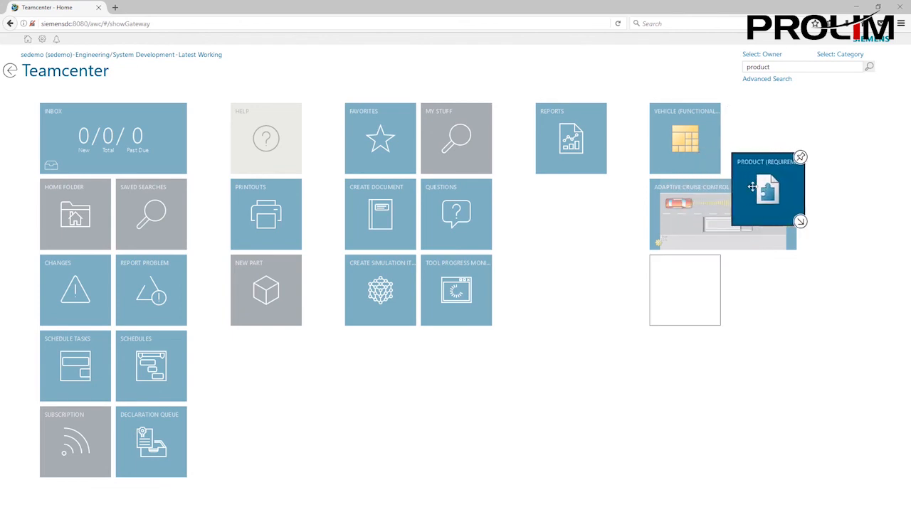
drag(768, 188, 747, 192)
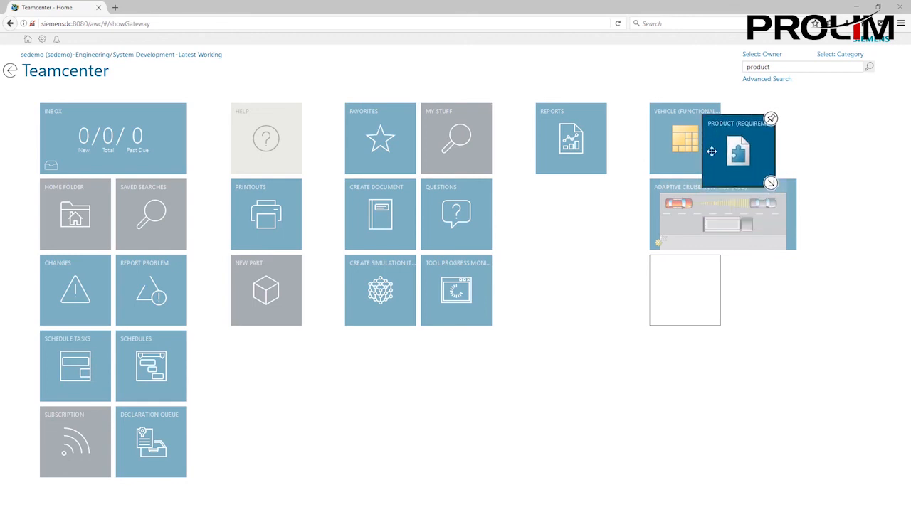
drag(712, 153, 686, 142)
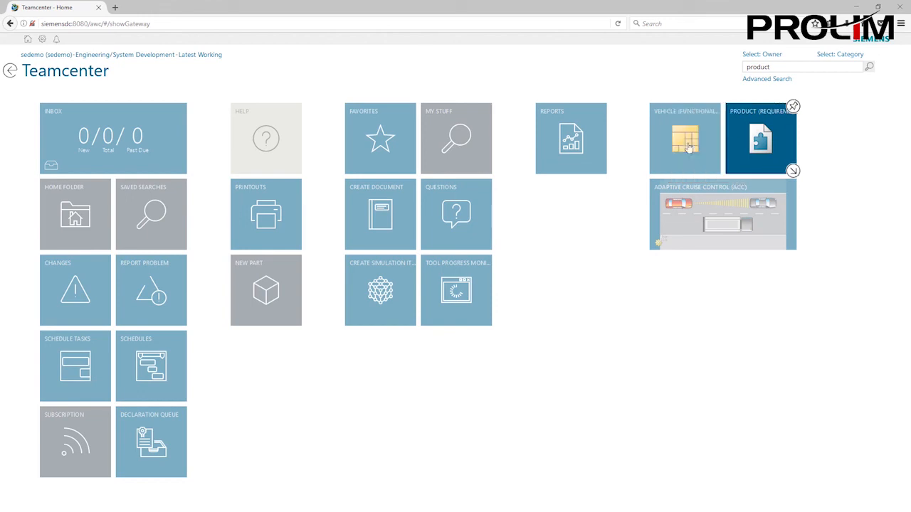
mouse_move(723, 174)
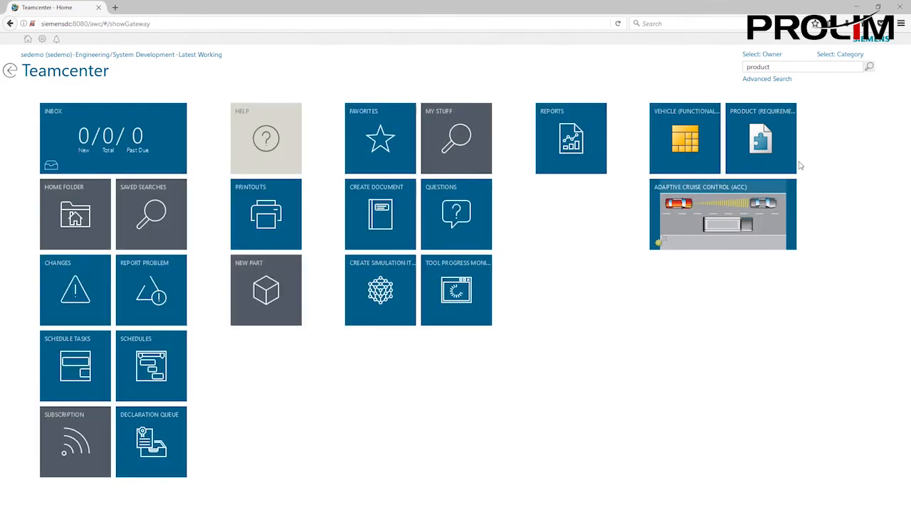
mouse_move(689, 171)
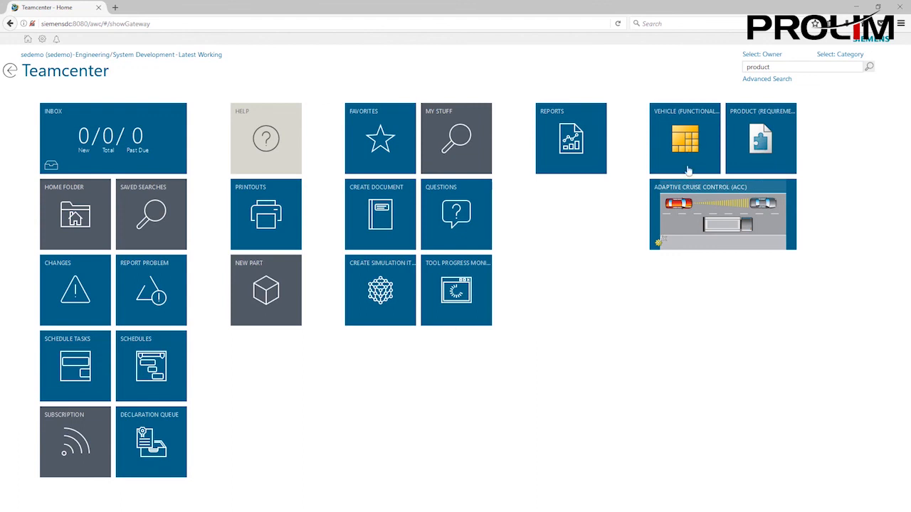
mouse_move(708, 202)
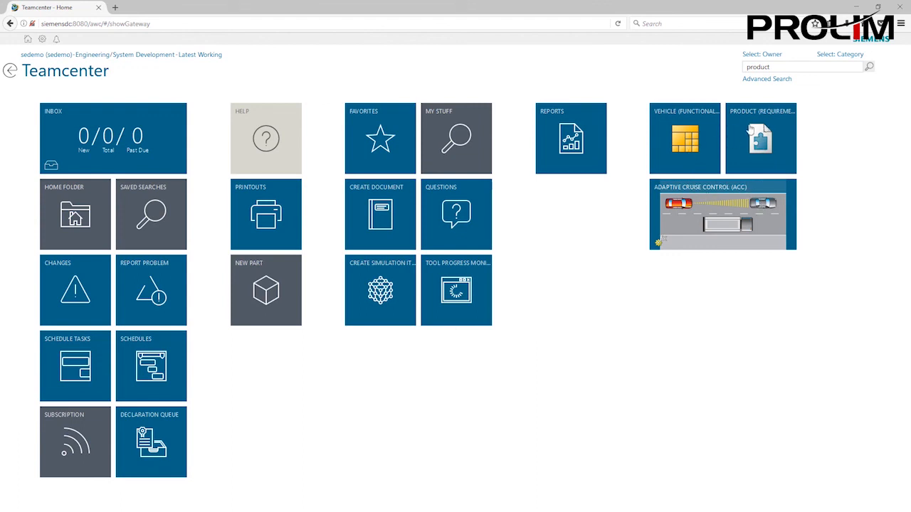
mouse_move(710, 135)
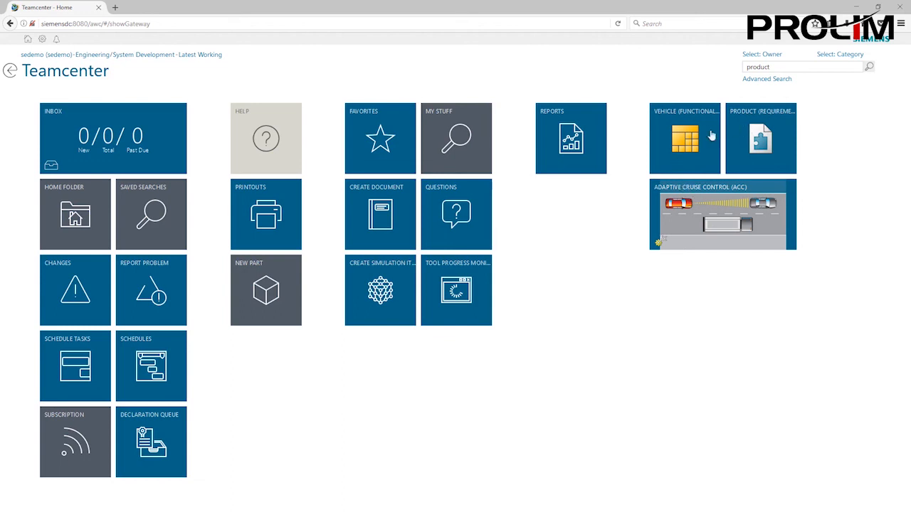
mouse_move(751, 188)
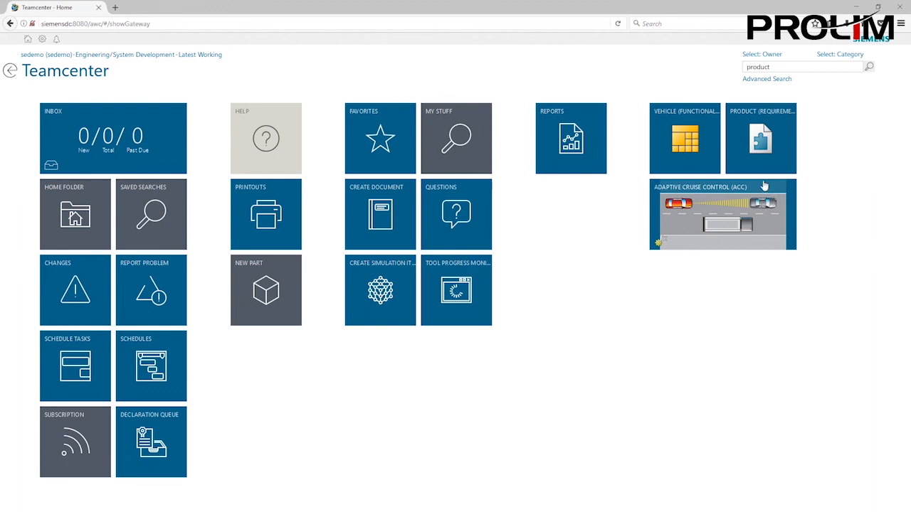
mouse_move(859, 134)
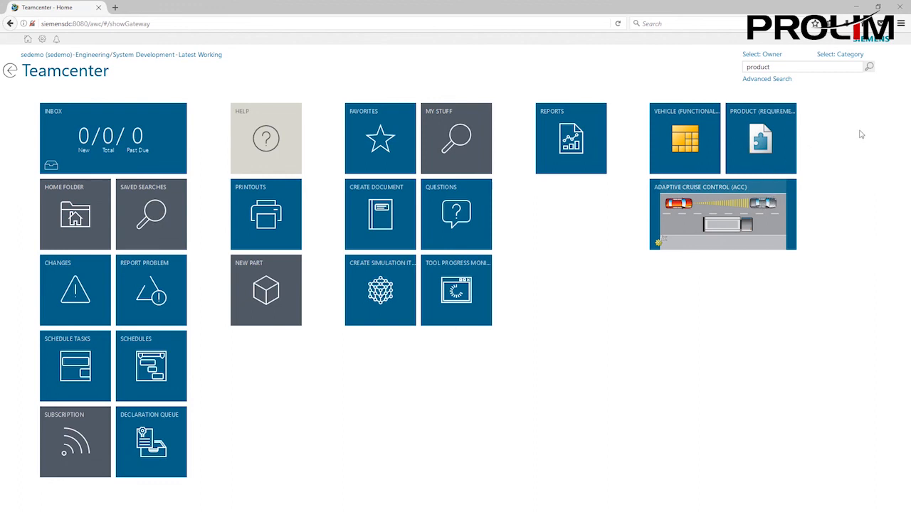
mouse_move(894, 135)
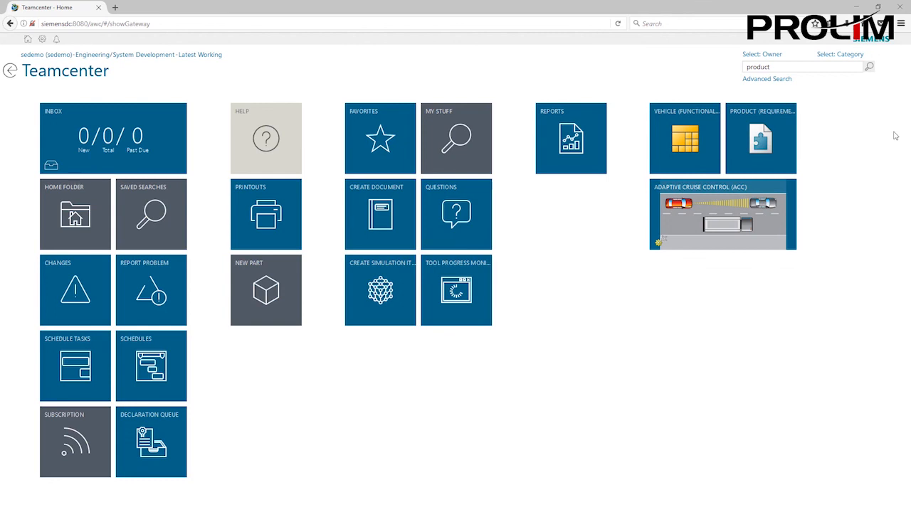
mouse_move(720, 194)
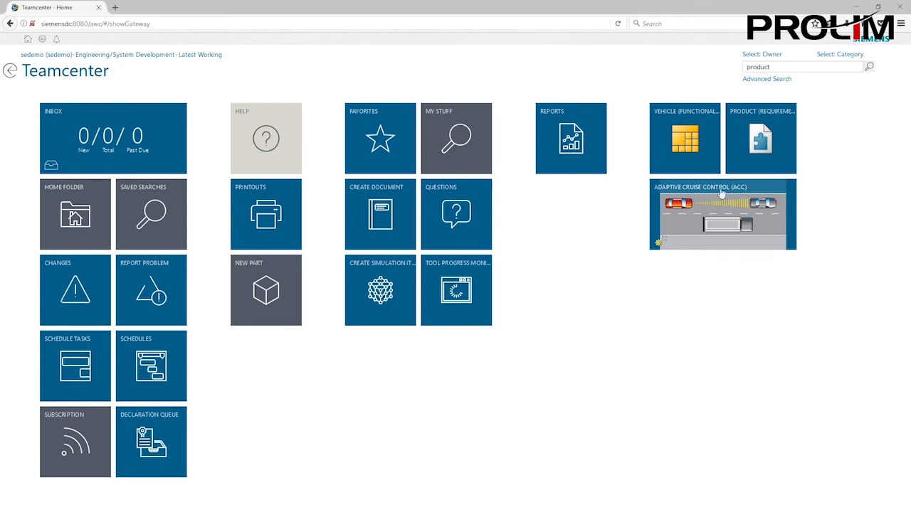
mouse_move(632, 106)
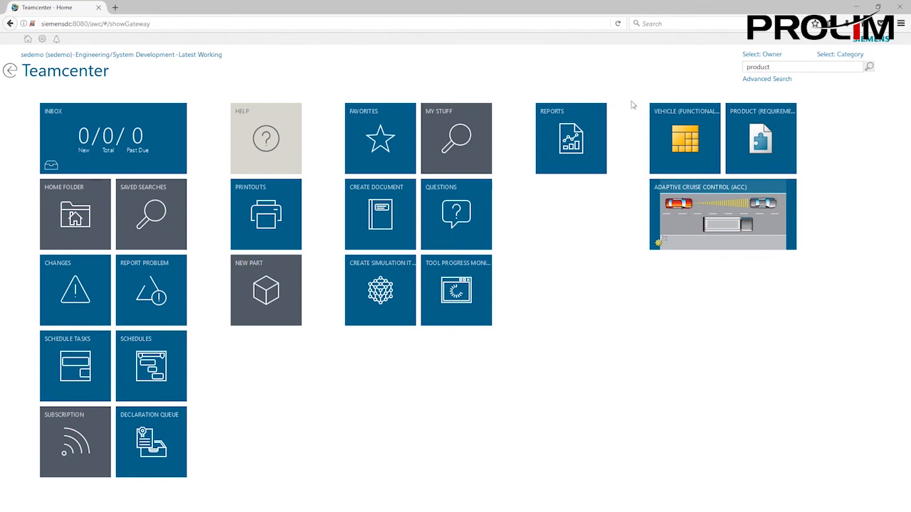
mouse_move(635, 293)
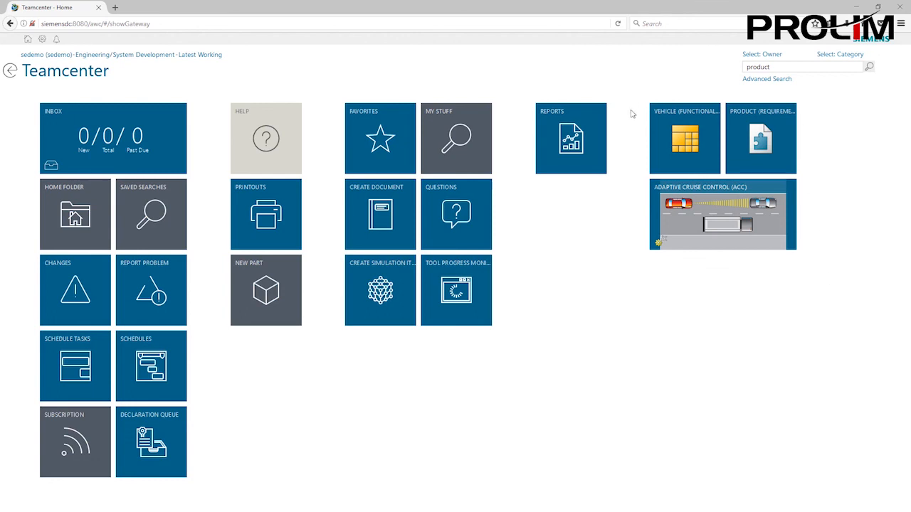
mouse_move(552, 382)
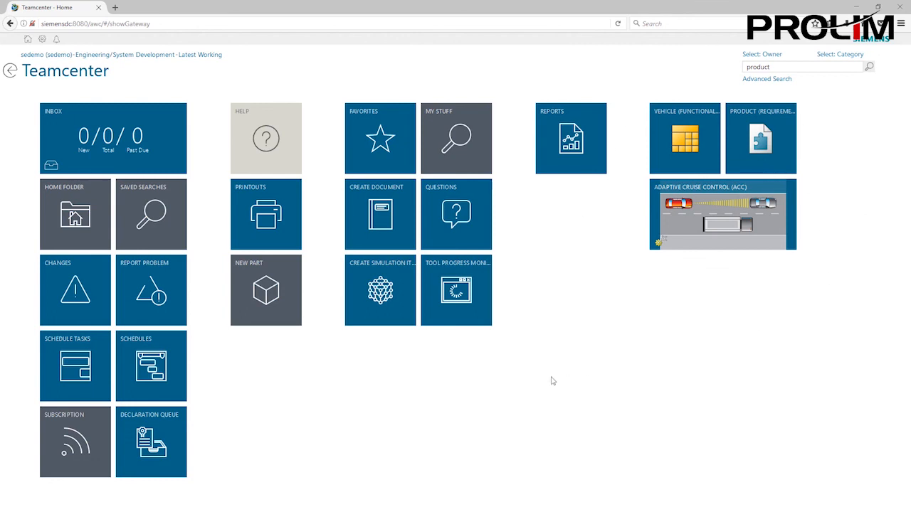
mouse_move(808, 414)
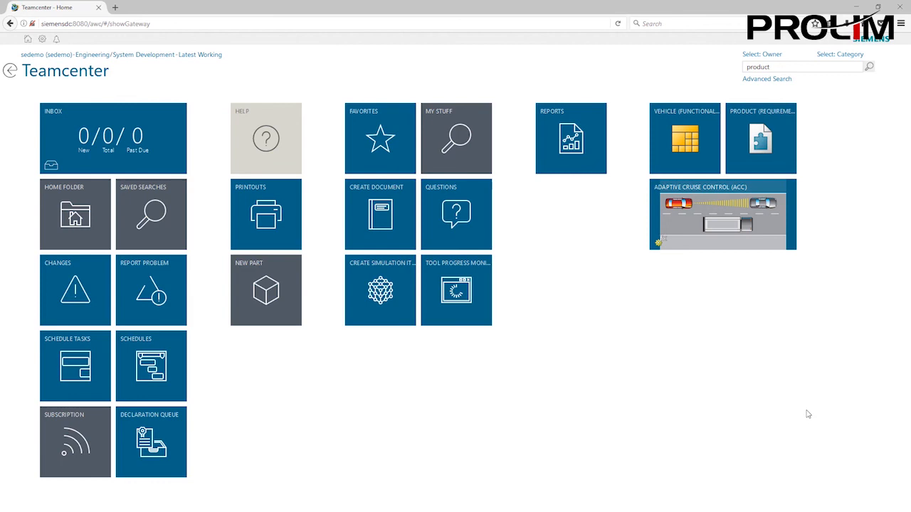
mouse_move(774, 364)
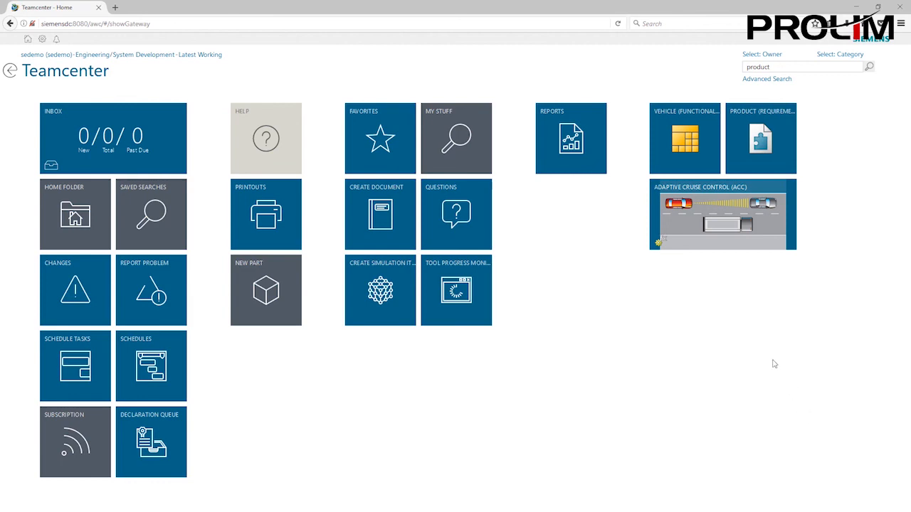
mouse_move(779, 341)
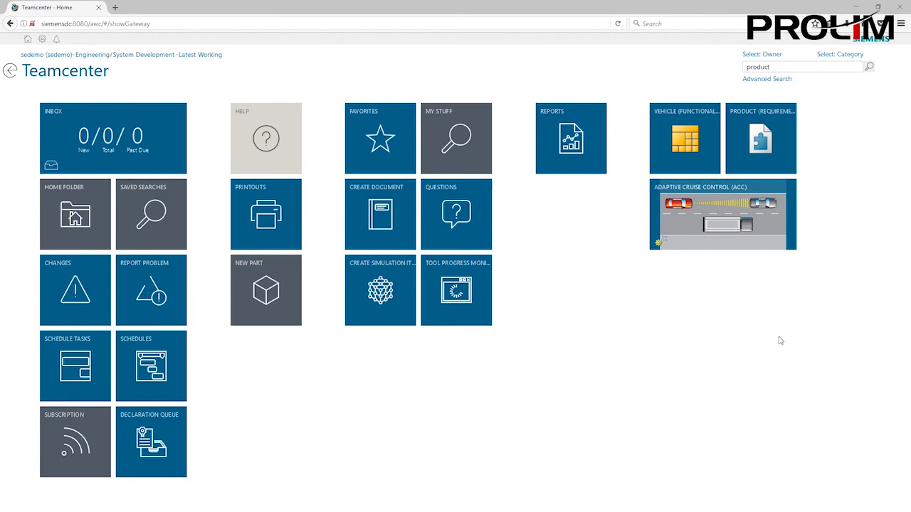